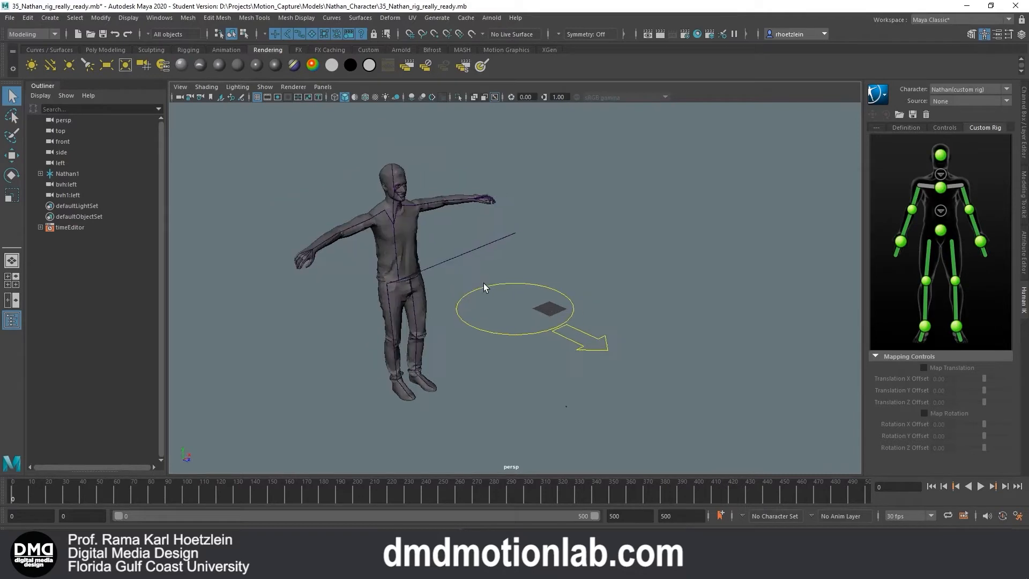
mouse_move(476, 292)
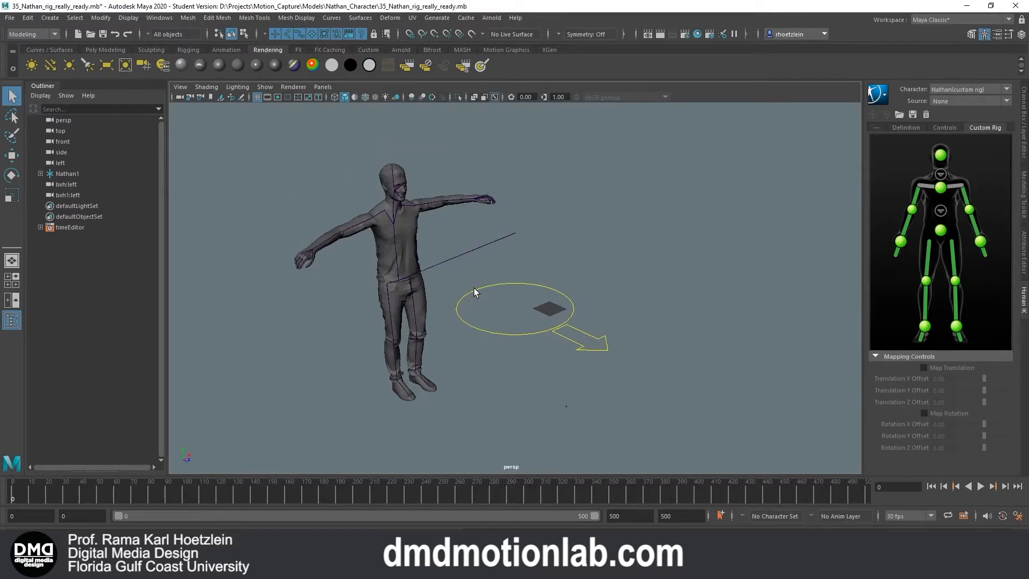
Step: Import the step-around mocap file and set Nathan's HumanIK source to bvh2:motionStepAround
click(10, 18)
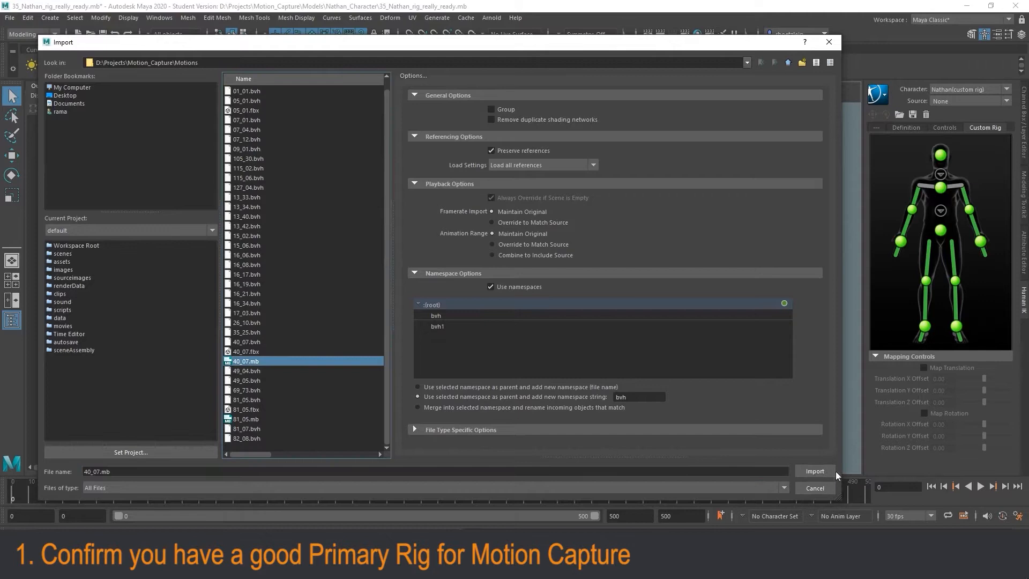
click(815, 470)
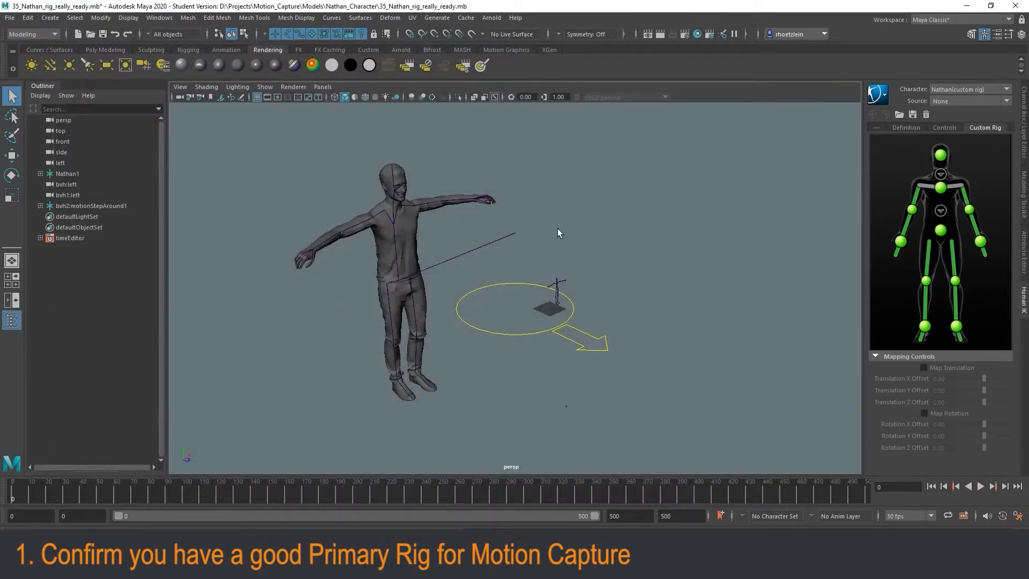
click(970, 100)
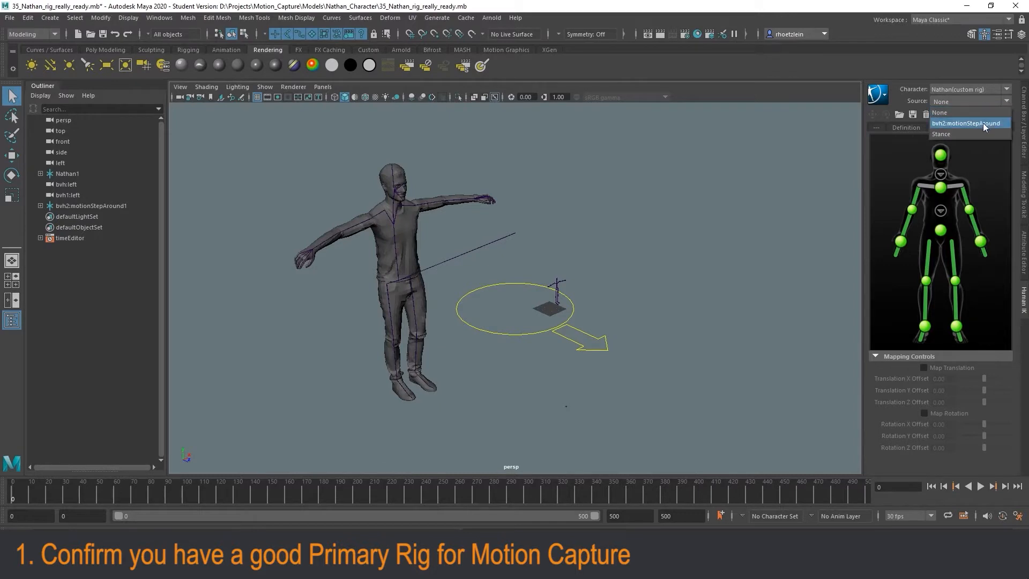
click(966, 122)
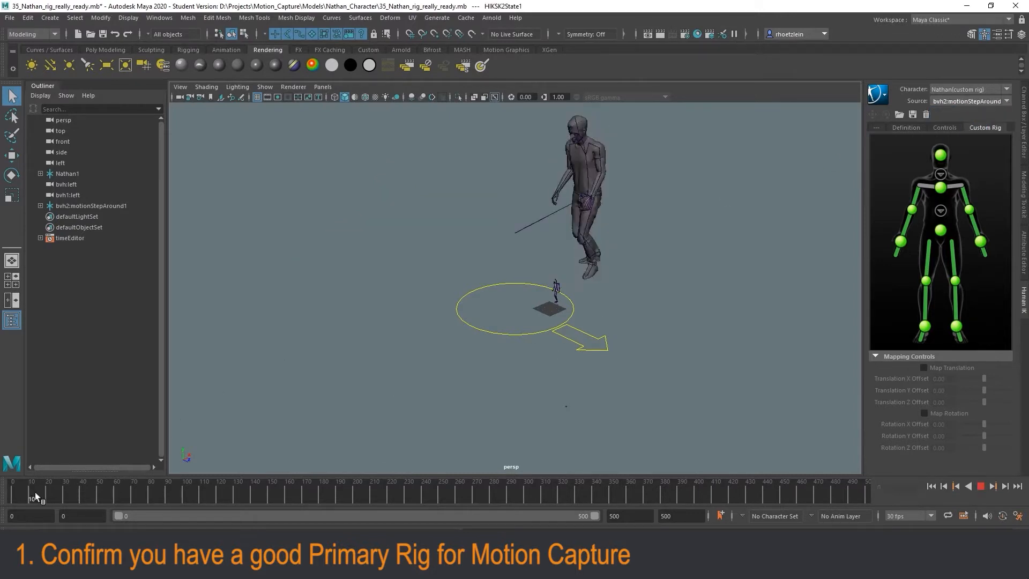
Step: Scrub the timeline to frame 298 to watch Nathan walk with the mocap motion
click(423, 491)
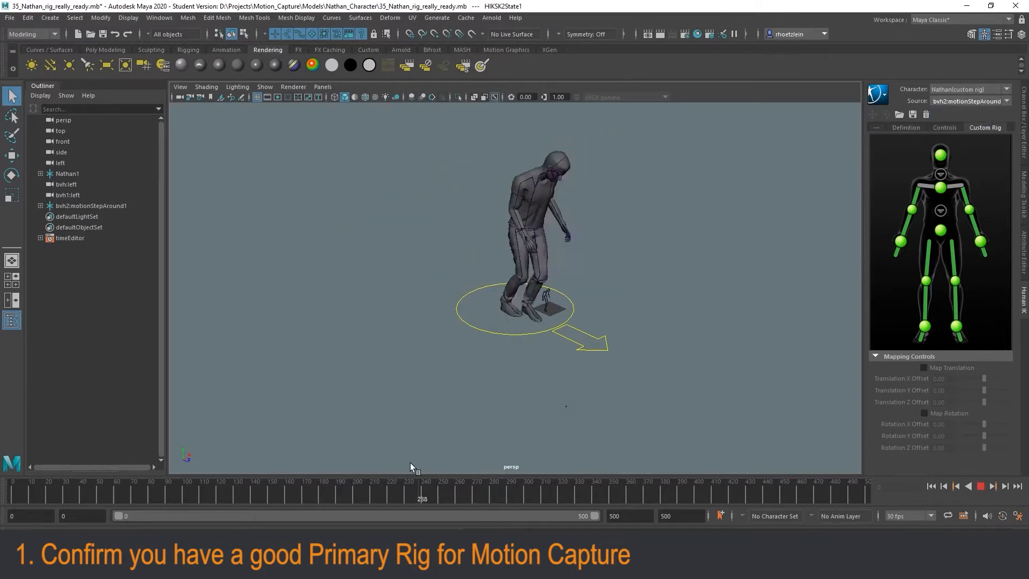
drag(422, 491, 465, 491)
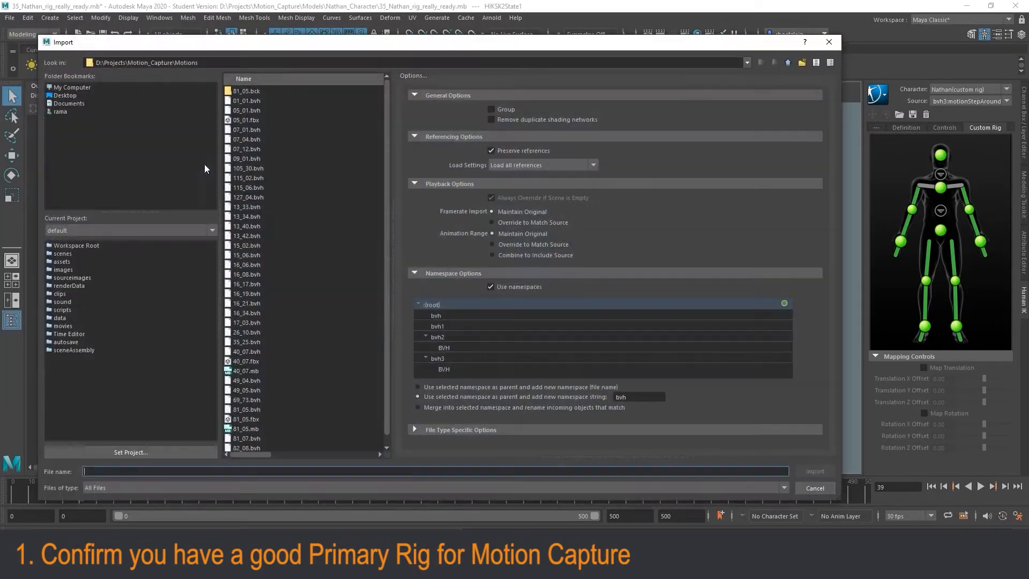
Step: Import 05_01.fbx past the Student Version warning and switch Nathan to another motion source
click(247, 119)
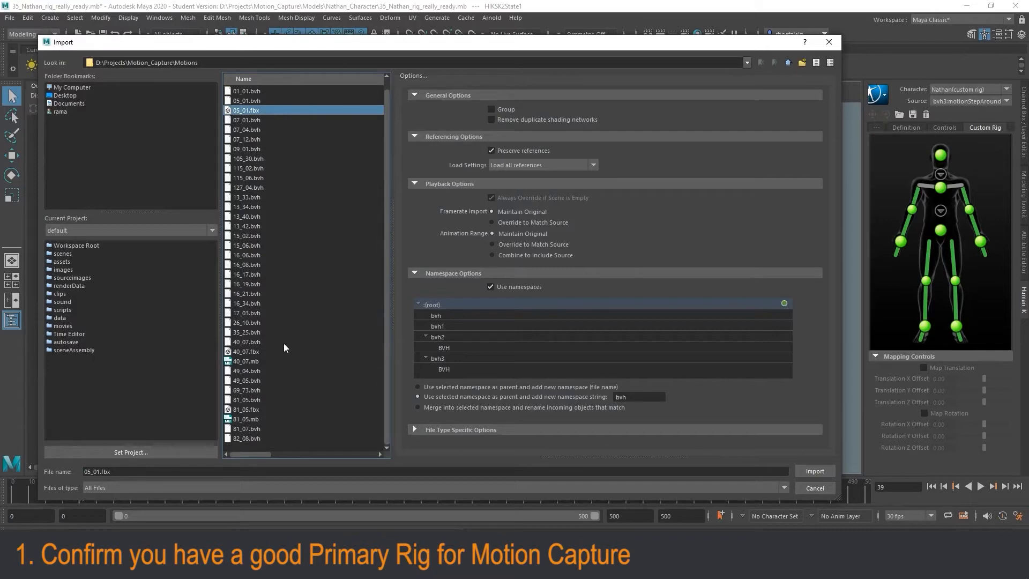
click(813, 470)
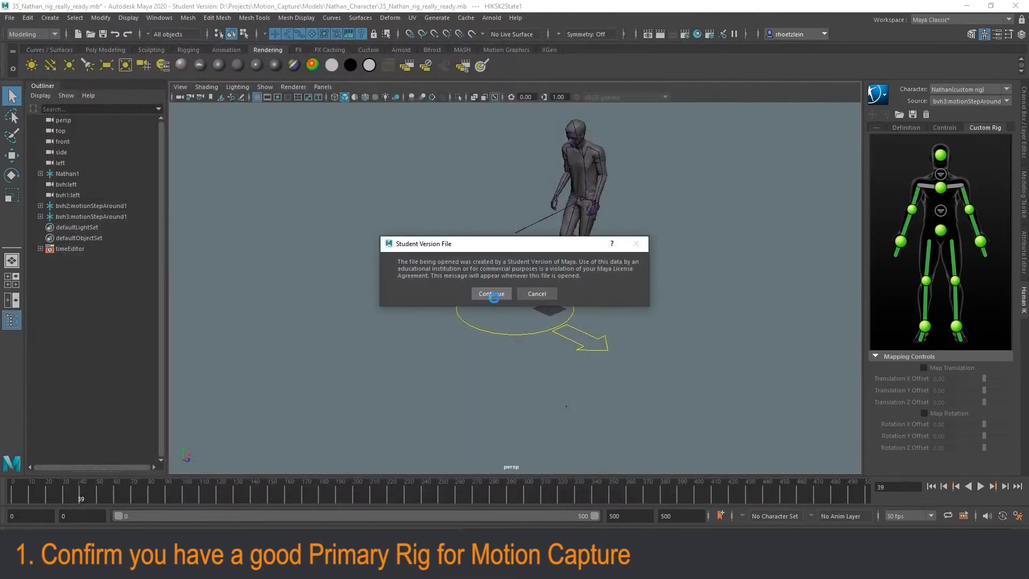
click(490, 294)
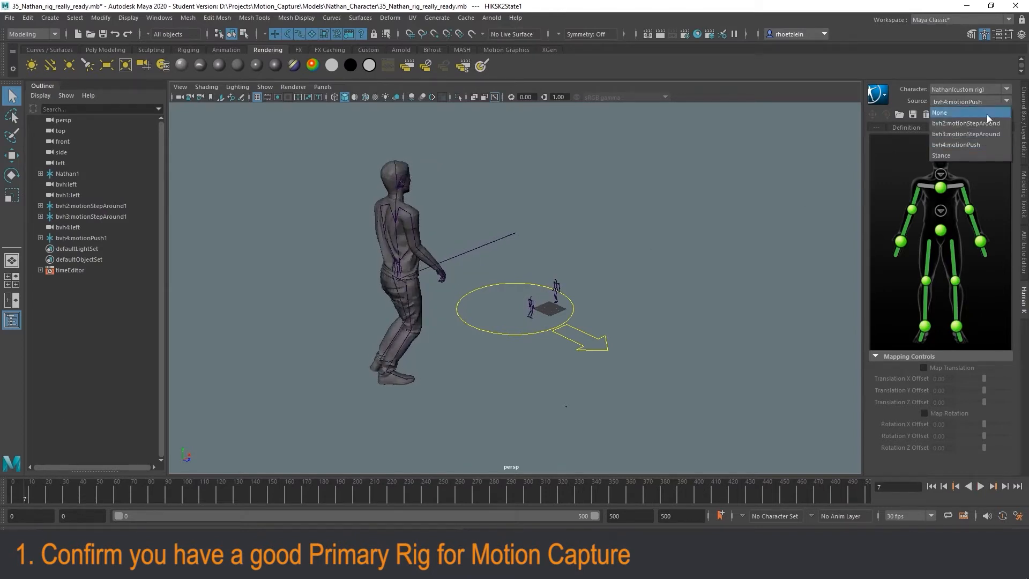
click(966, 124)
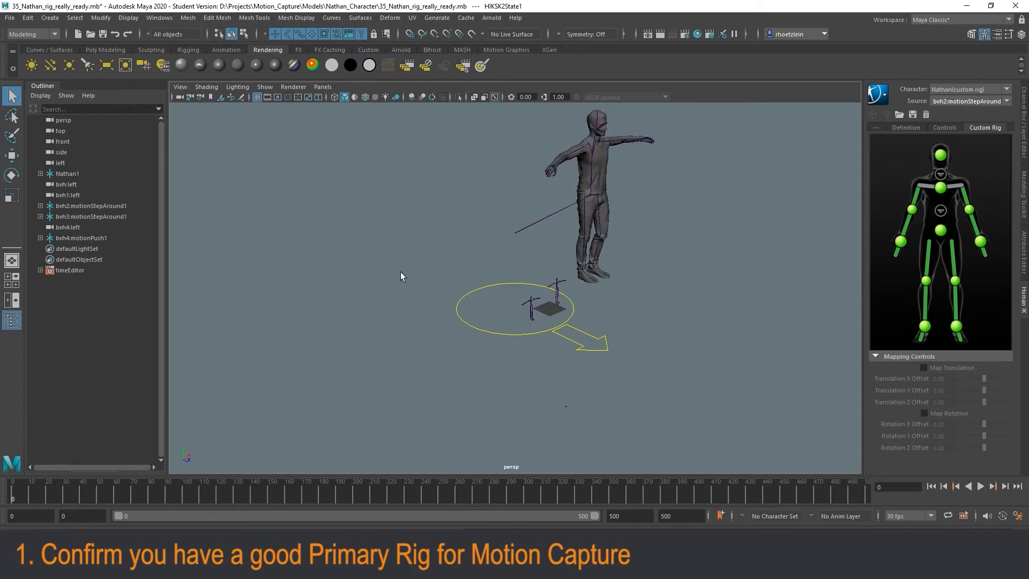
mouse_move(438, 302)
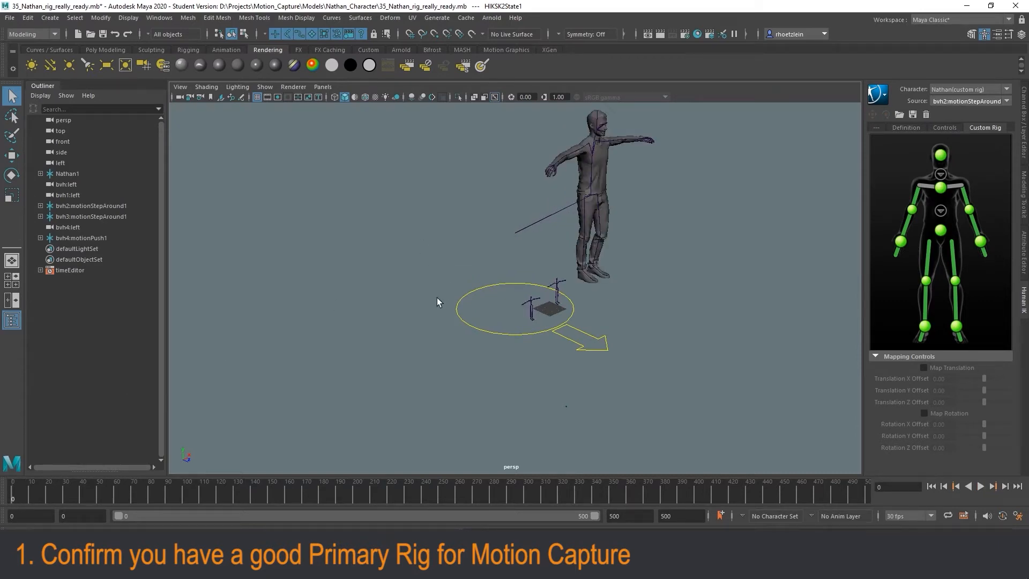
Step: Open the clean Nathan rig scene, discarding changes to the current one
click(9, 18)
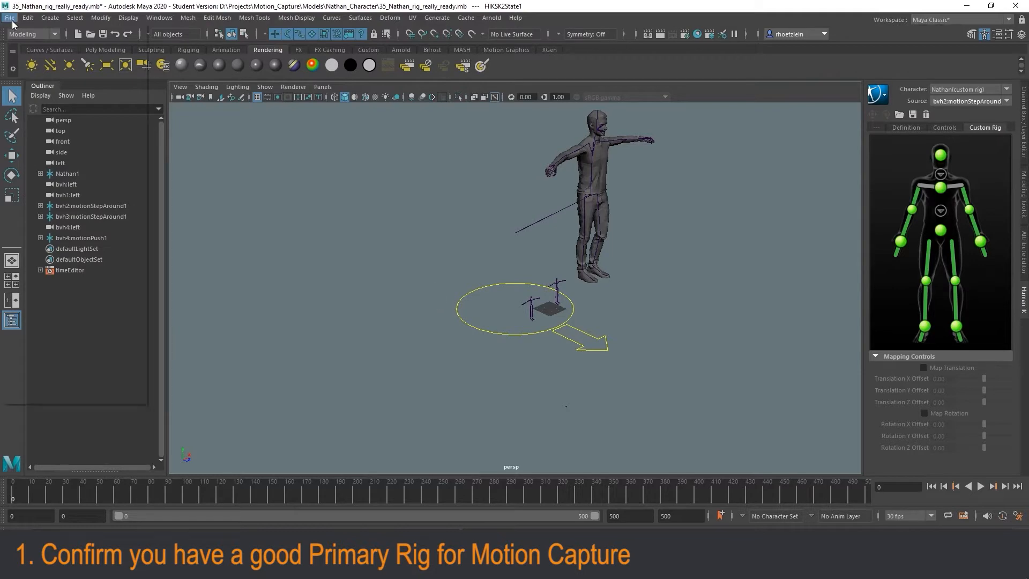
click(10, 18)
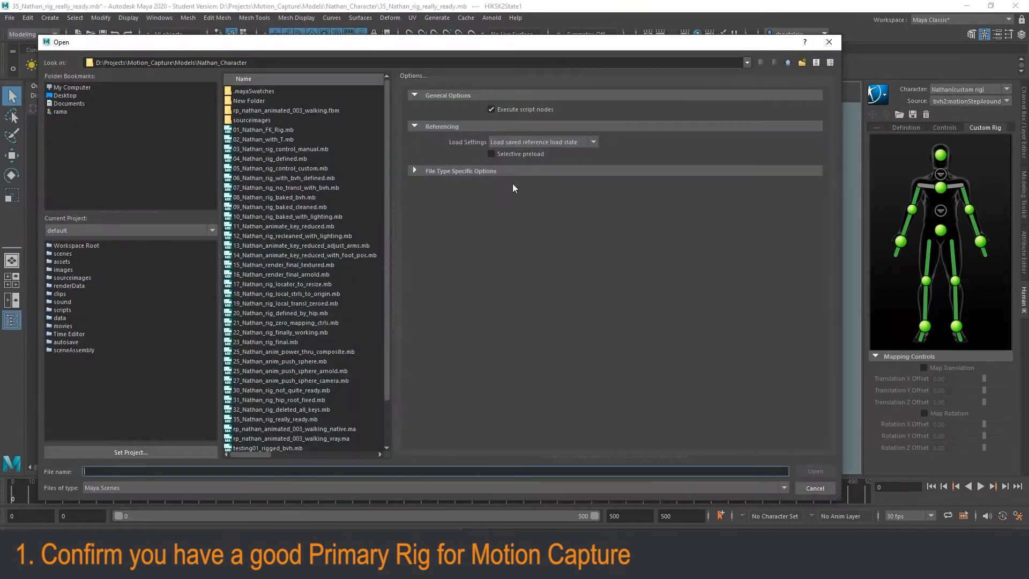
scroll(down, 3)
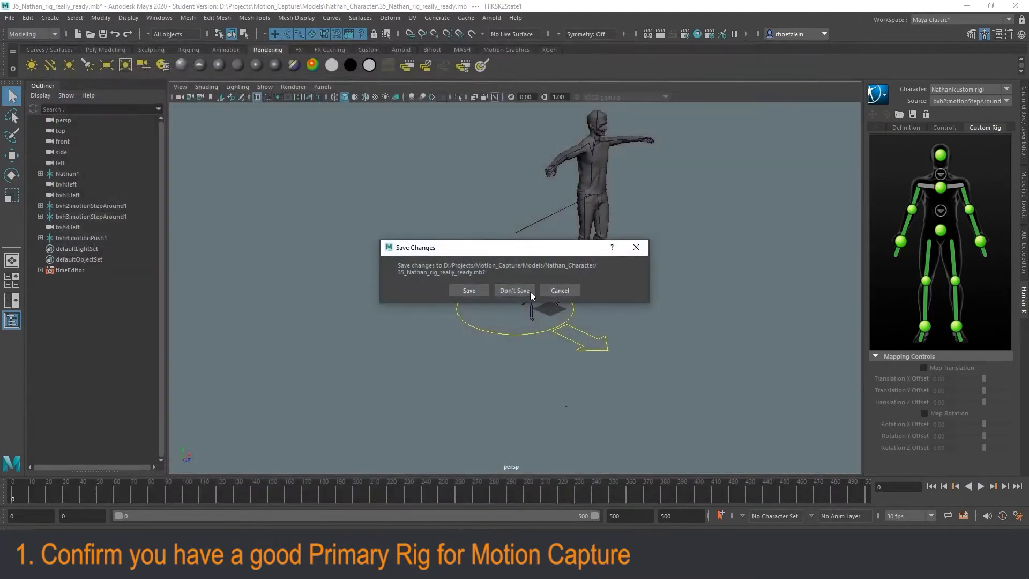
click(513, 290)
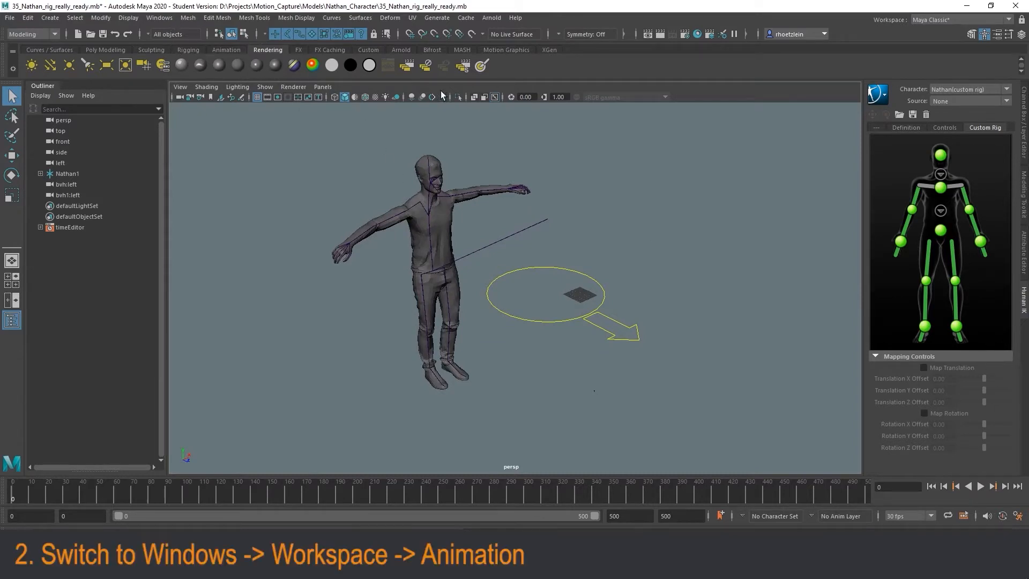
Step: Switch to the Animation workspace from Windows > Workspaces
click(159, 19)
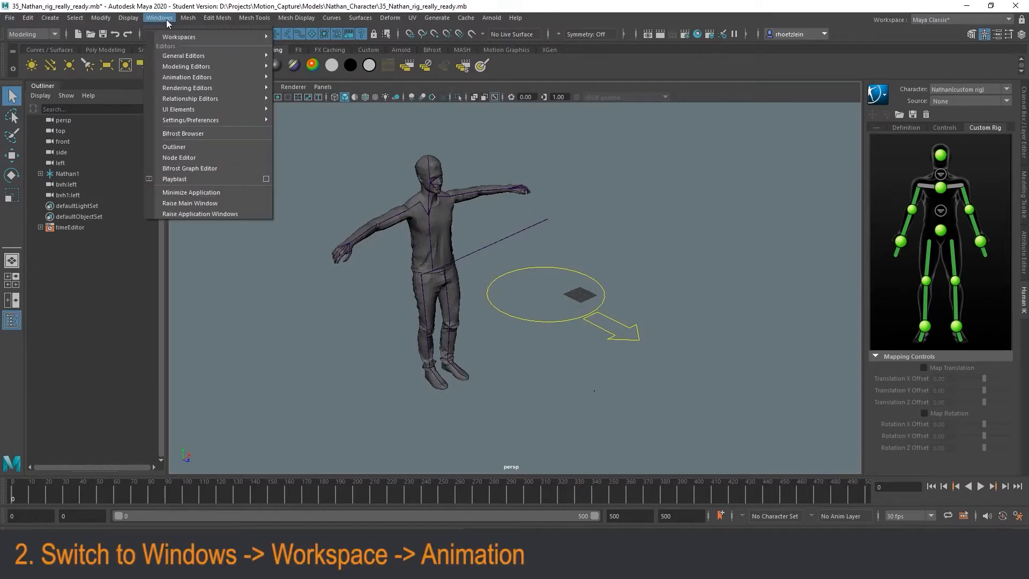
click(179, 37)
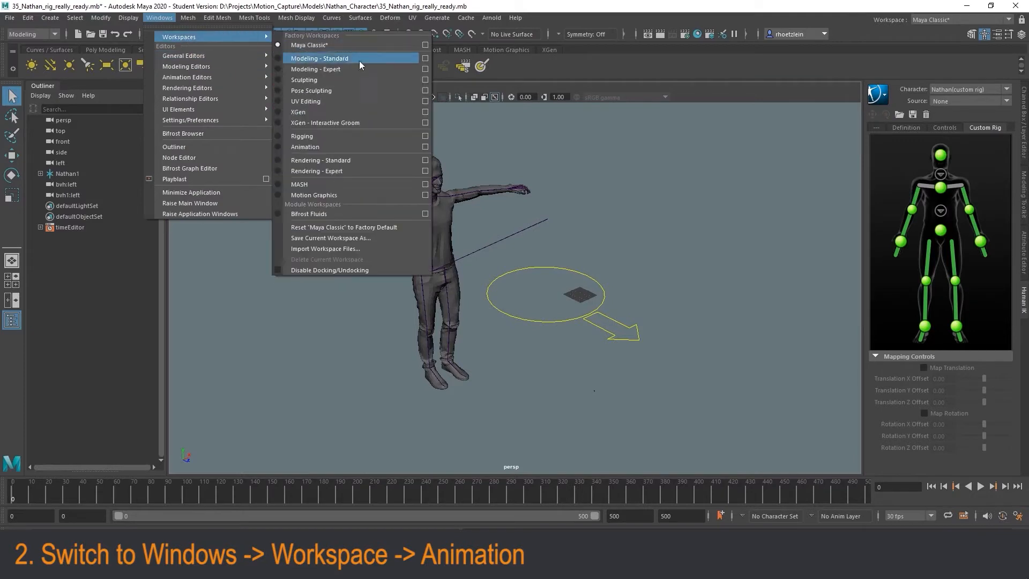
click(305, 146)
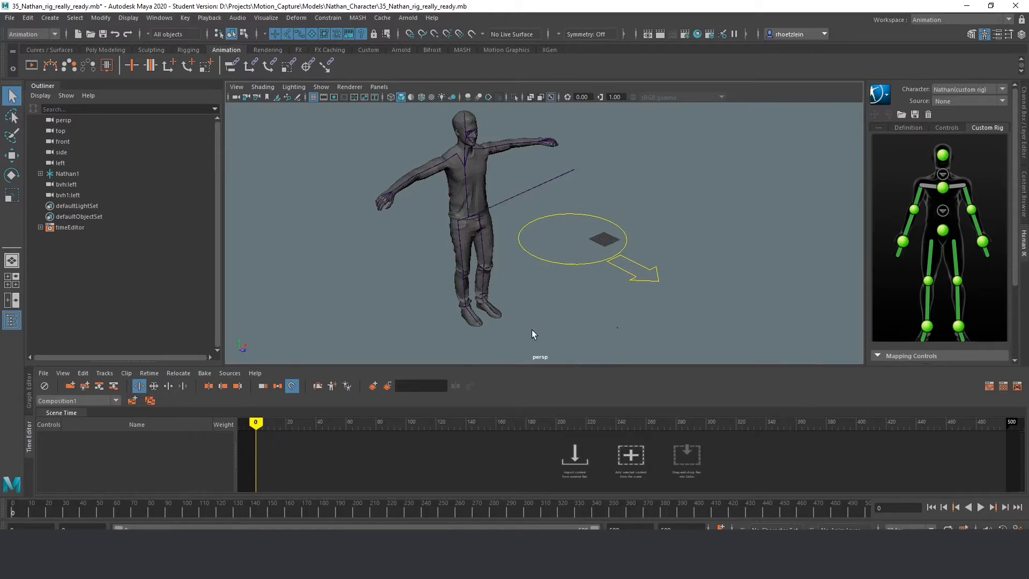
mouse_move(445, 262)
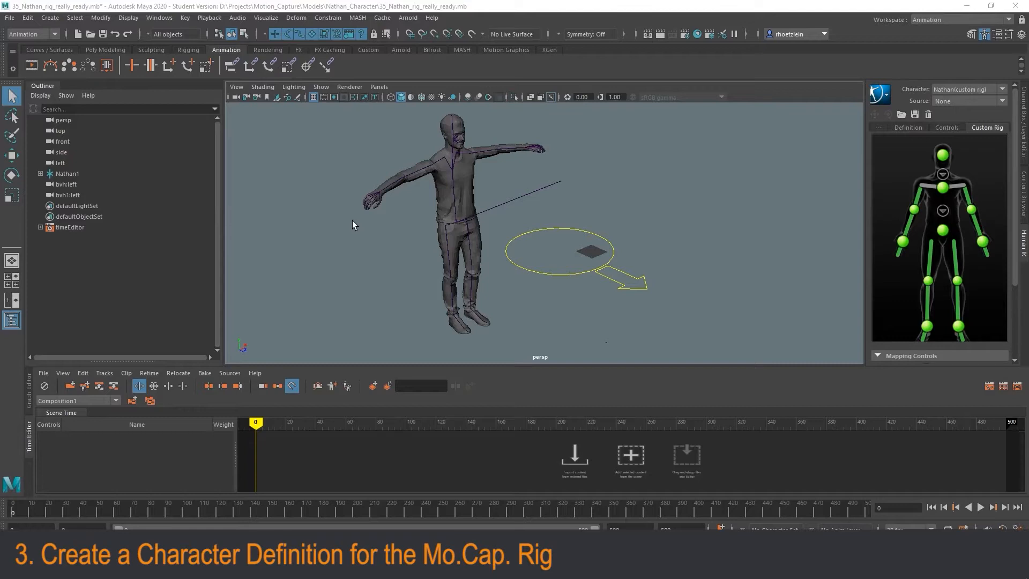
mouse_move(379, 166)
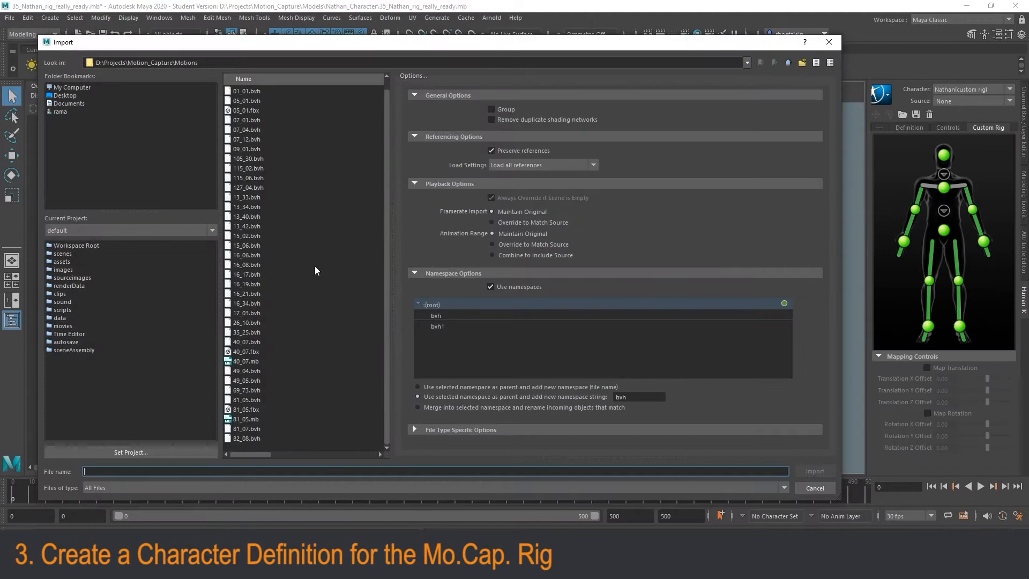
Step: Import the mocap FBX, select BVH:Hips and create a control rig choosing Define
click(813, 470)
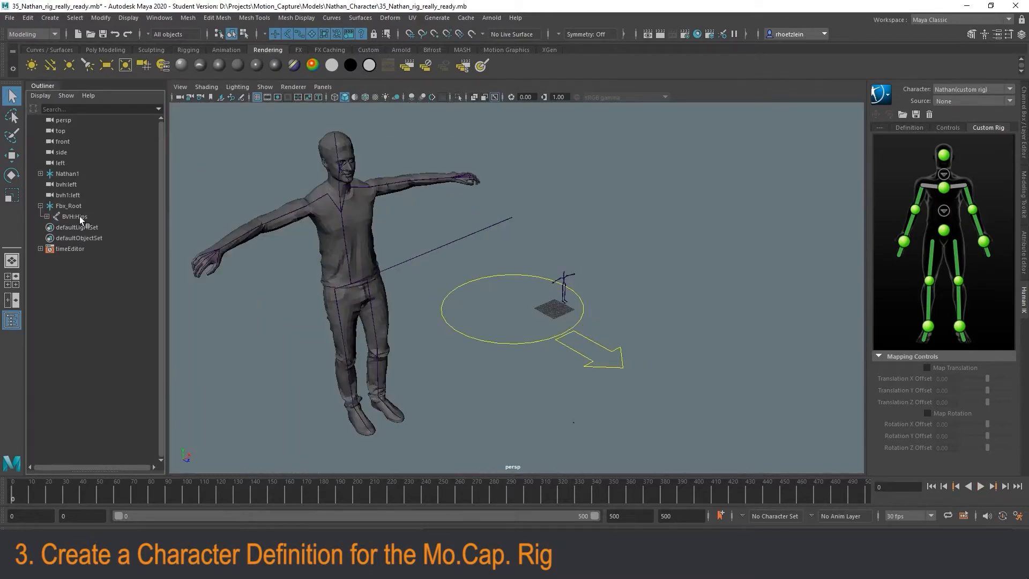
click(73, 216)
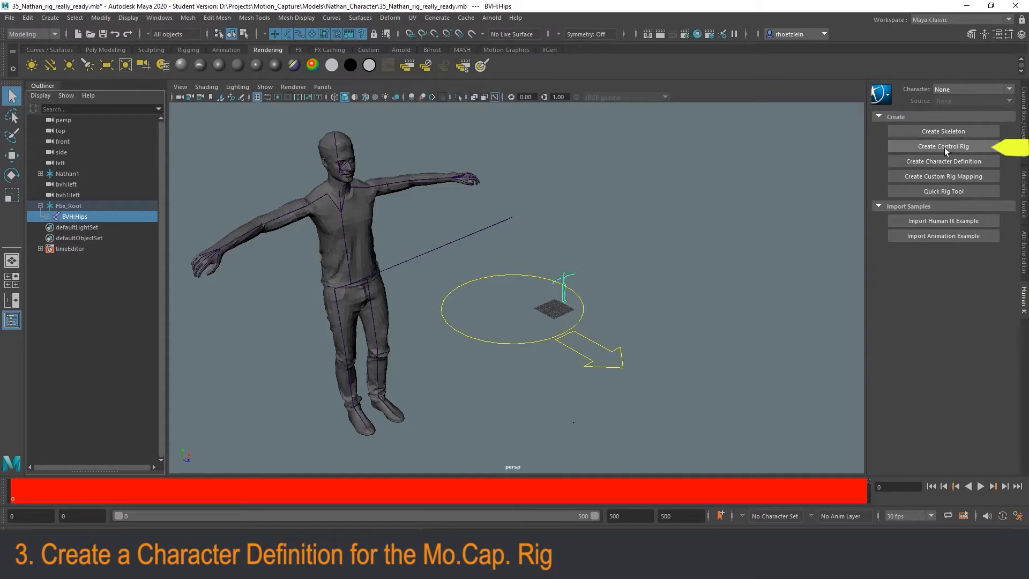
click(943, 146)
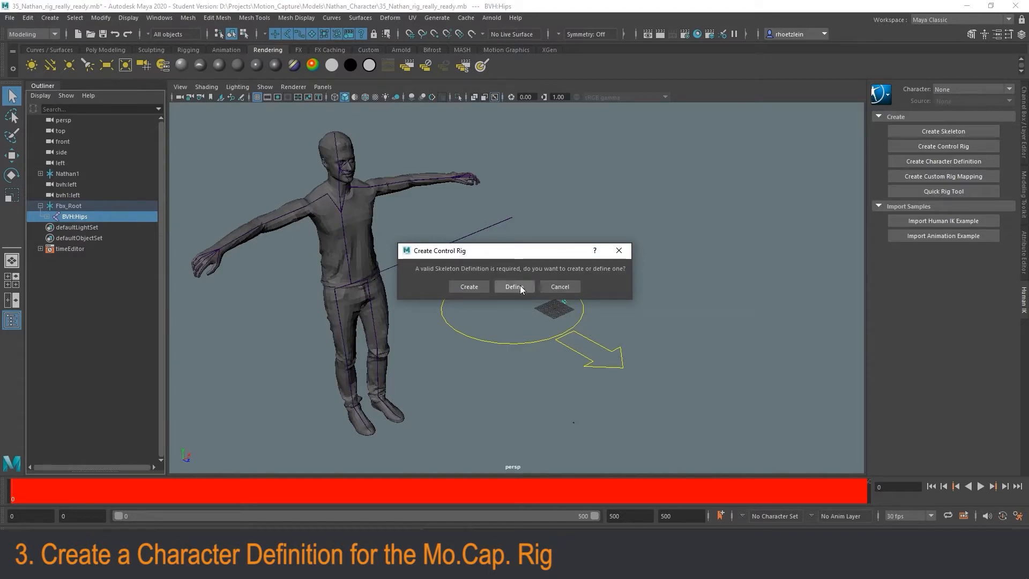
click(513, 286)
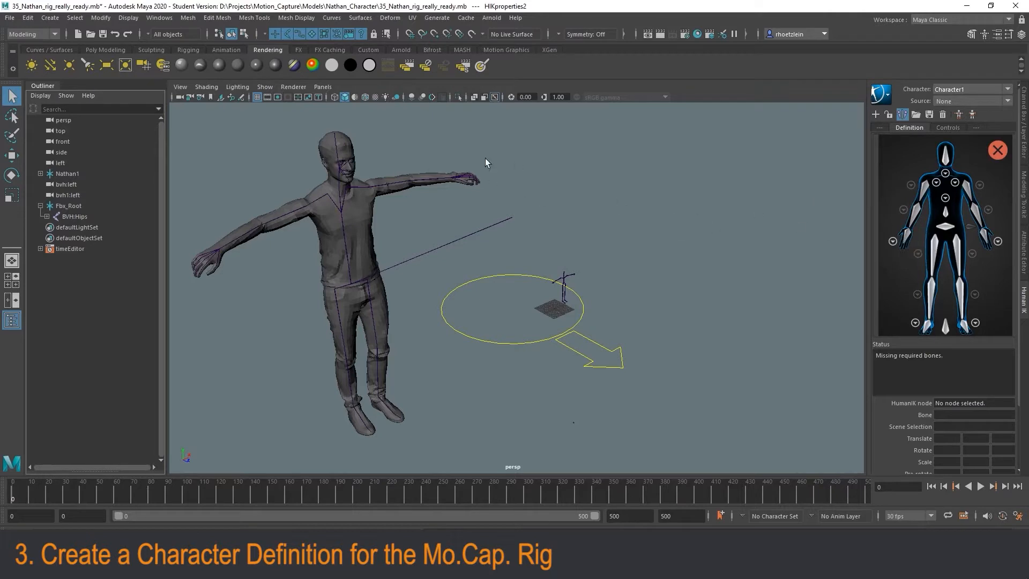
Step: Load the BVH: prefixed bone mapping into the Character1 skeleton definition
click(74, 217)
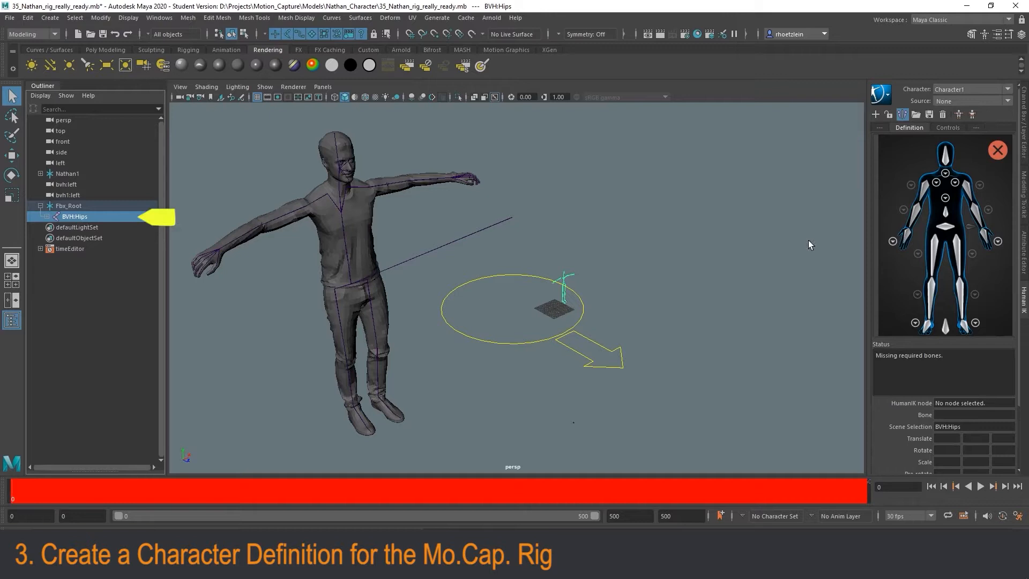
mouse_move(918, 115)
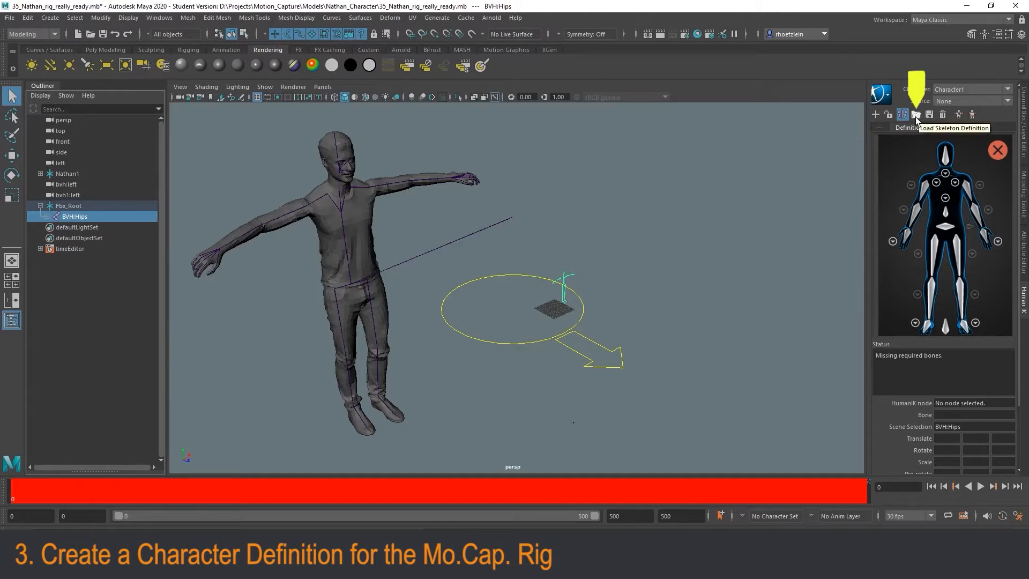
click(916, 115)
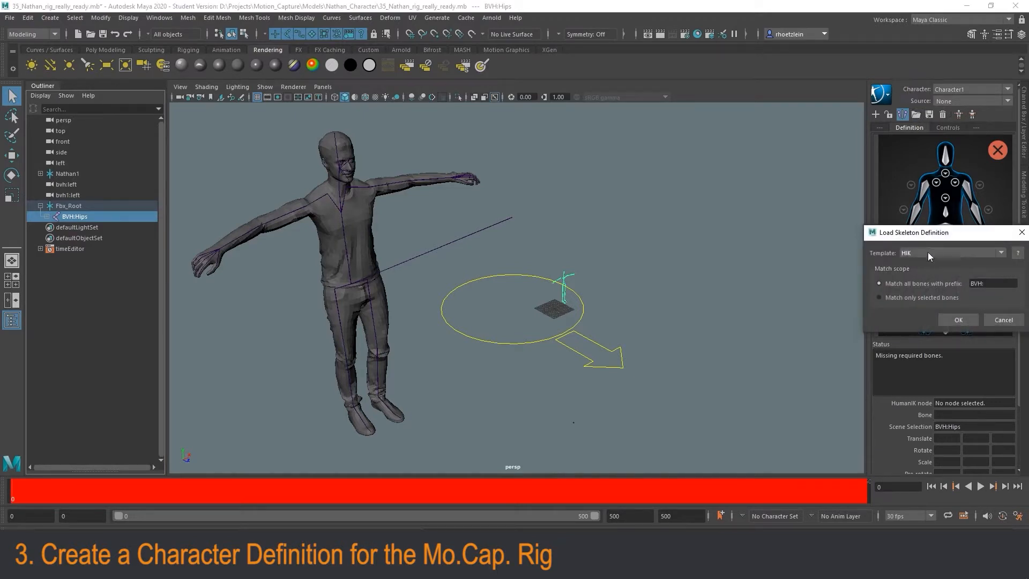
click(958, 320)
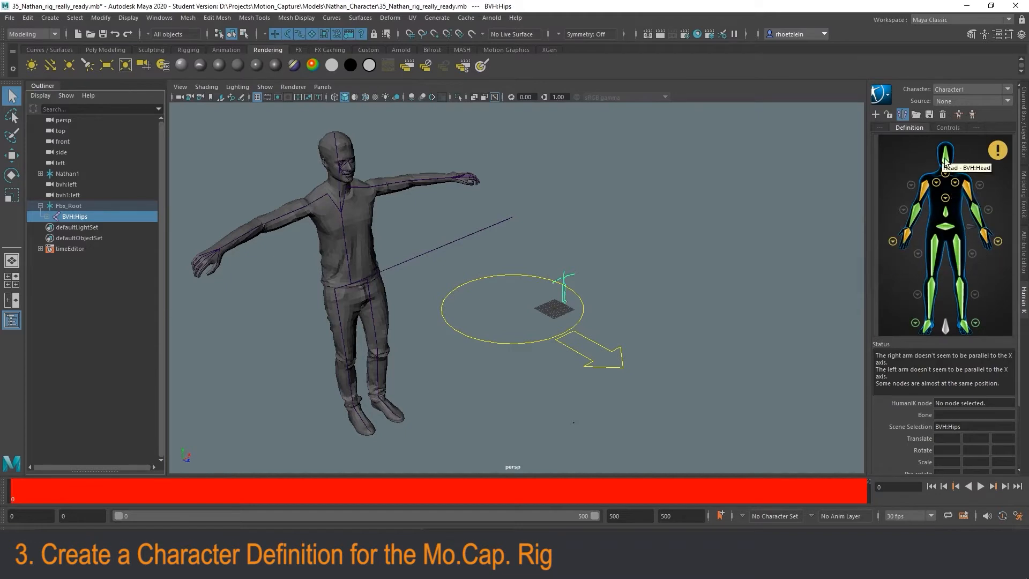
mouse_move(948, 186)
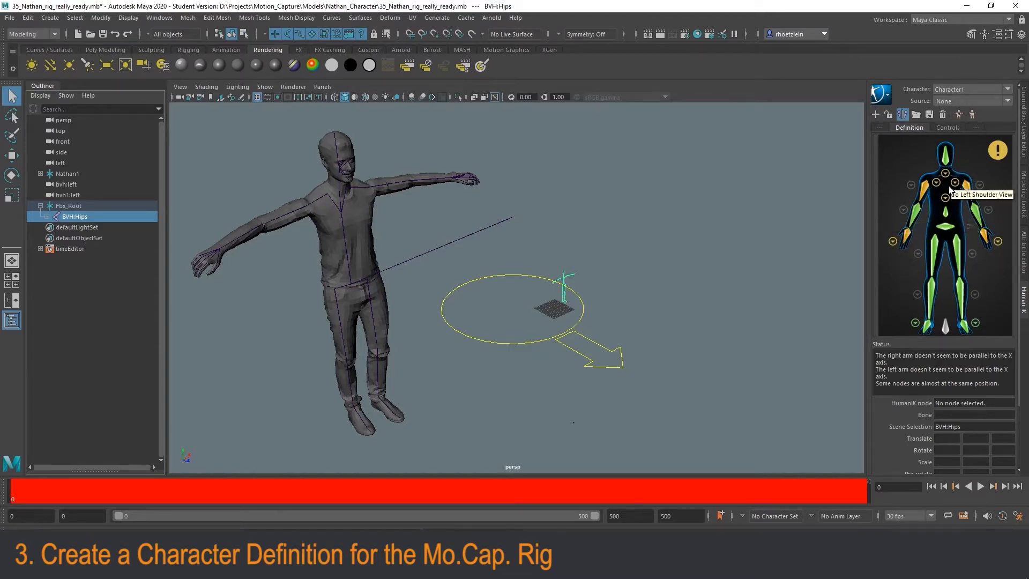
mouse_move(668, 241)
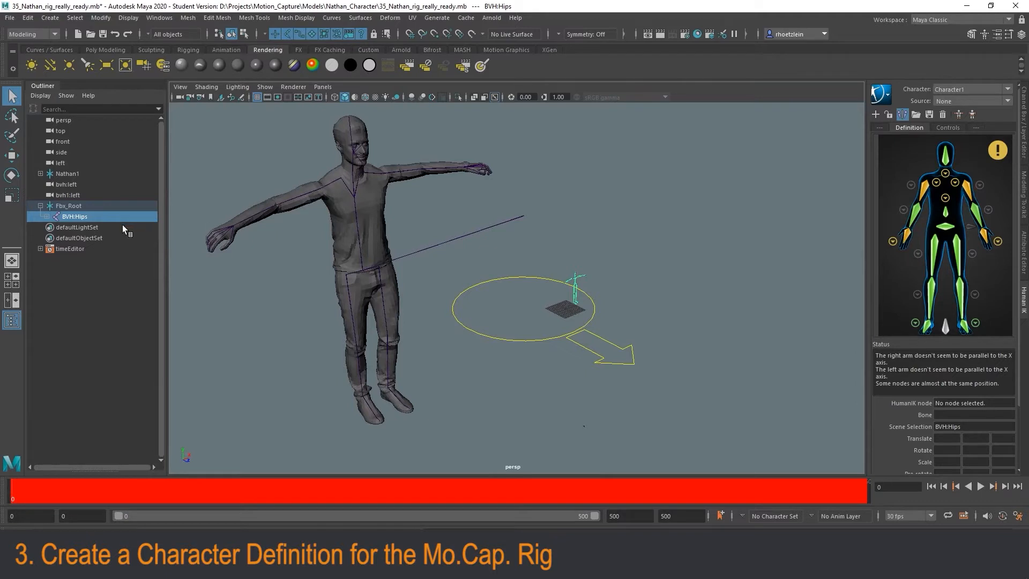
mouse_move(659, 220)
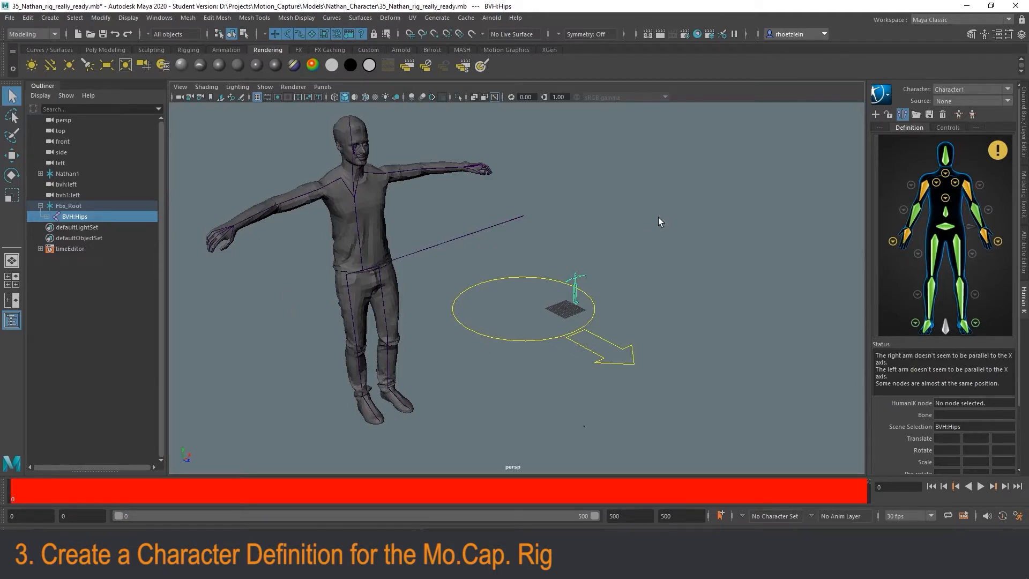
mouse_move(538, 244)
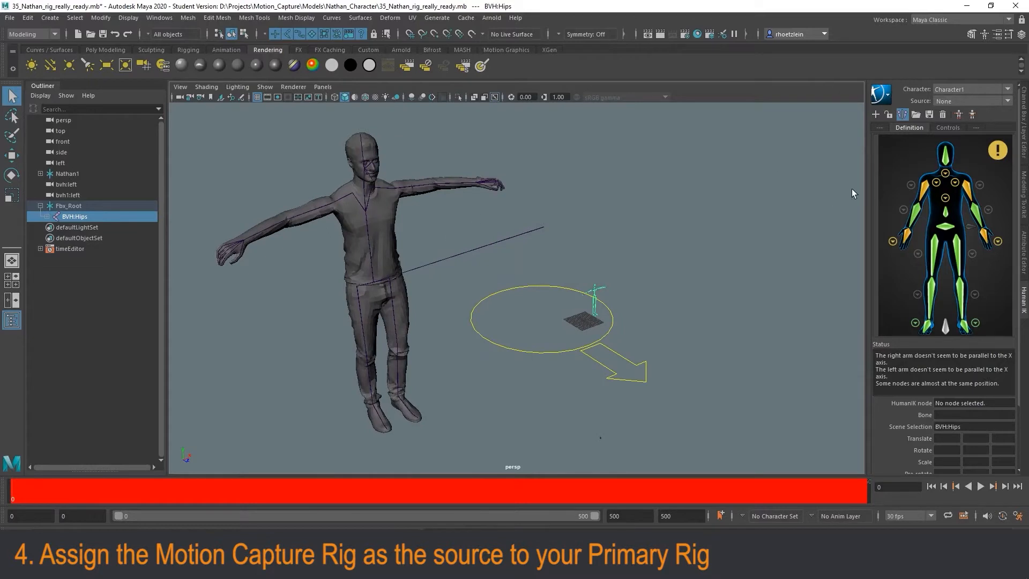
mouse_move(628, 276)
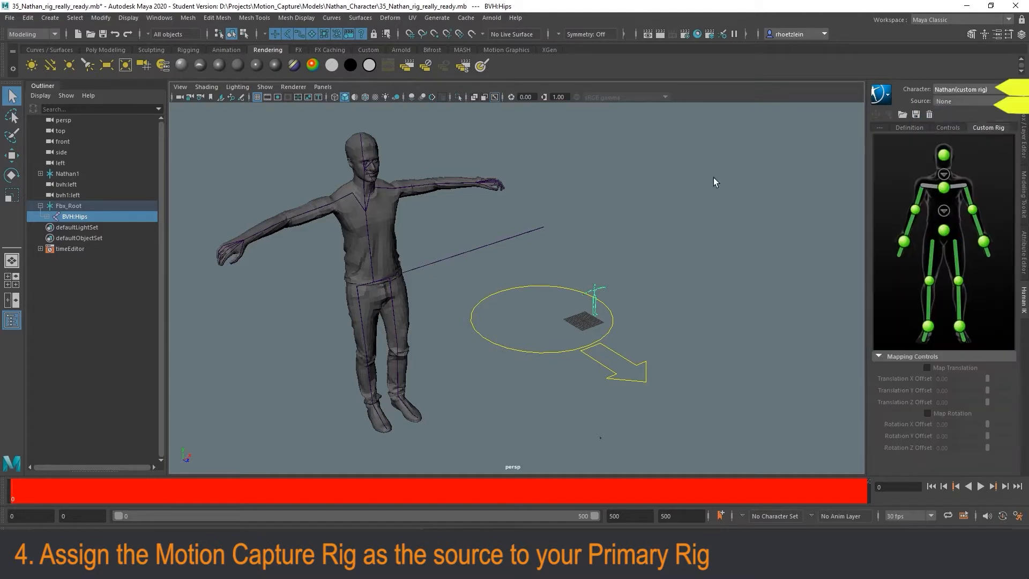
Step: Set Character1 as Nathan's HumanIK source and scrub to check he follows the walk
click(962, 101)
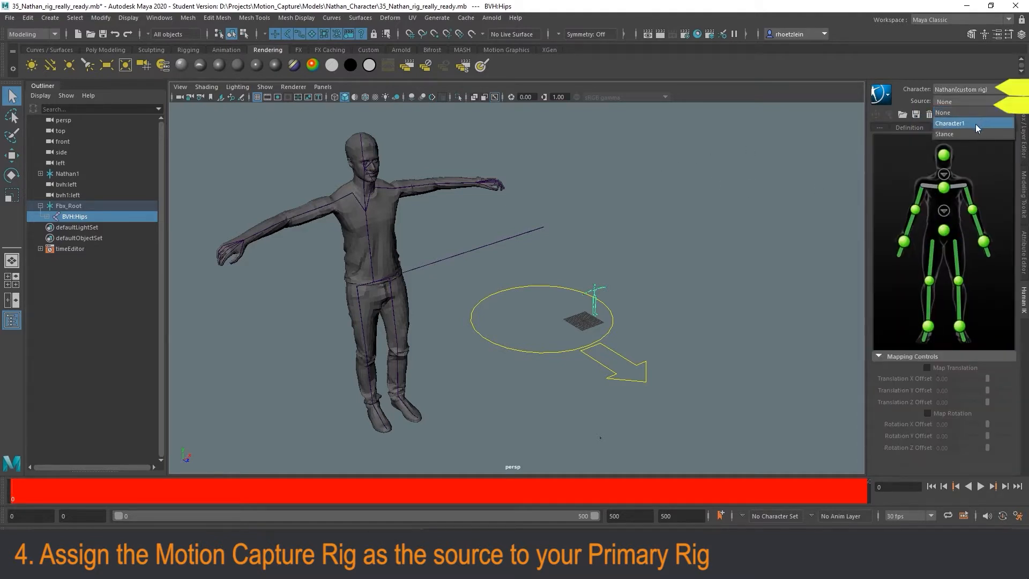
click(950, 123)
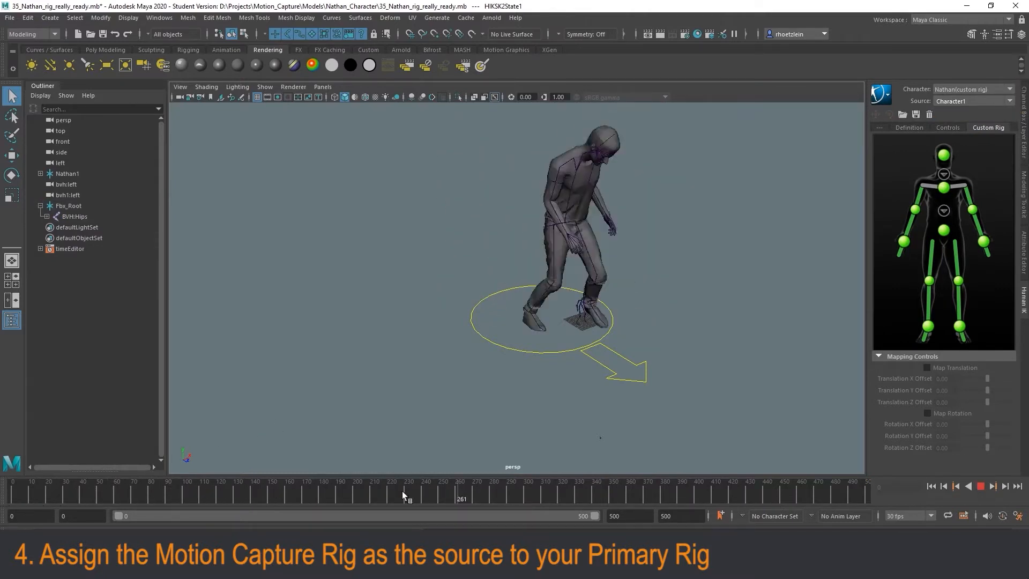
drag(407, 492, 561, 492)
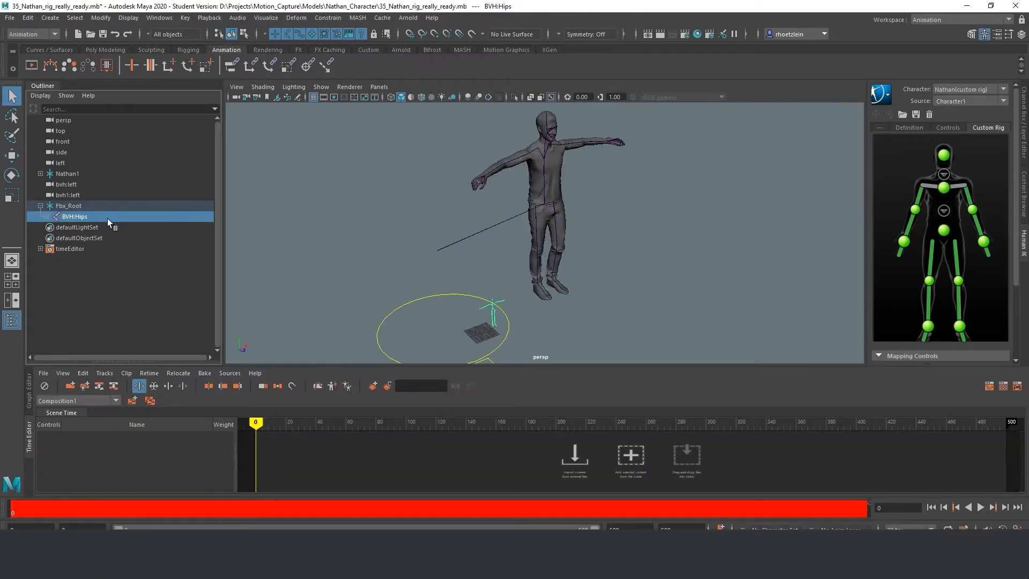
Step: Select Fbx_Root in the Outliner and rename it motionRig
click(68, 206)
text(motionRig)
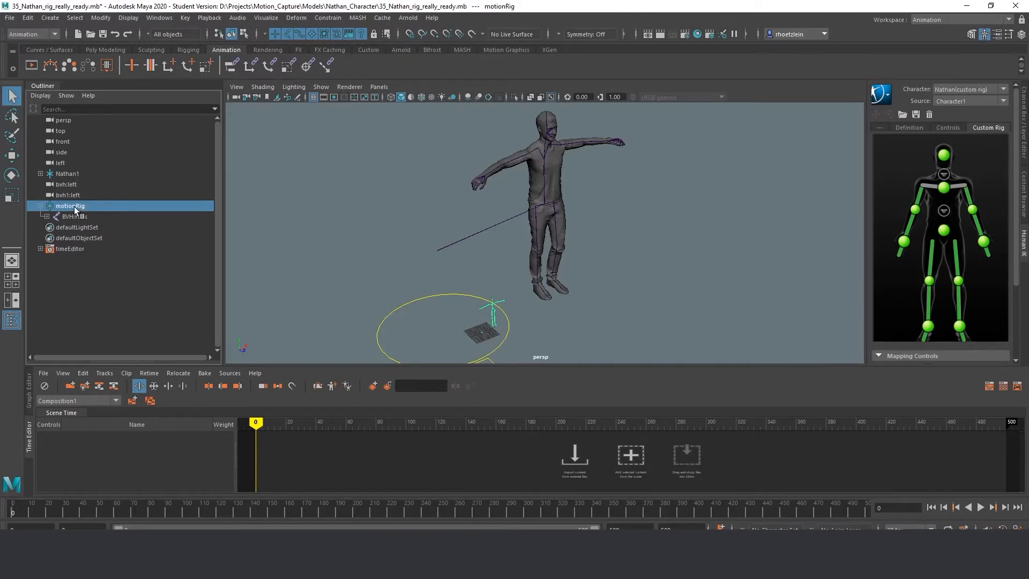
mouse_move(92, 209)
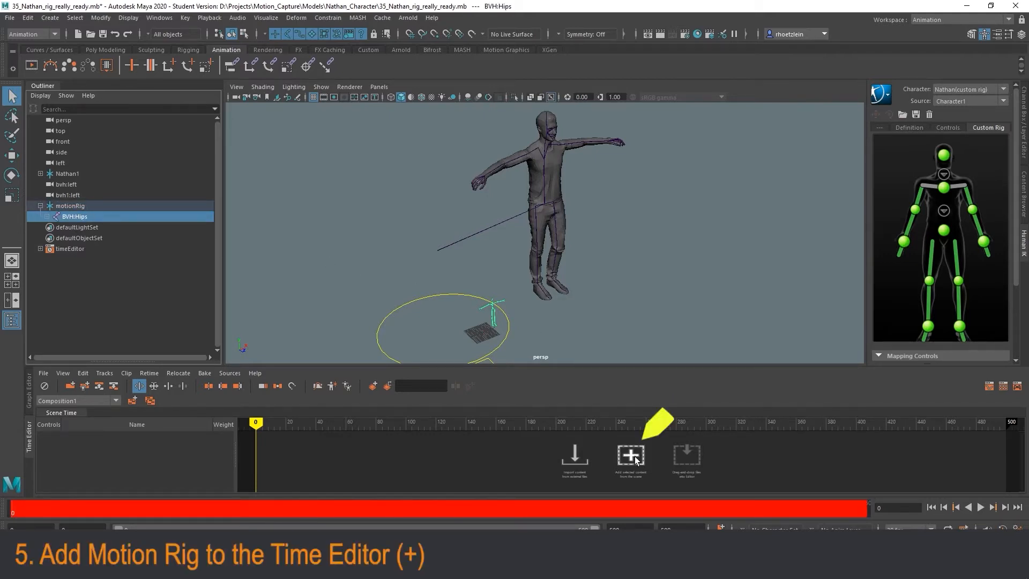
Step: Add motionRig as anim_Clip1 on a Time Editor track and scrub to preview the walk
click(630, 455)
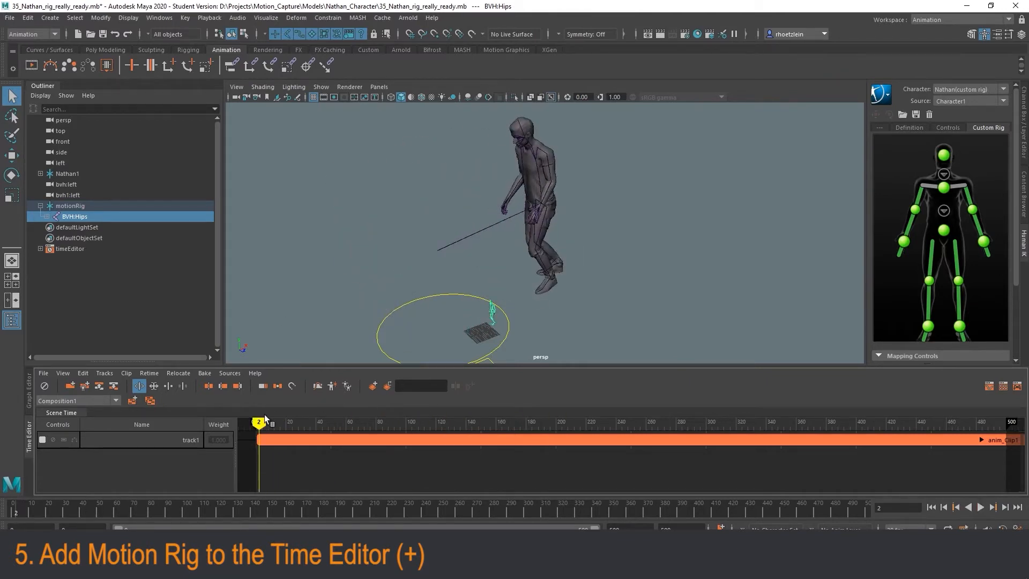
drag(259, 421, 428, 422)
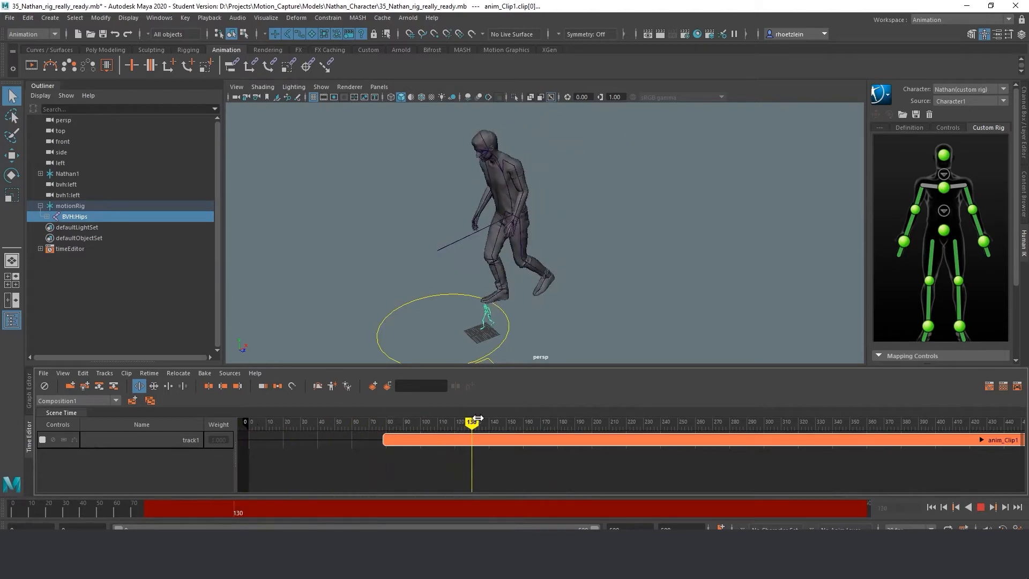
drag(473, 424, 255, 424)
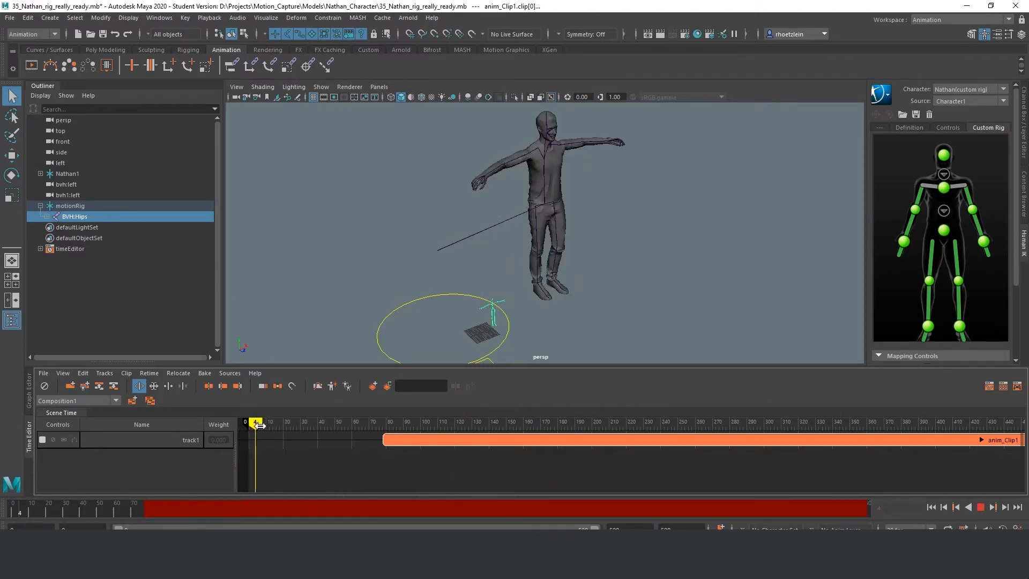
drag(256, 422, 281, 422)
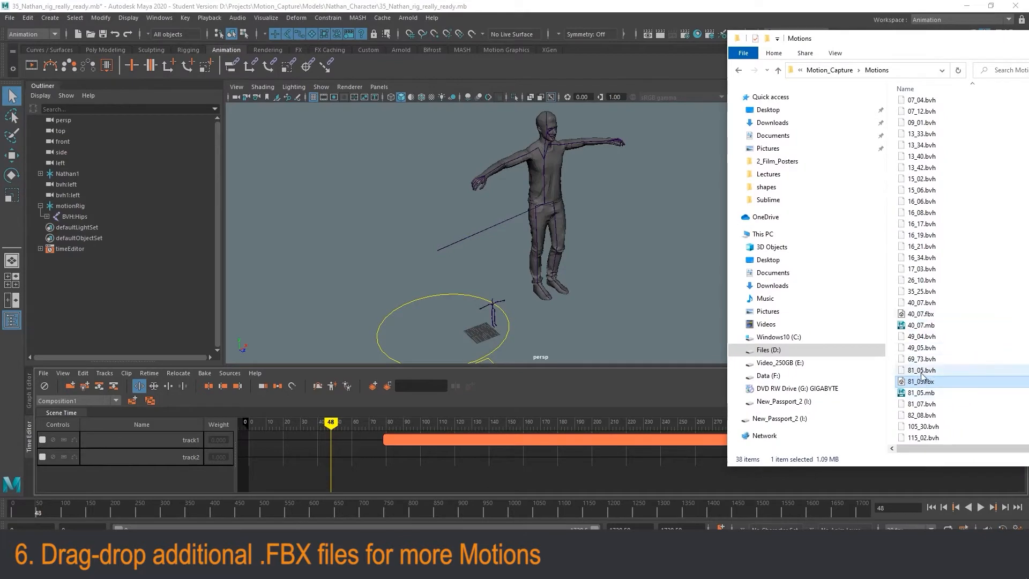
Step: Drop 81_05.fbx onto a second track as clip _05 in one group and scrub through it
drag(921, 380, 343, 448)
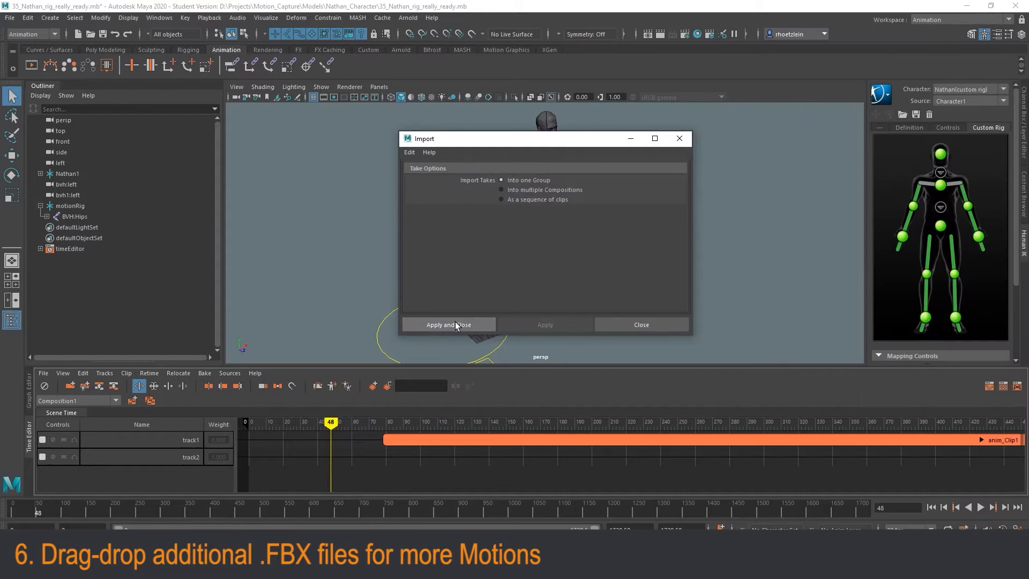
click(449, 324)
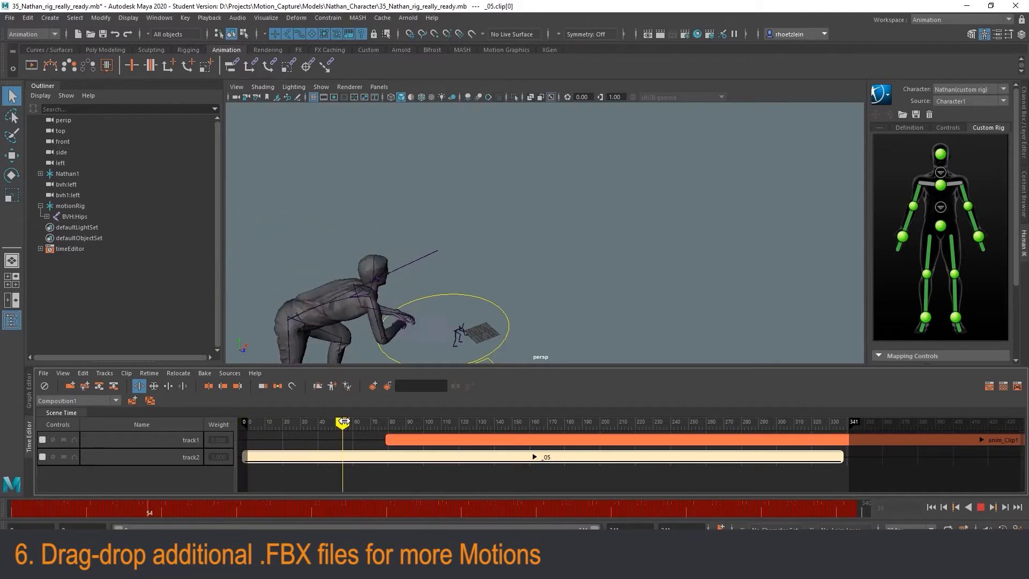
drag(342, 422, 327, 422)
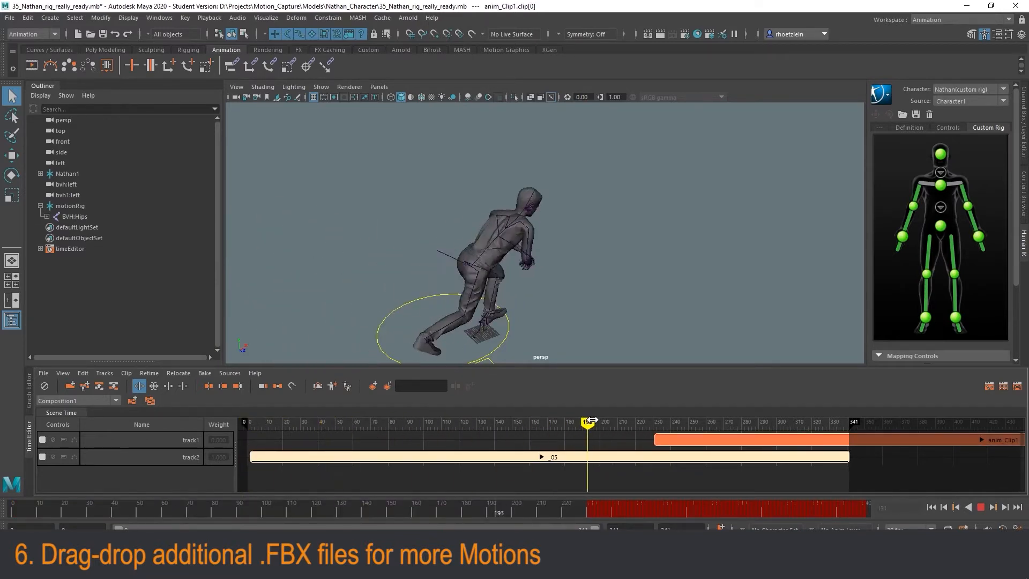
drag(586, 421, 647, 422)
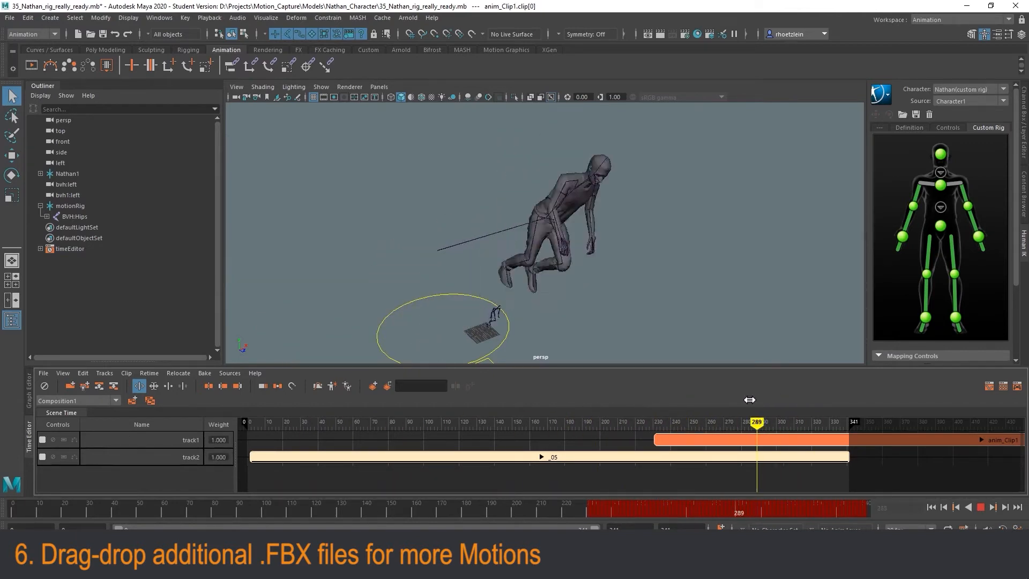
drag(755, 422, 309, 422)
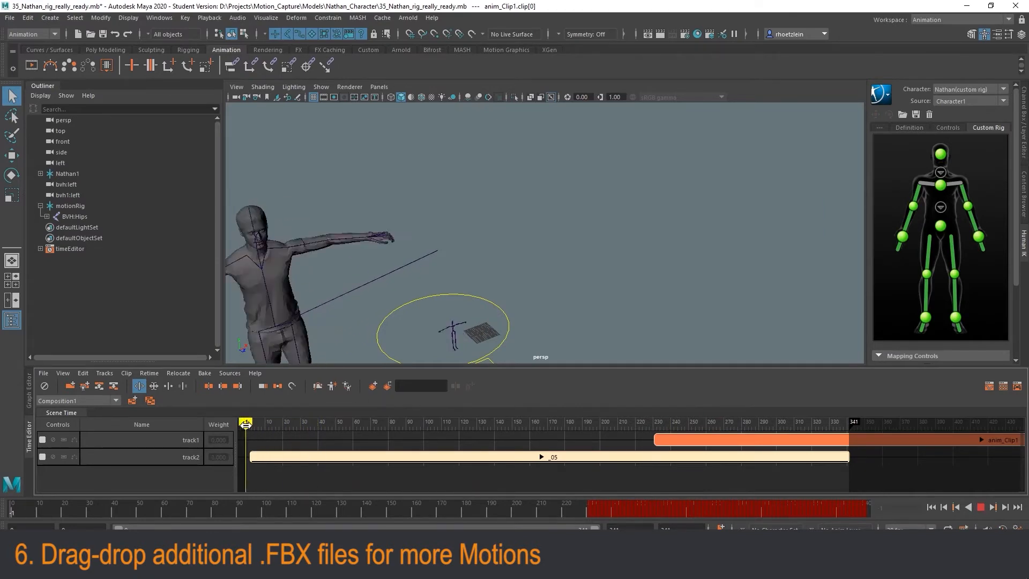
drag(246, 423, 561, 423)
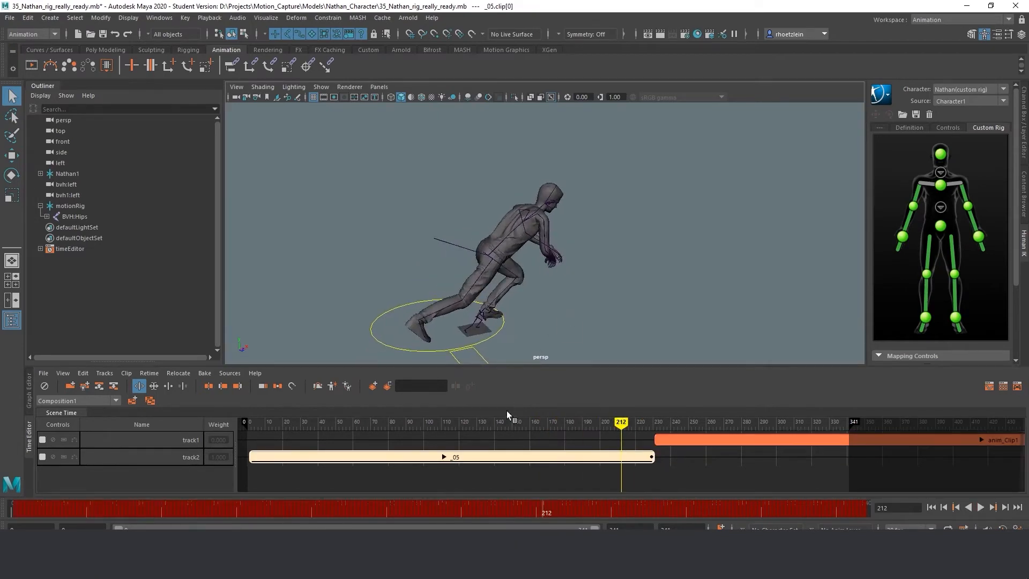
Step: Scrub the trimmed _05 clip ending near frame 212 to compare where the two clips meet
drag(619, 422, 525, 421)
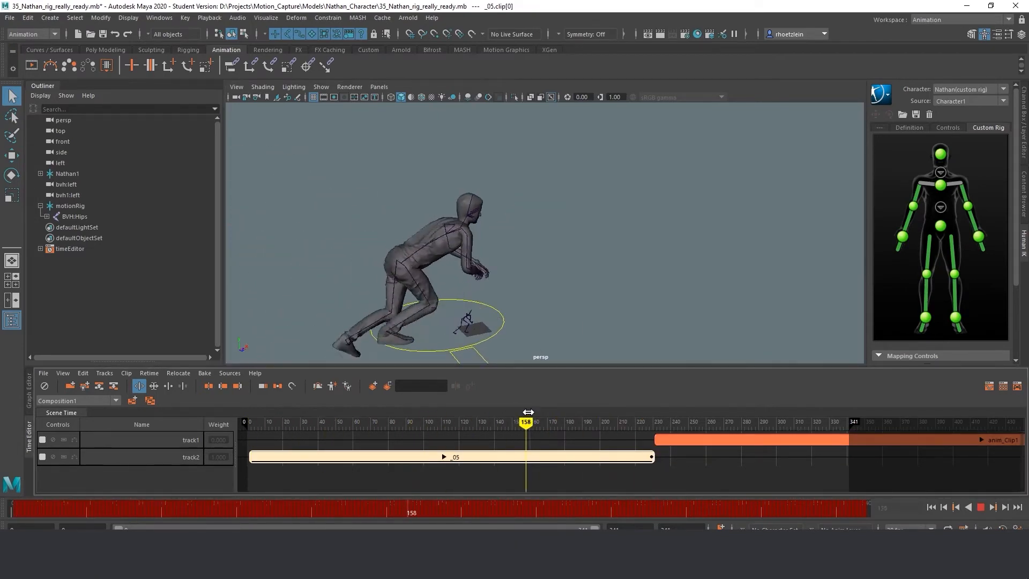
drag(526, 416, 802, 416)
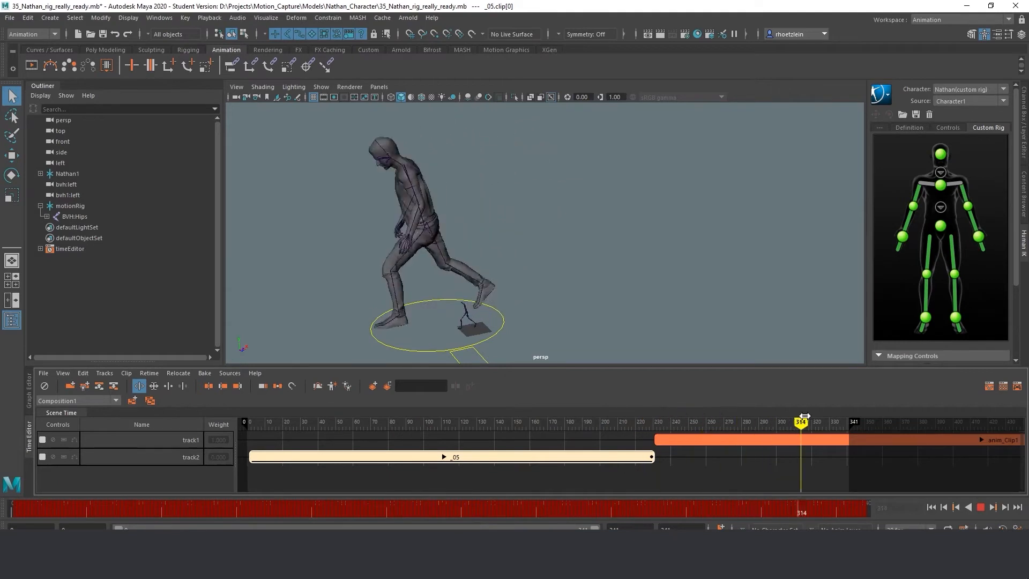
drag(800, 420, 288, 420)
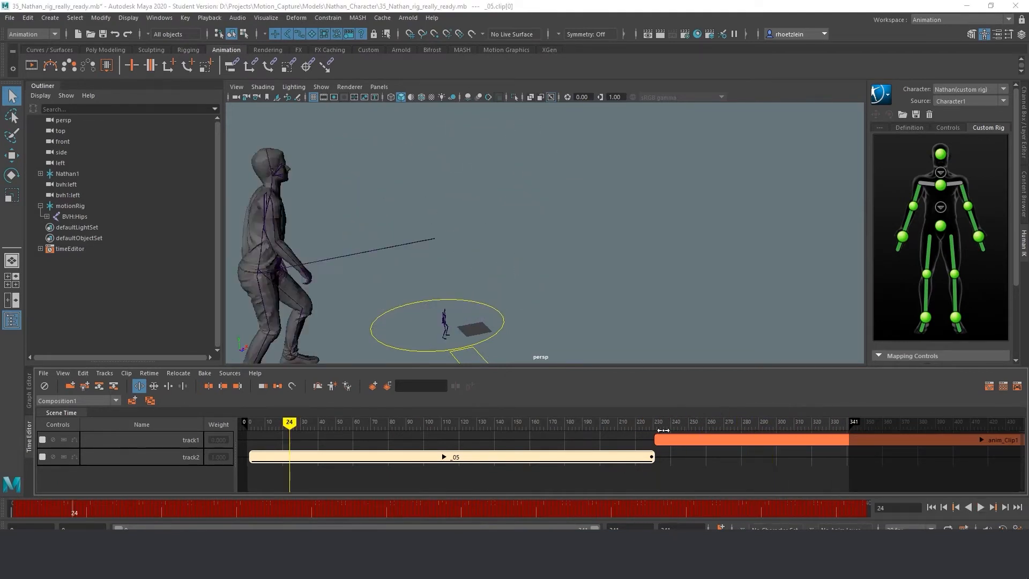
drag(288, 422, 568, 422)
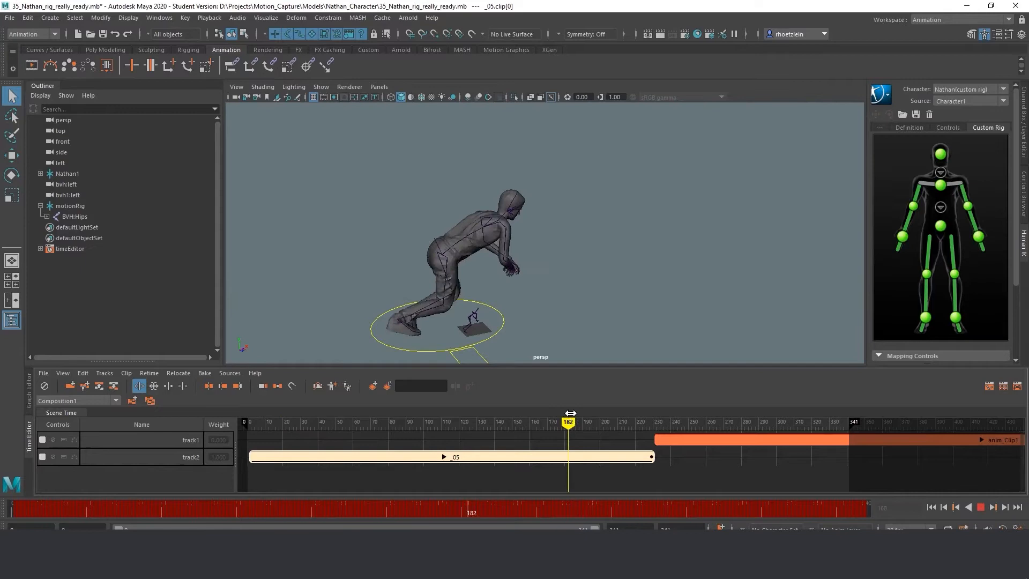
drag(568, 422, 332, 422)
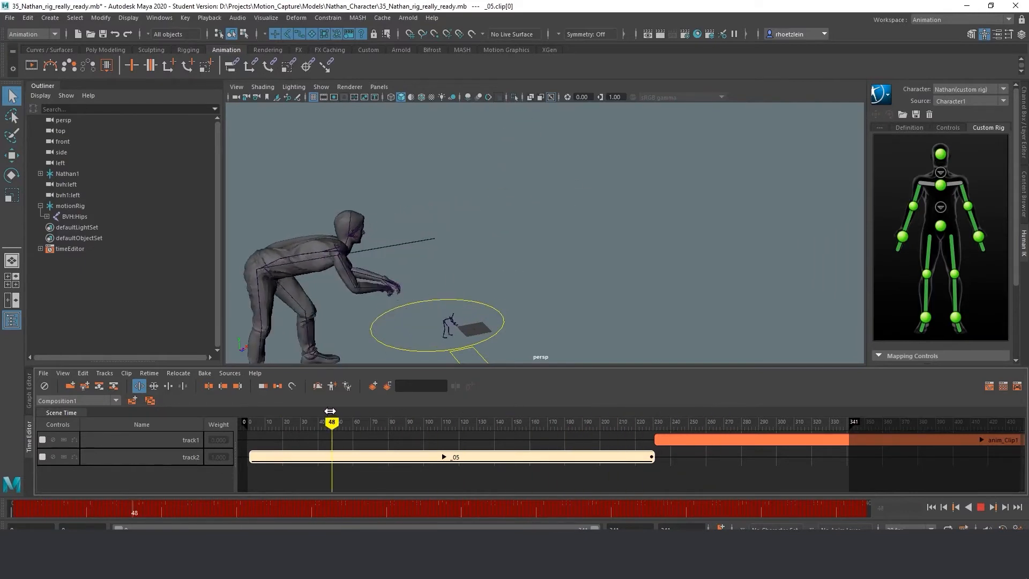
drag(332, 422, 380, 422)
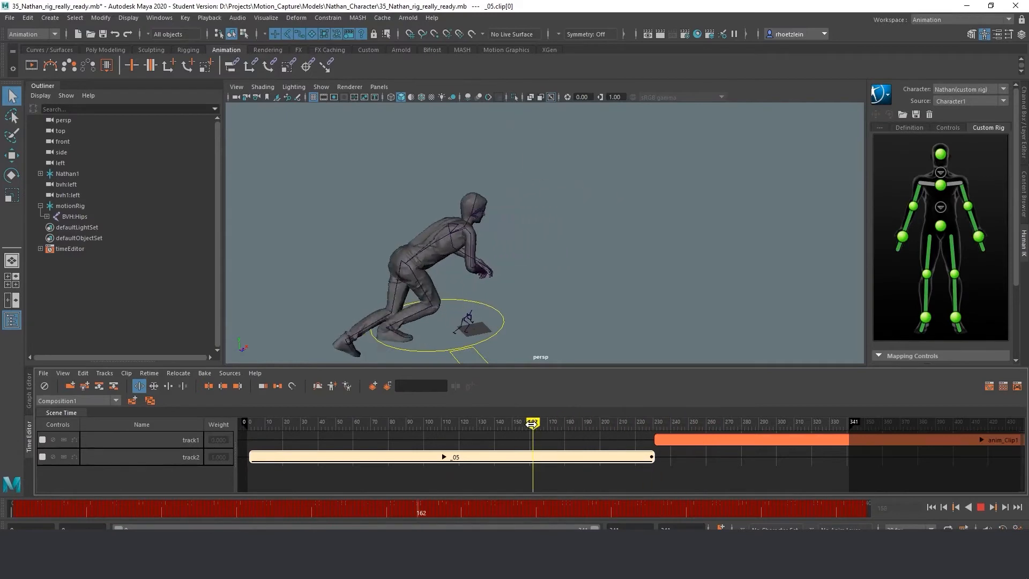
drag(533, 423, 560, 423)
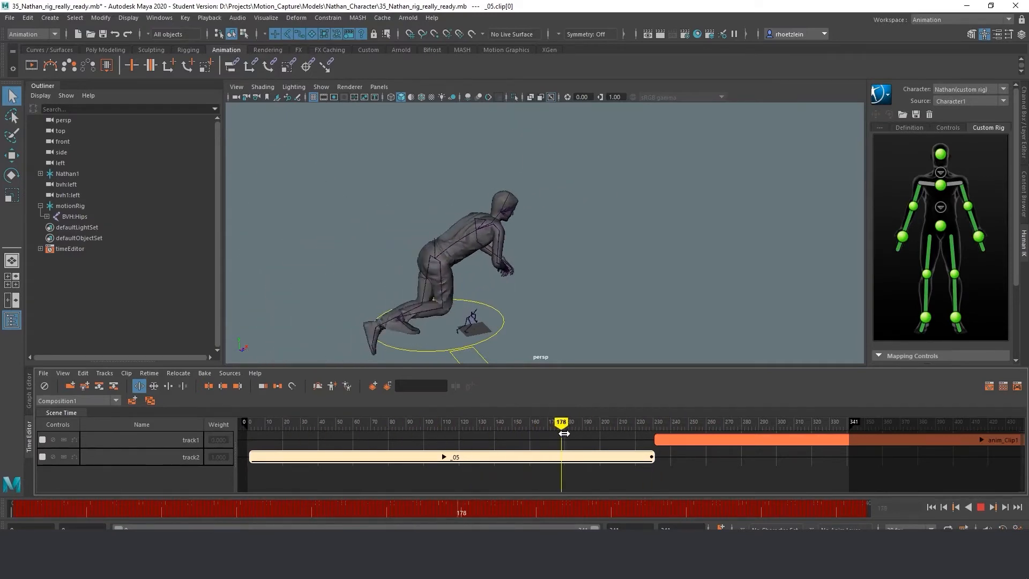
drag(561, 421, 684, 422)
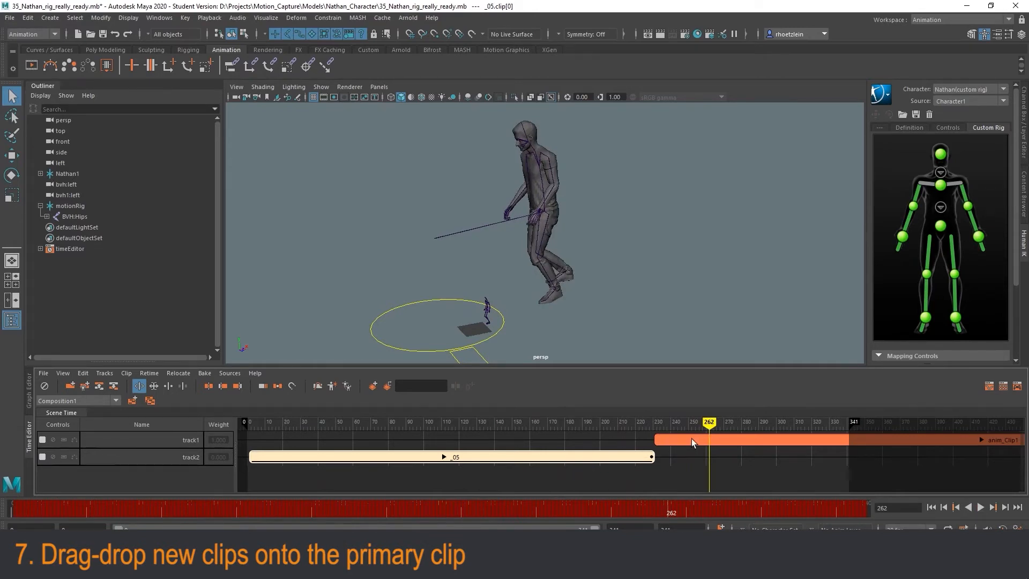
drag(689, 440, 531, 439)
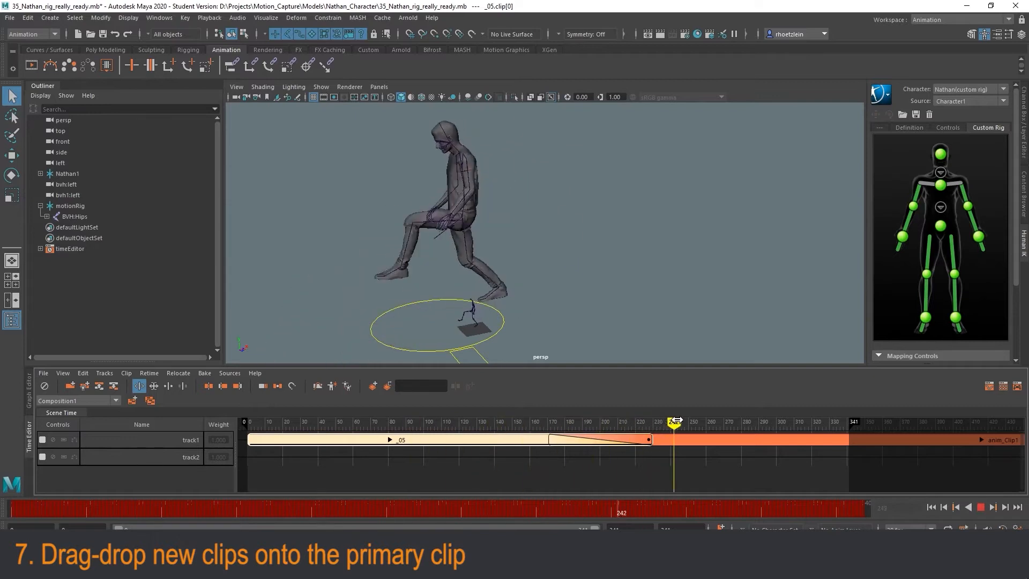
drag(673, 421, 576, 421)
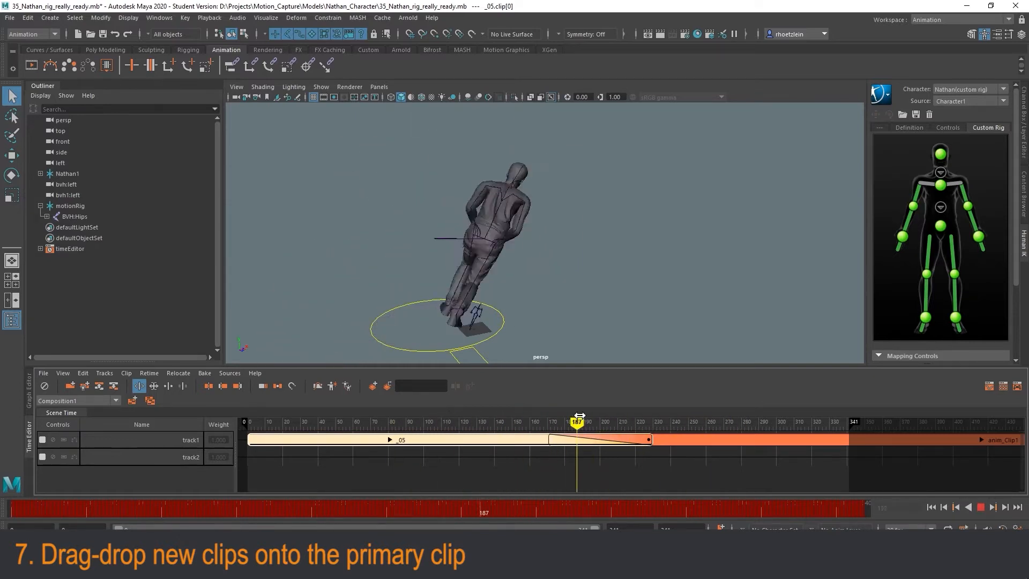
drag(577, 422, 529, 422)
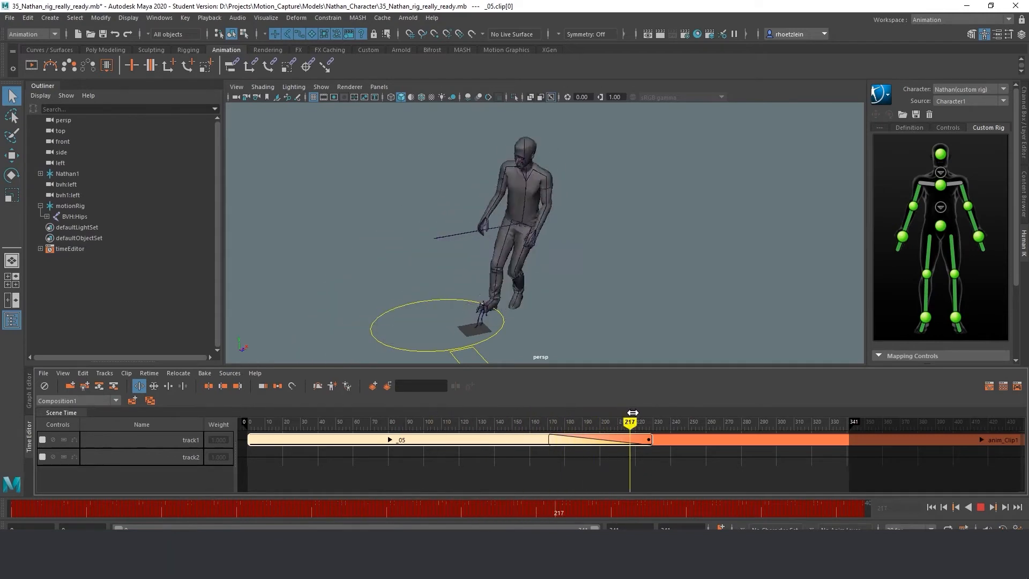
drag(629, 422, 438, 423)
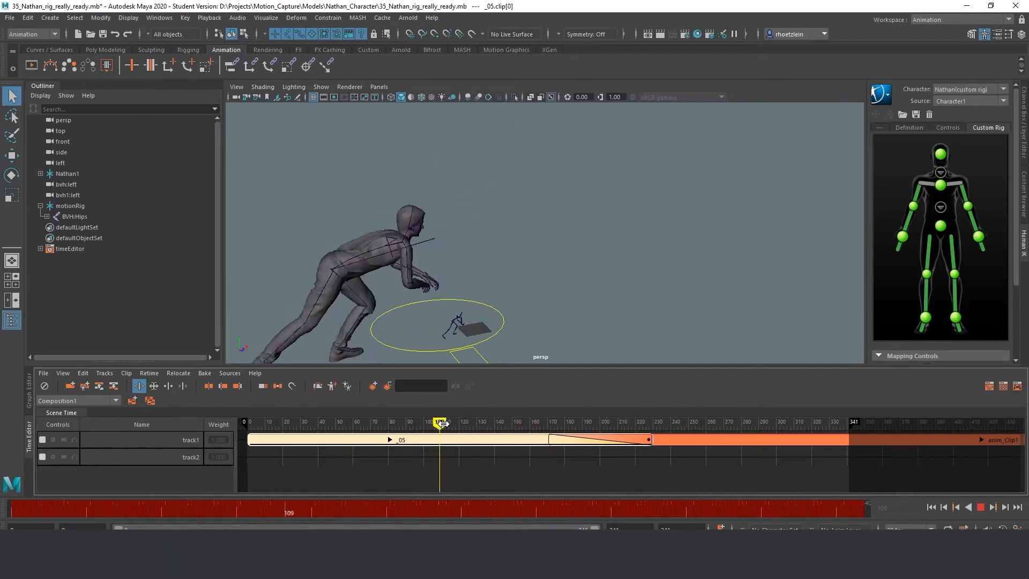
drag(439, 422, 548, 422)
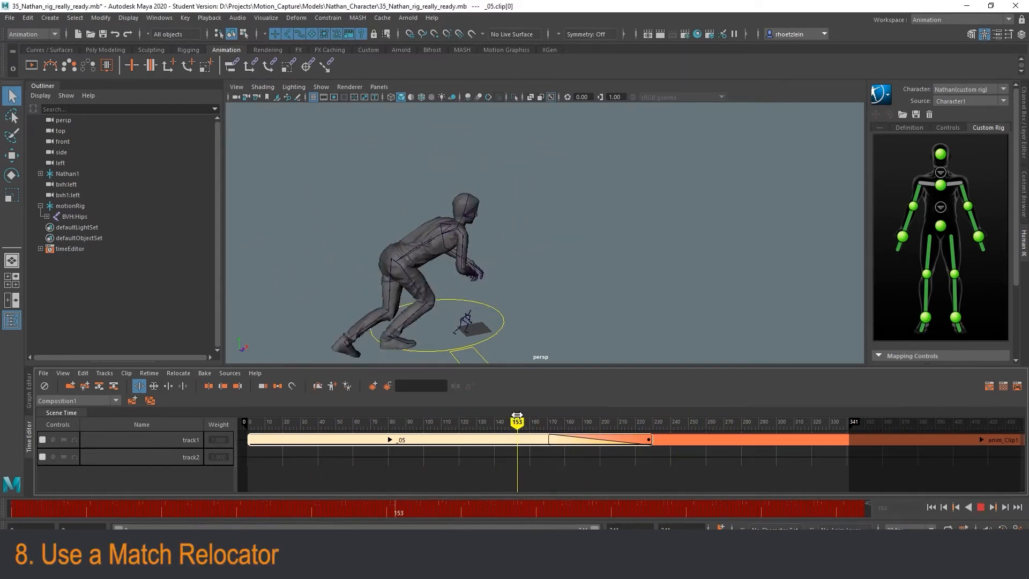
drag(516, 421, 506, 421)
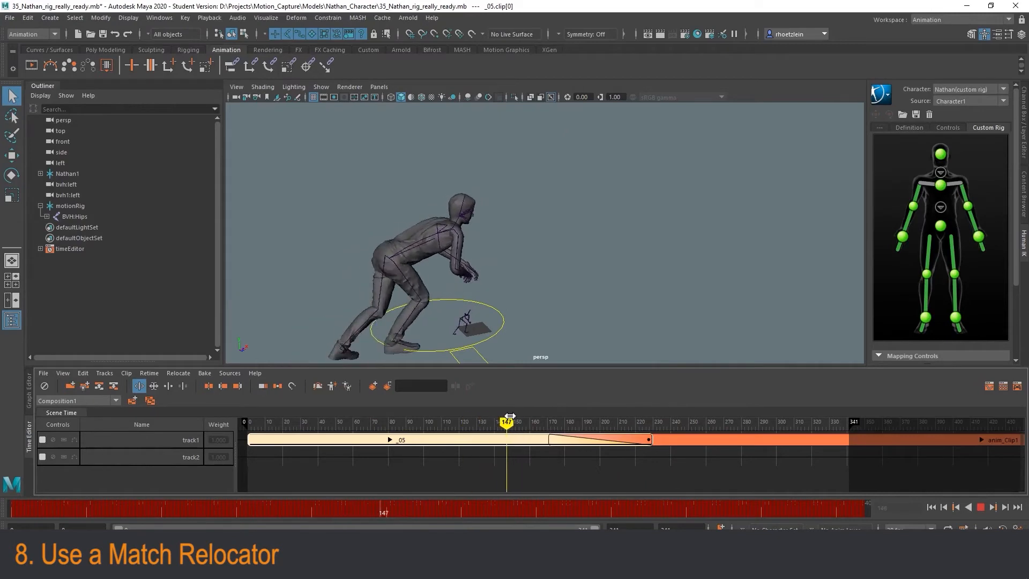
drag(507, 420, 679, 420)
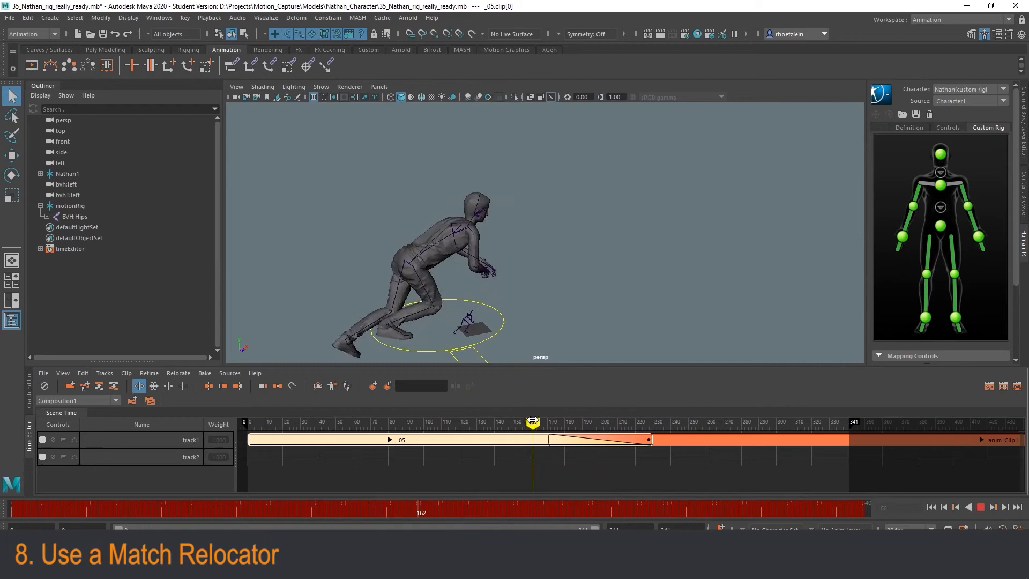
drag(533, 423, 677, 422)
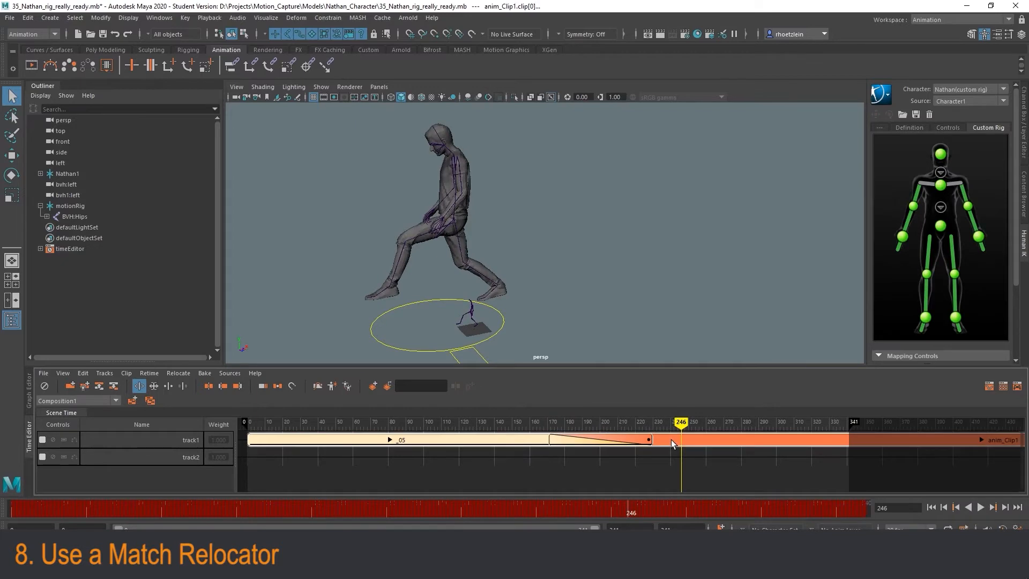
mouse_move(630, 458)
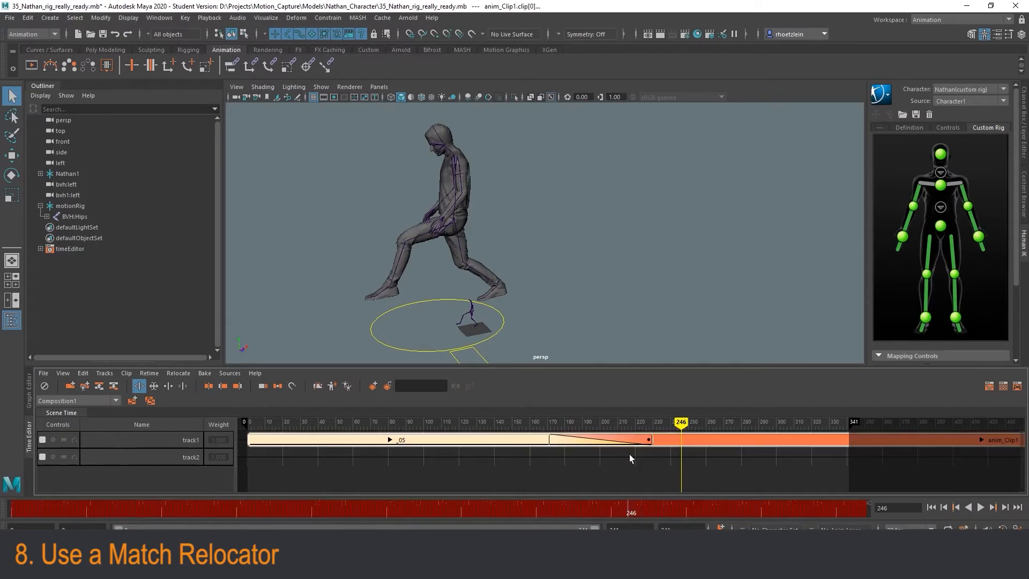
mouse_move(668, 446)
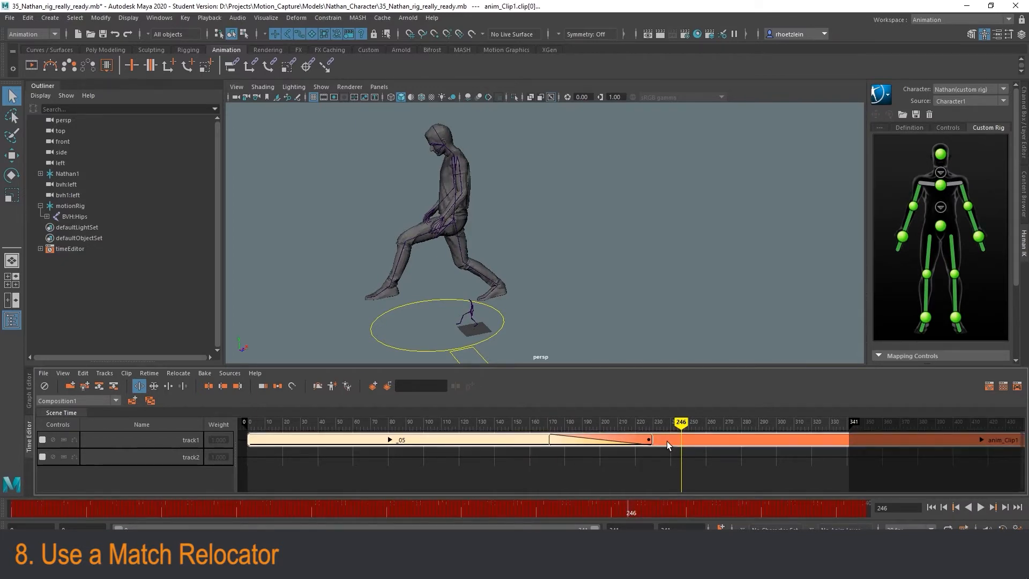
Step: Match relocators between clips on BVH:Hips without using the clip's root objects
right_click(667, 444)
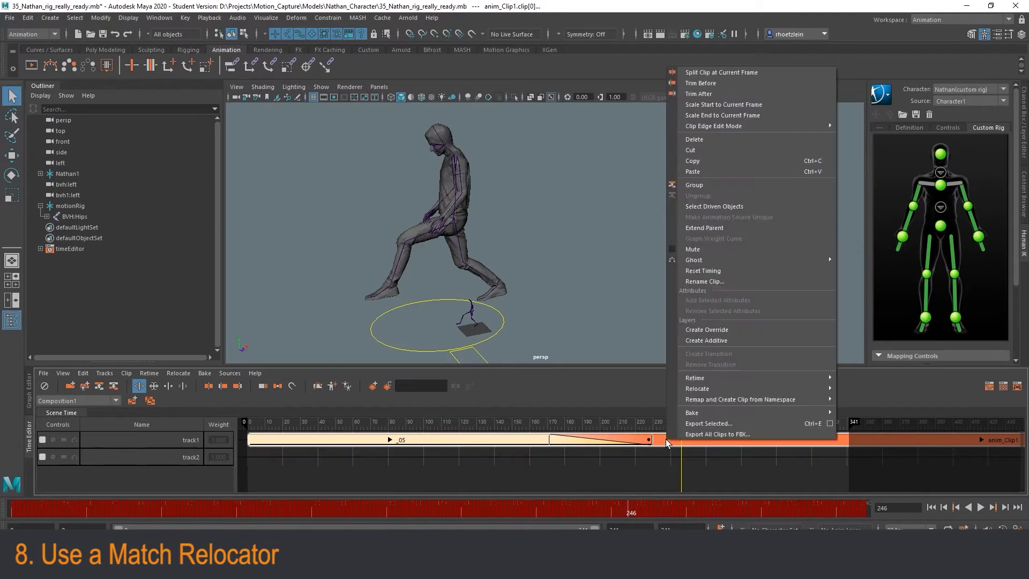
mouse_move(697, 388)
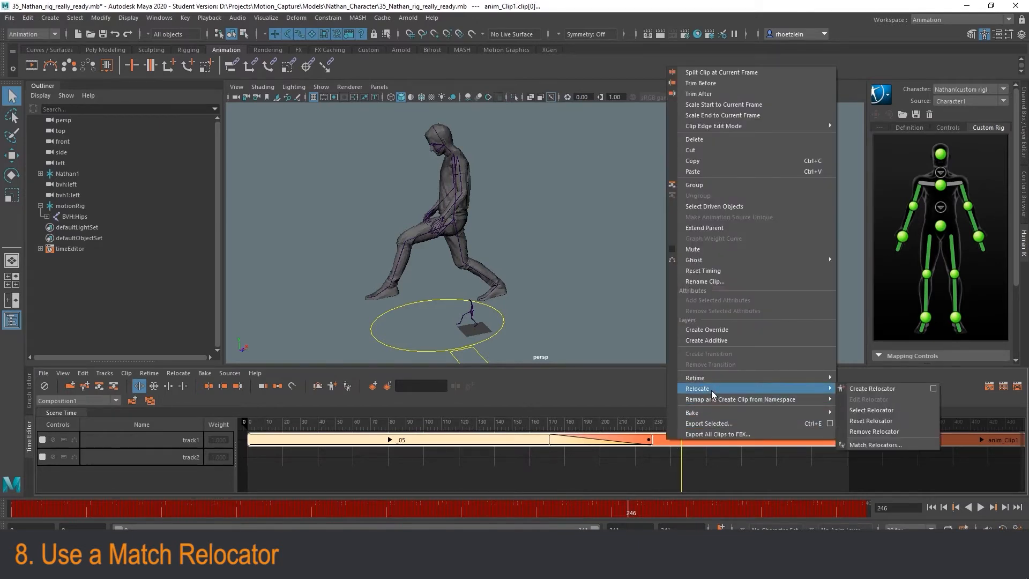
mouse_move(874, 444)
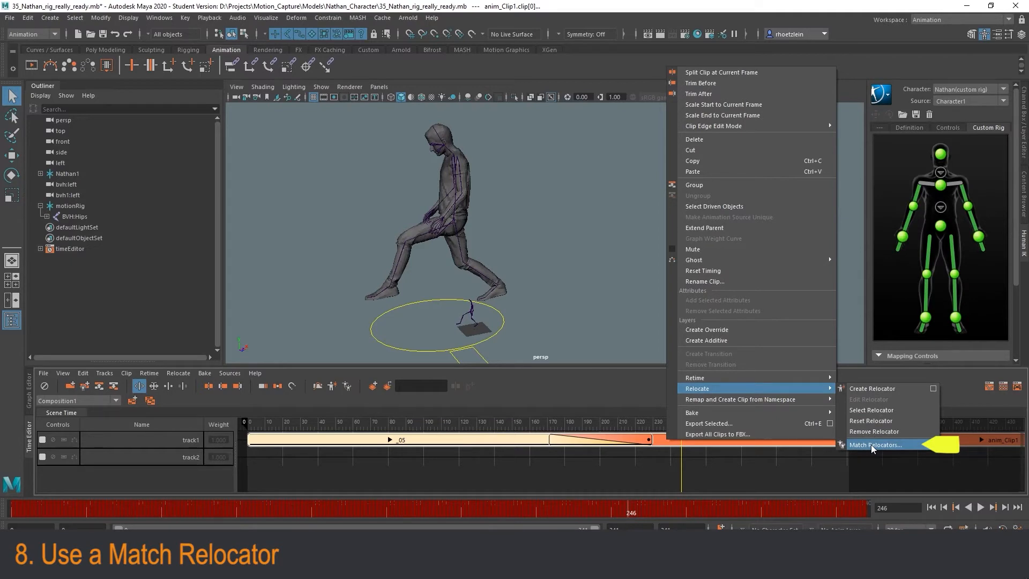
click(874, 444)
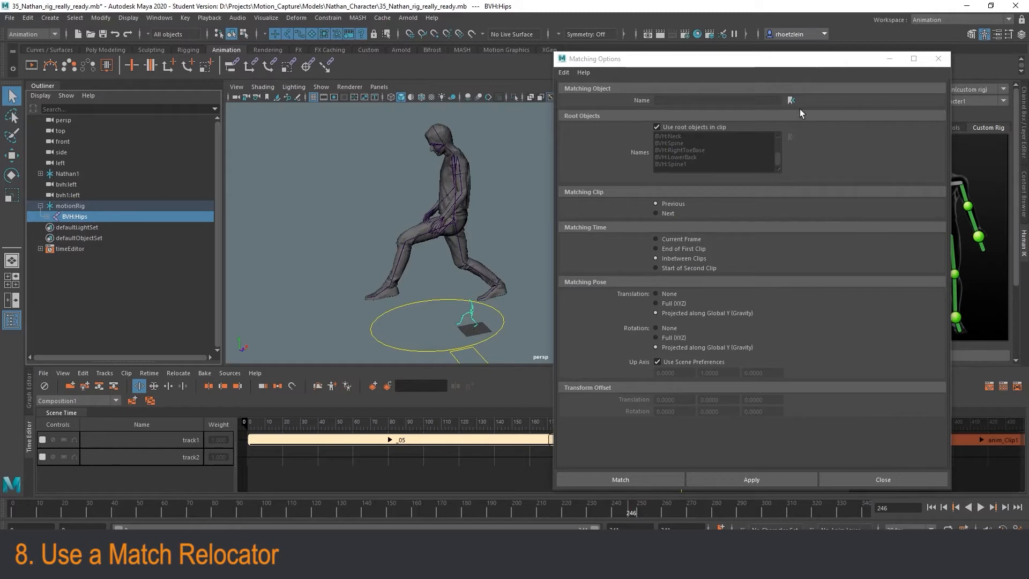
click(791, 100)
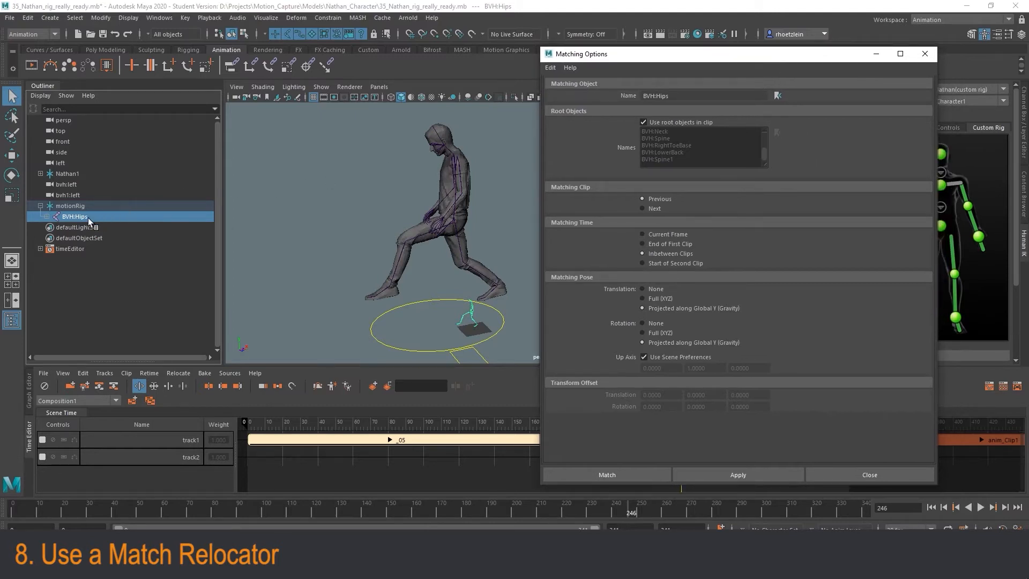
mouse_move(778, 97)
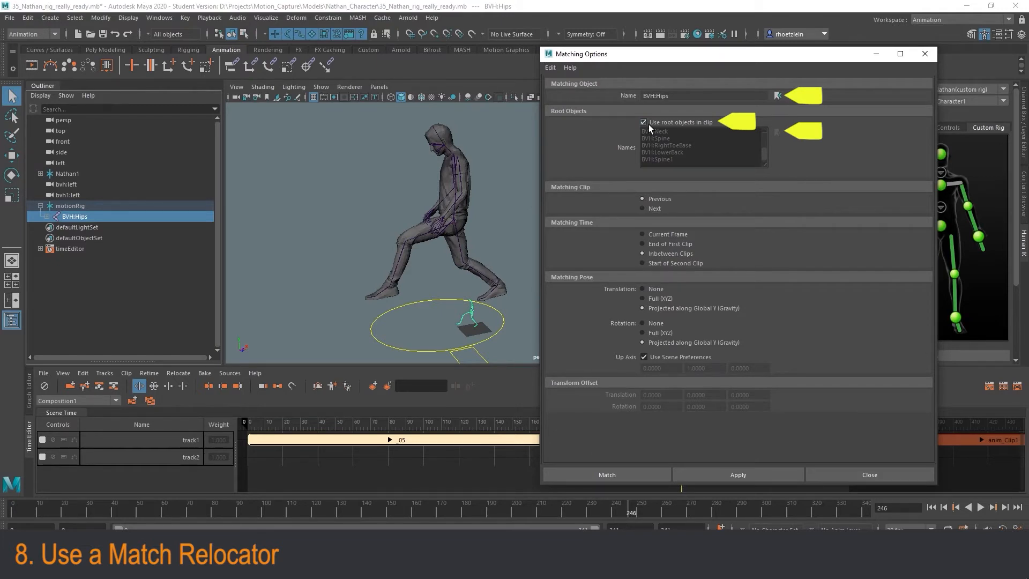
click(644, 122)
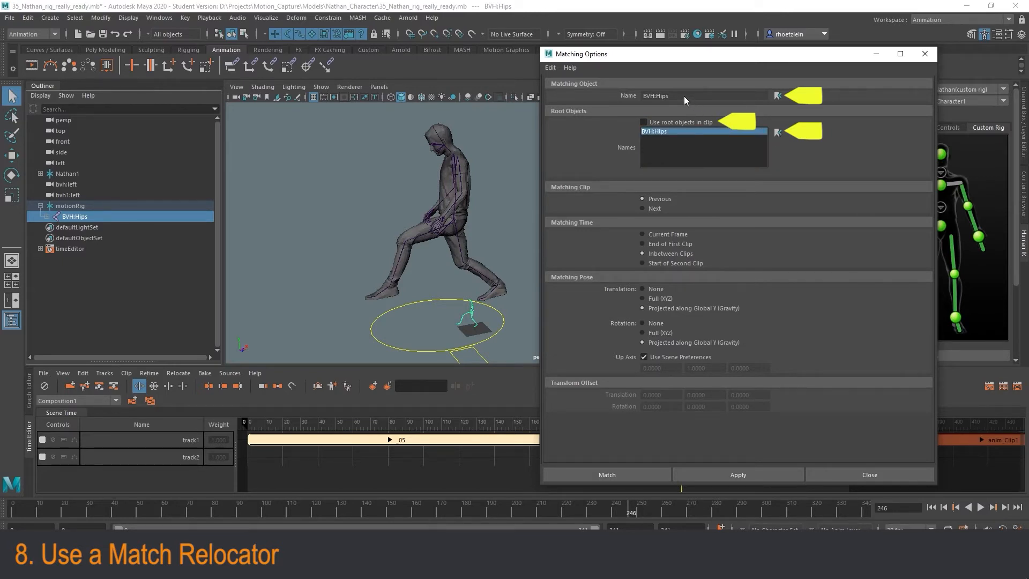
mouse_move(953, 239)
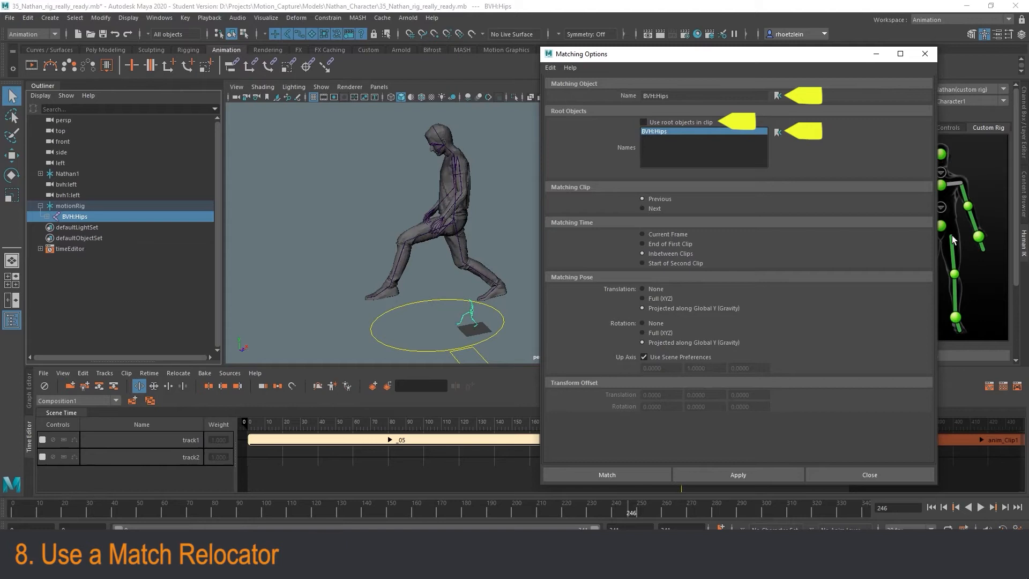
mouse_move(765, 151)
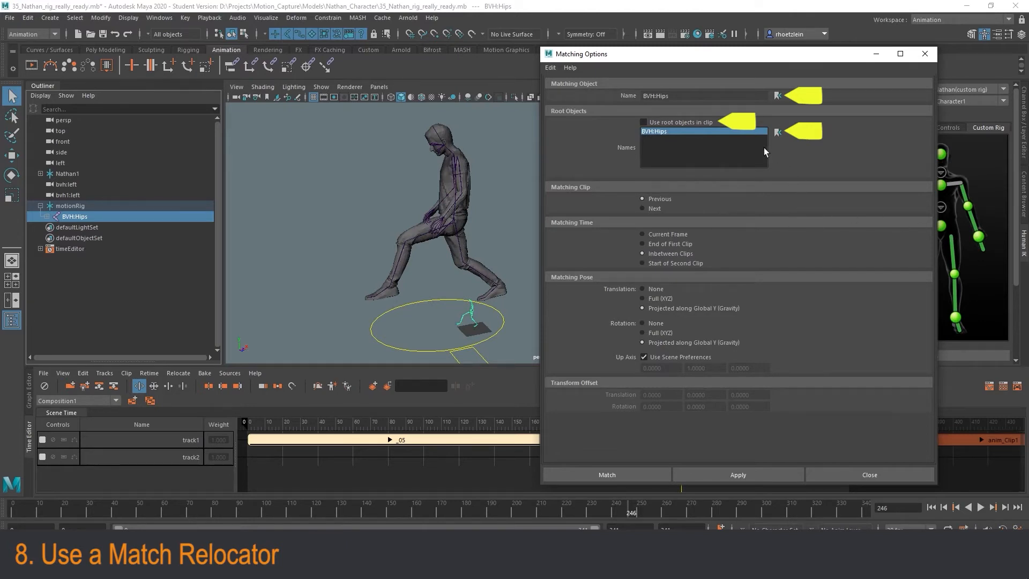
mouse_move(585, 238)
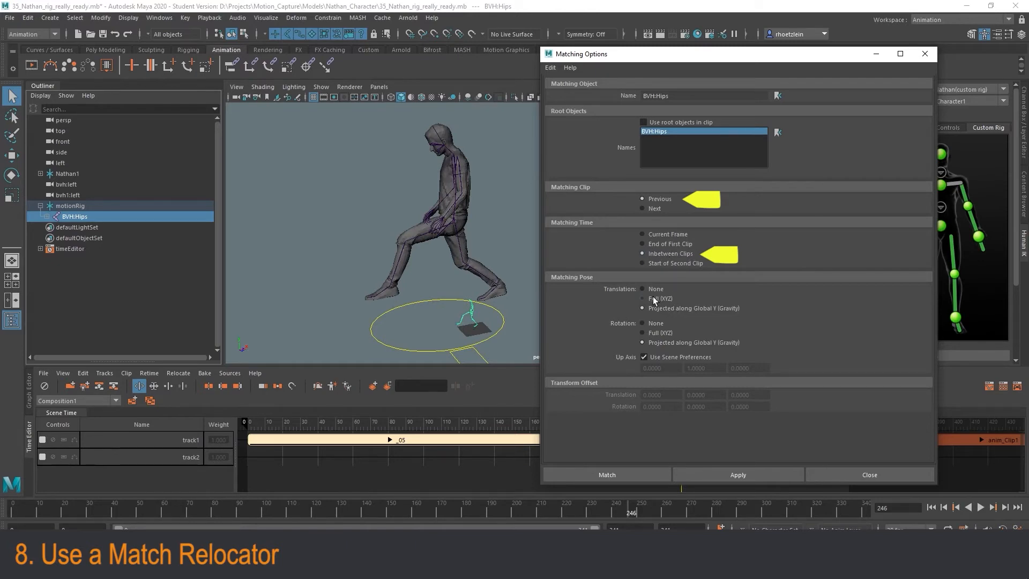
click(642, 298)
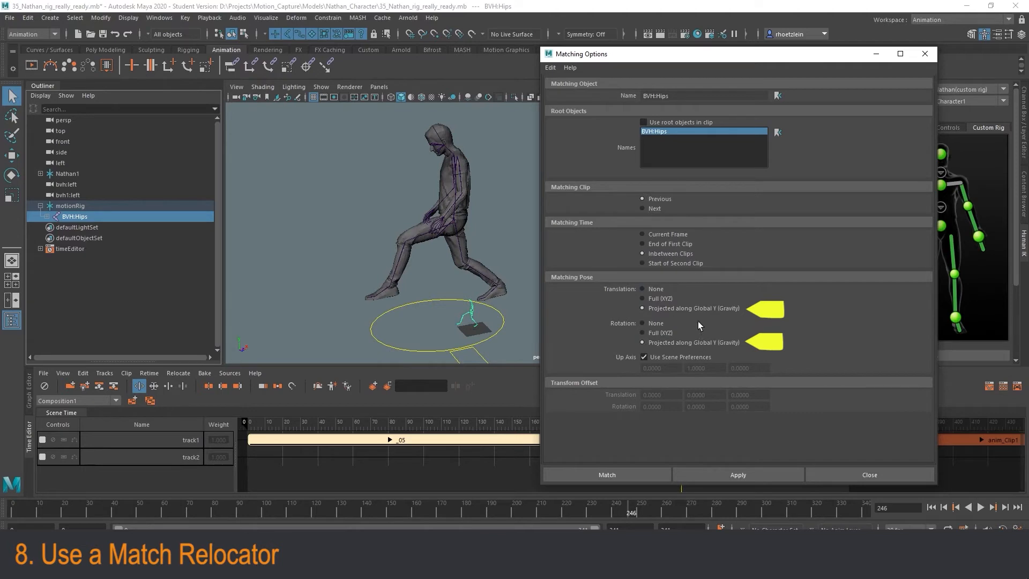
mouse_move(685, 340)
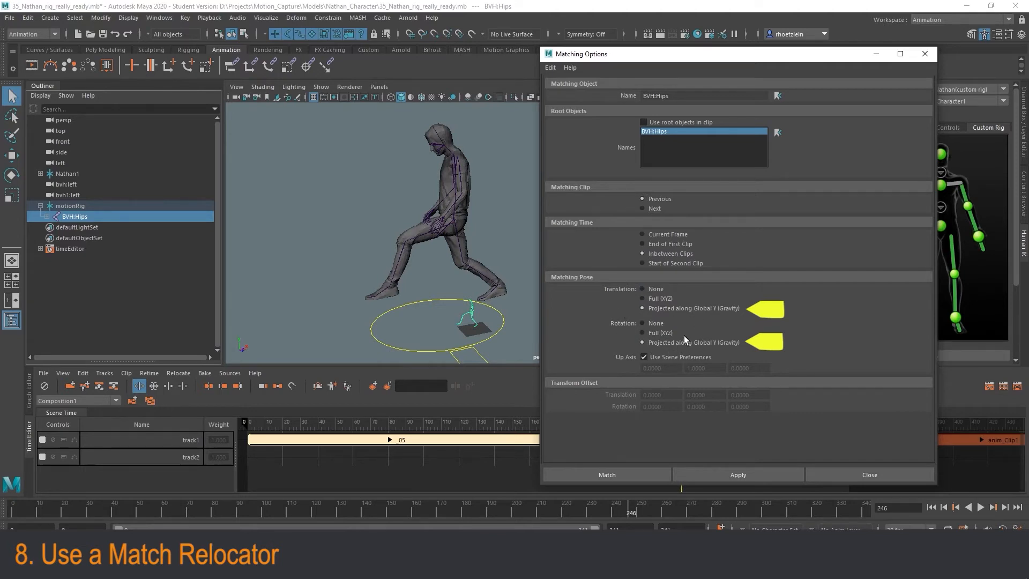
mouse_move(685, 300)
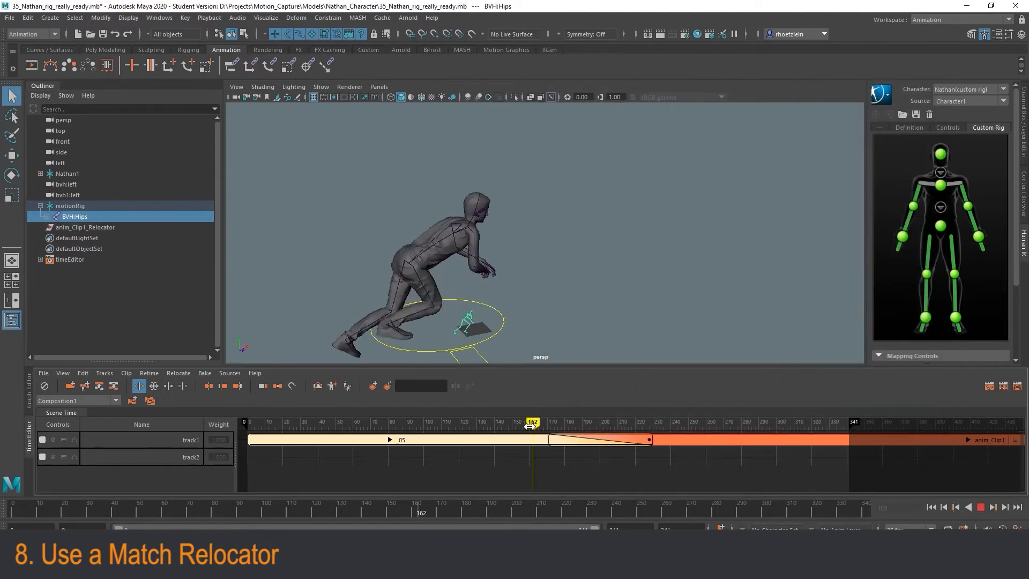
Step: Scrub through the _05 clip and up to the transition to review the matched crouch motion
drag(531, 422, 569, 422)
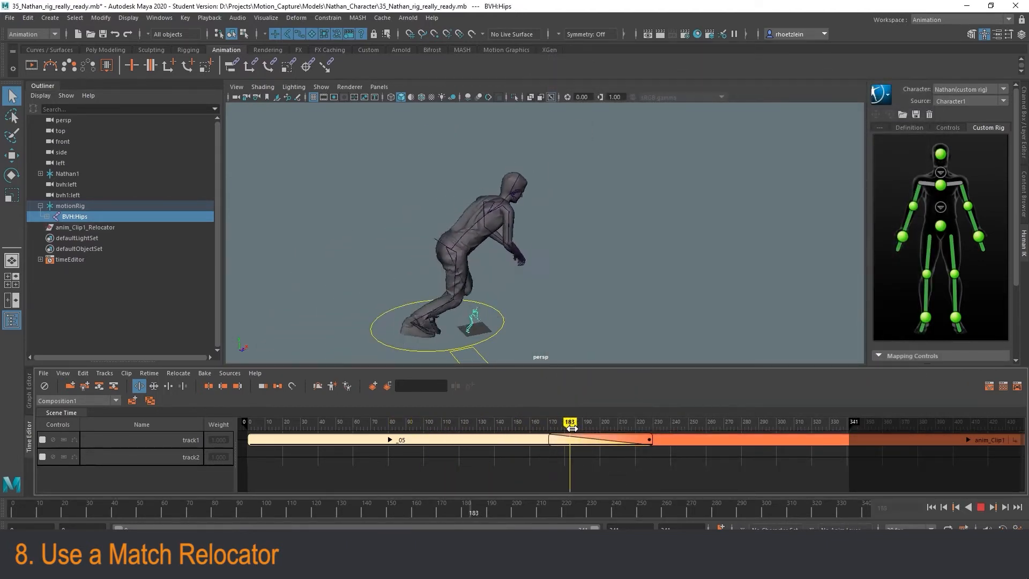
drag(569, 421, 388, 422)
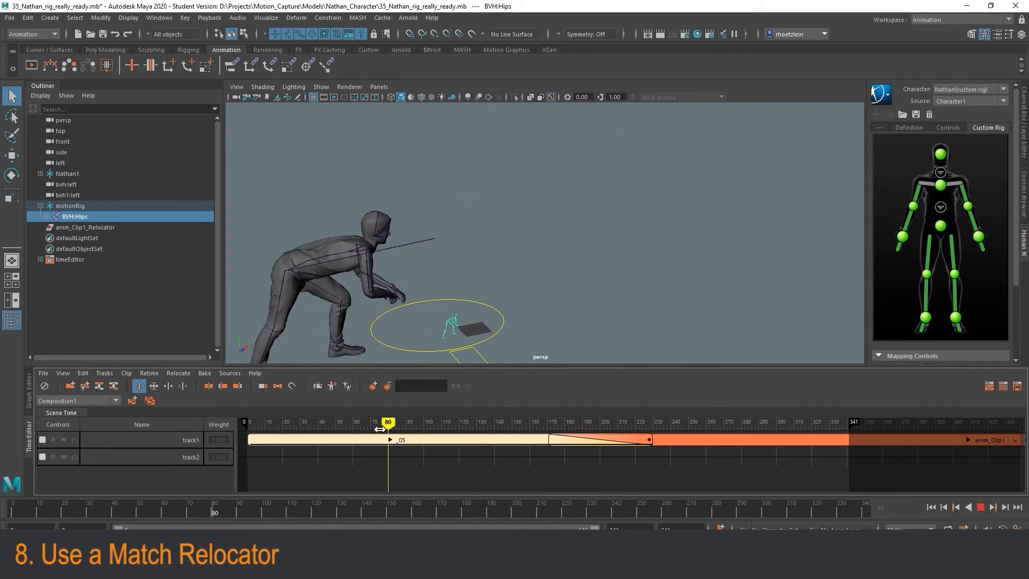
drag(388, 422, 498, 422)
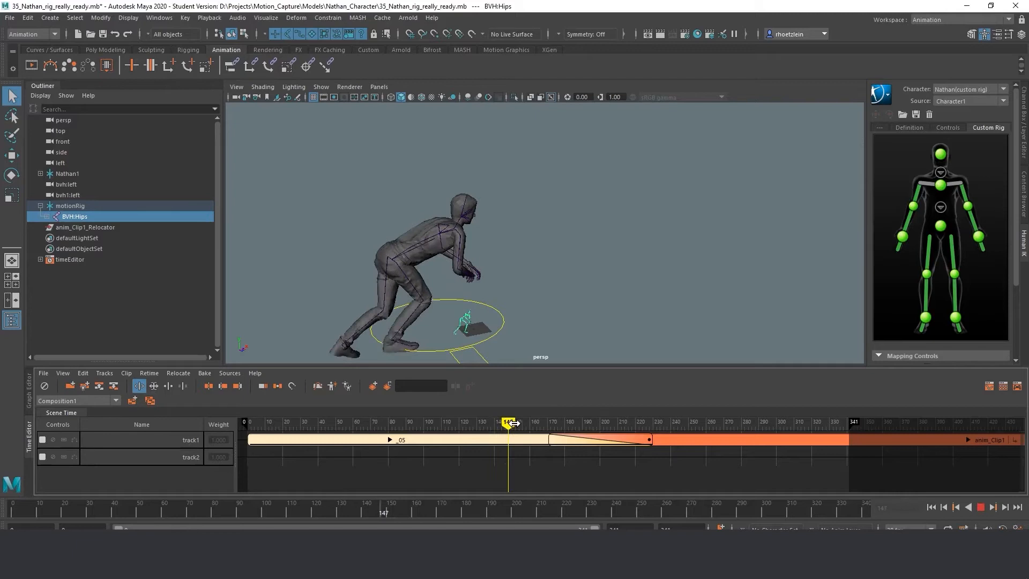
drag(508, 422, 432, 423)
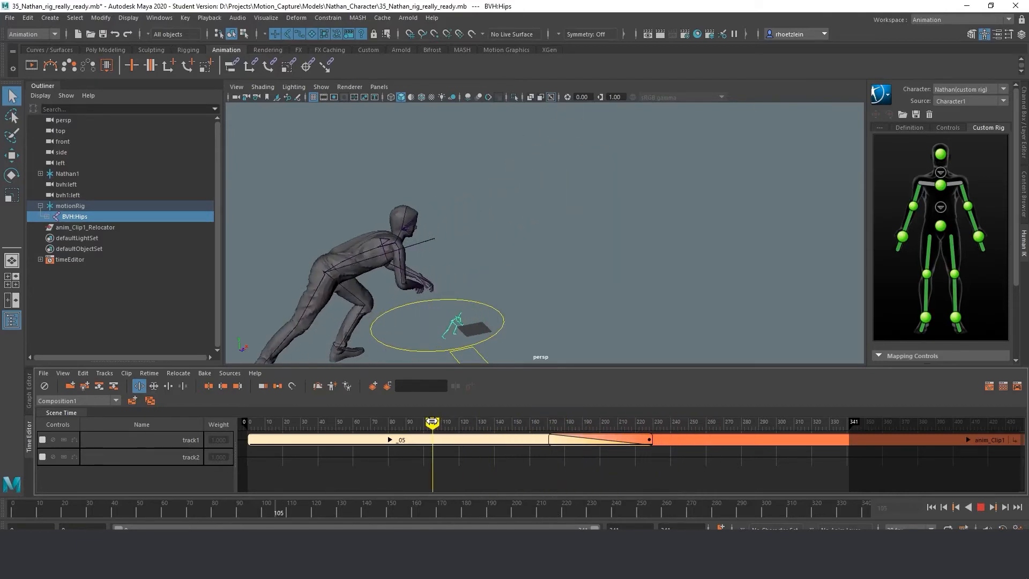
drag(432, 420, 446, 420)
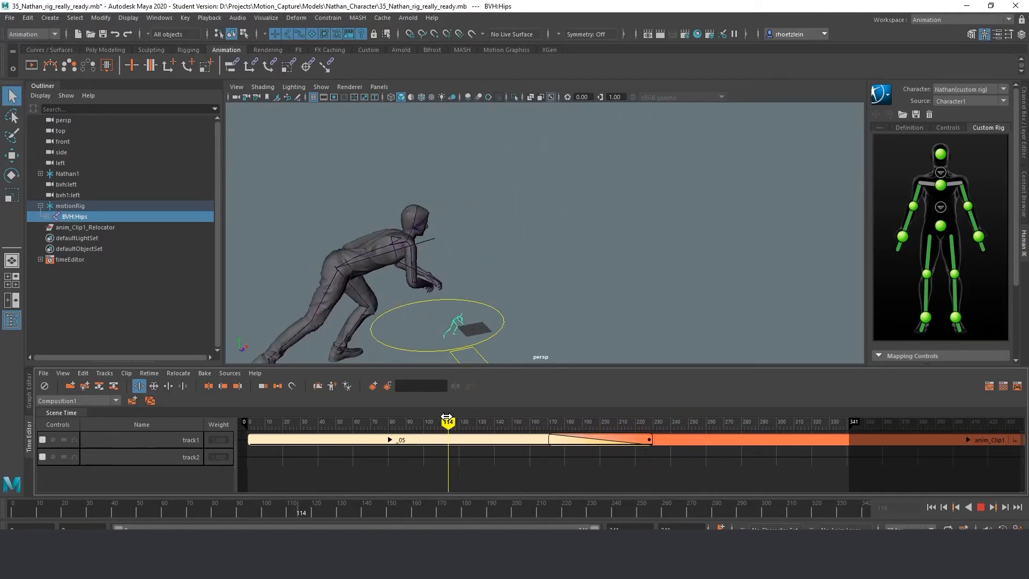
drag(447, 422, 462, 423)
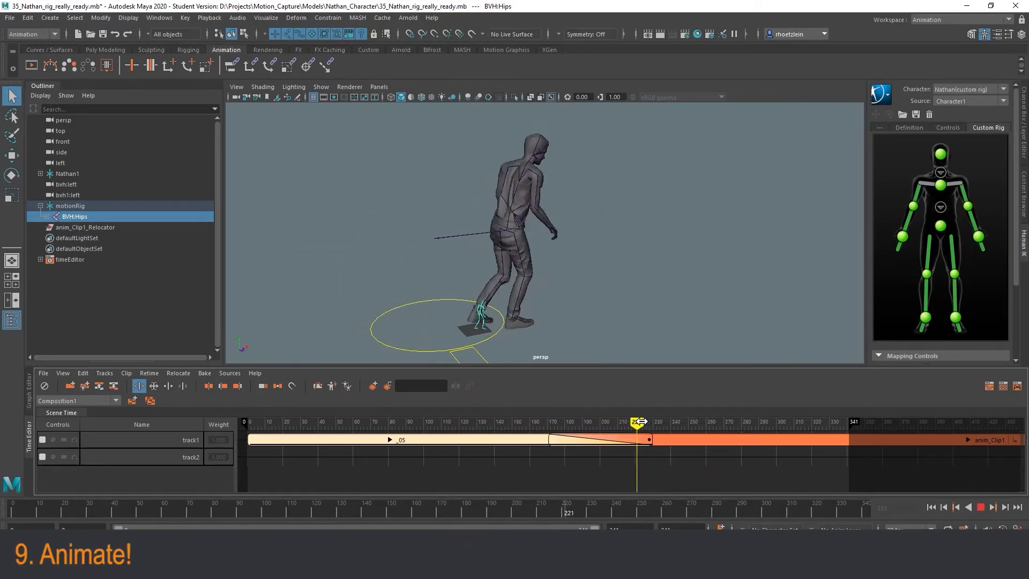
Step: Scrub back and forth across the crossfade into anim_Clip1 to check the blend around frame 166
drag(637, 421, 591, 422)
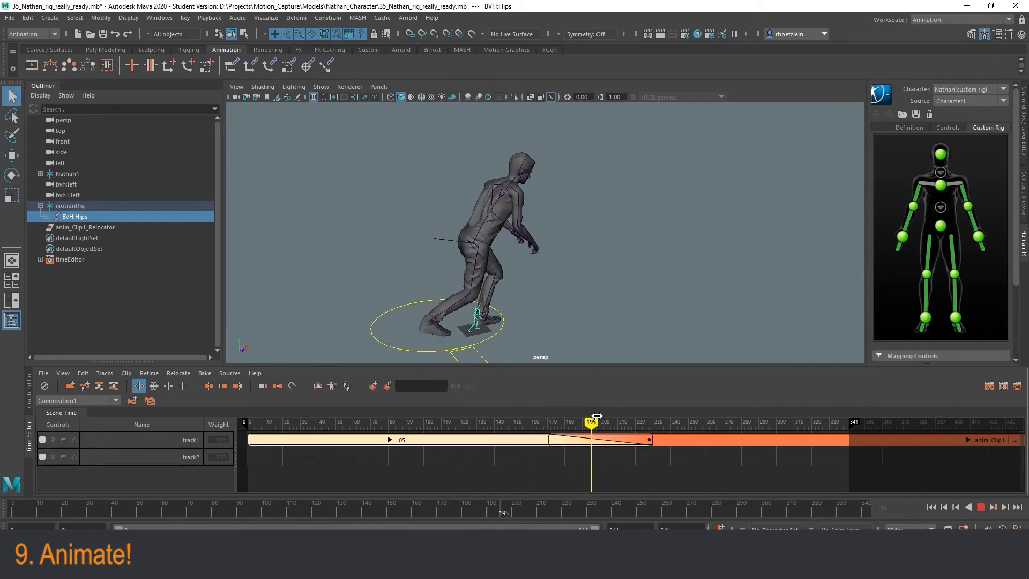
drag(591, 420, 653, 420)
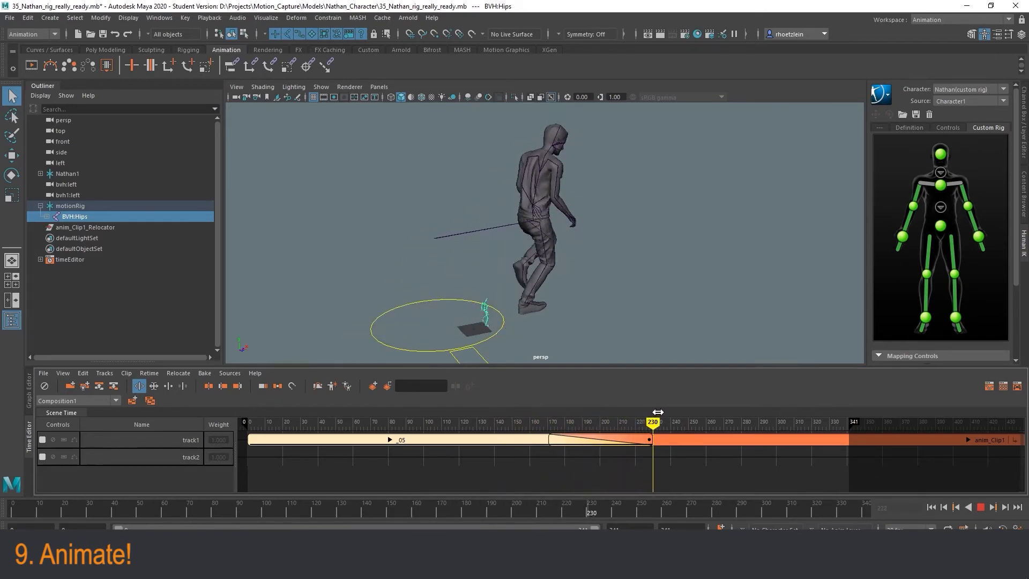
drag(653, 421, 572, 421)
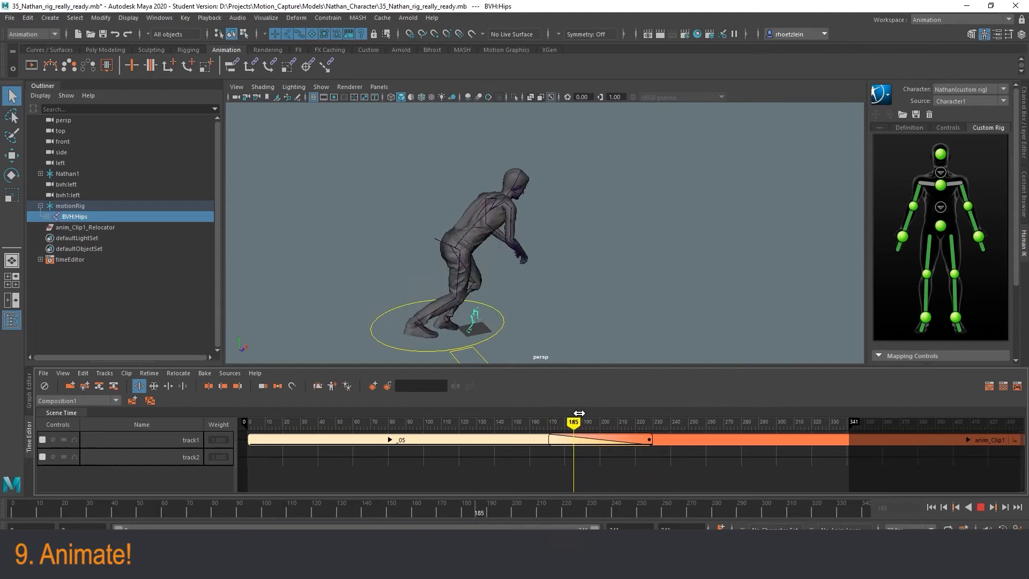
drag(572, 417, 553, 417)
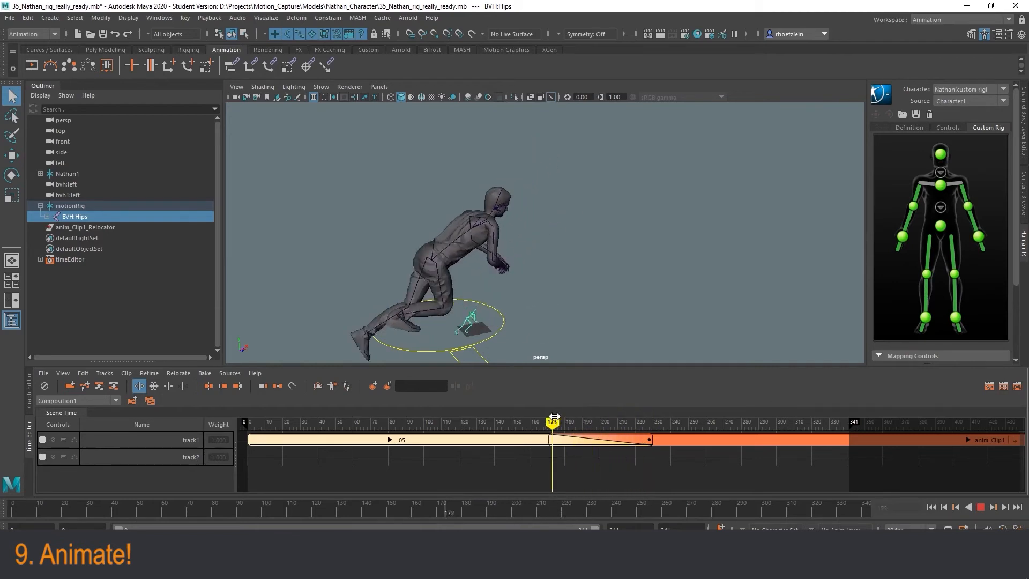
drag(553, 421, 513, 421)
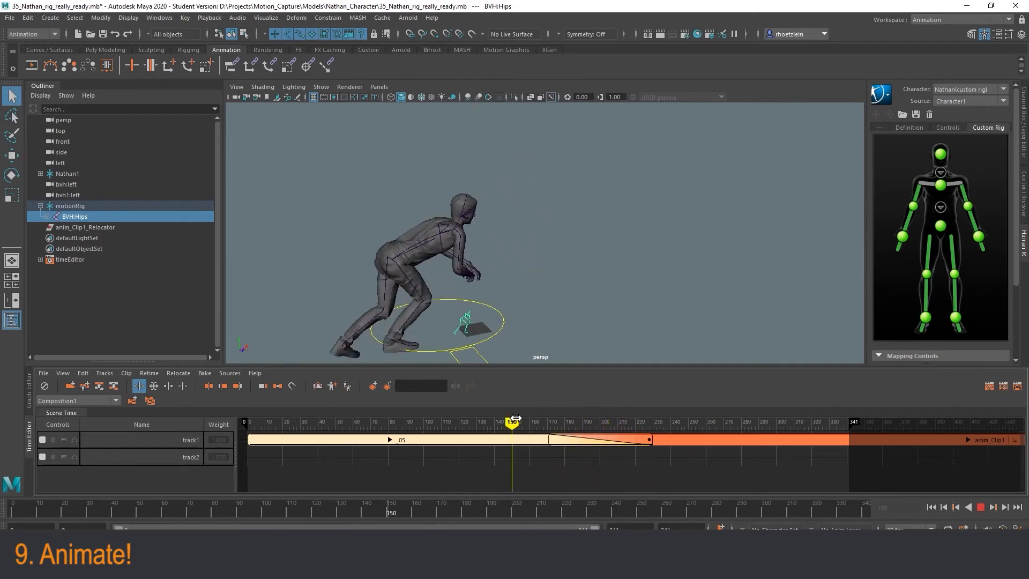
drag(513, 424, 460, 423)
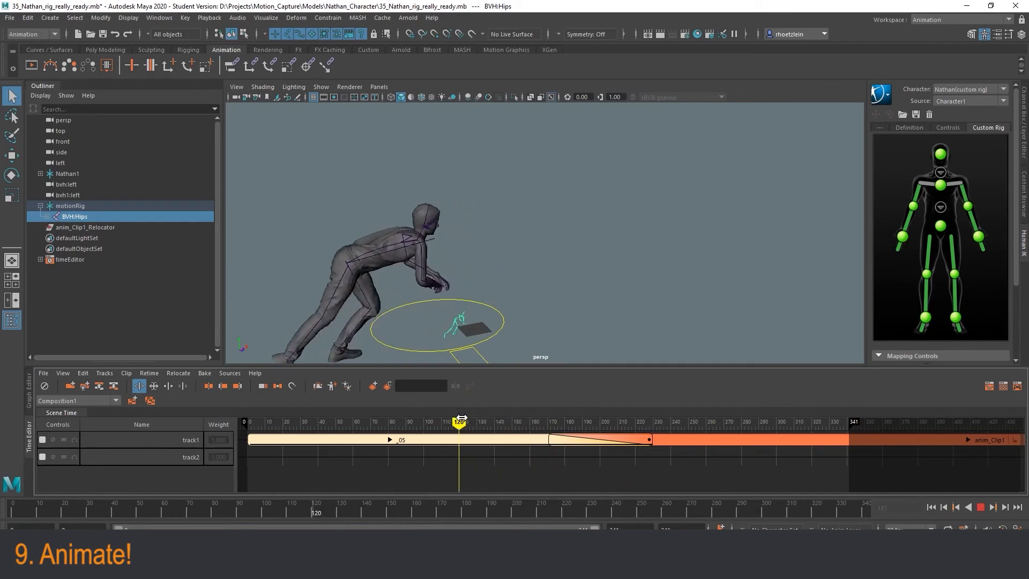
drag(460, 421, 515, 422)
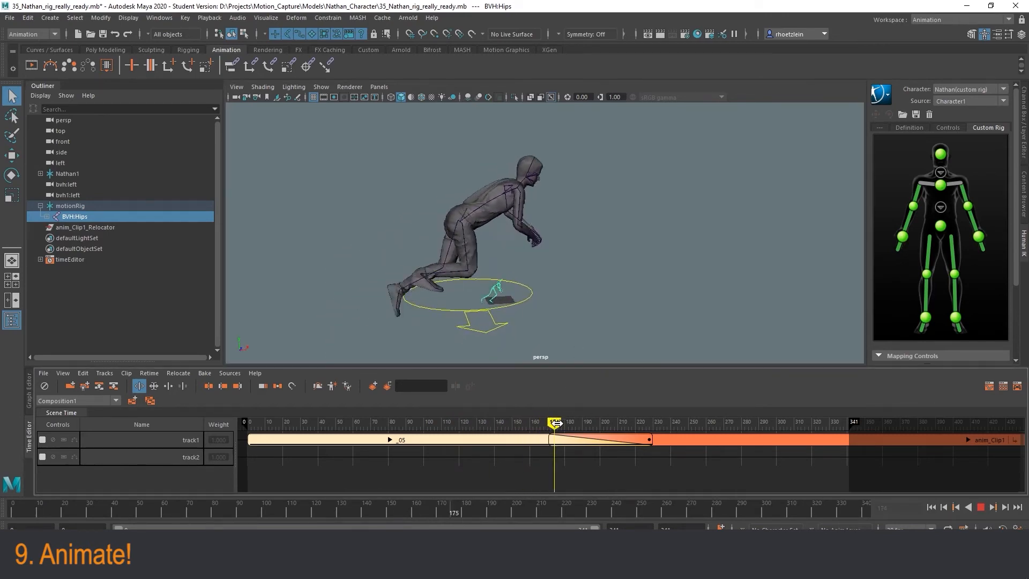
drag(554, 424, 525, 423)
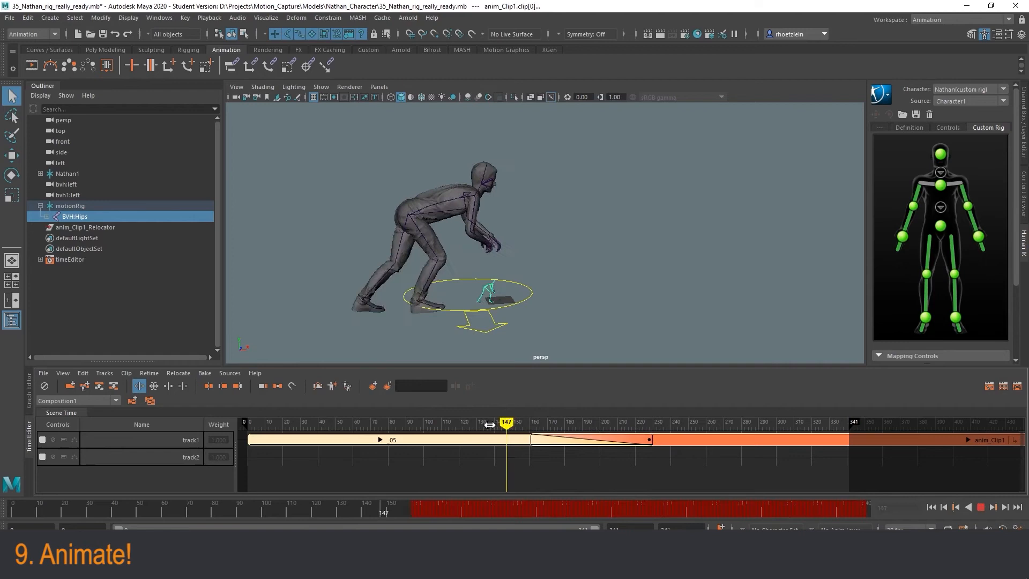
drag(506, 422, 539, 422)
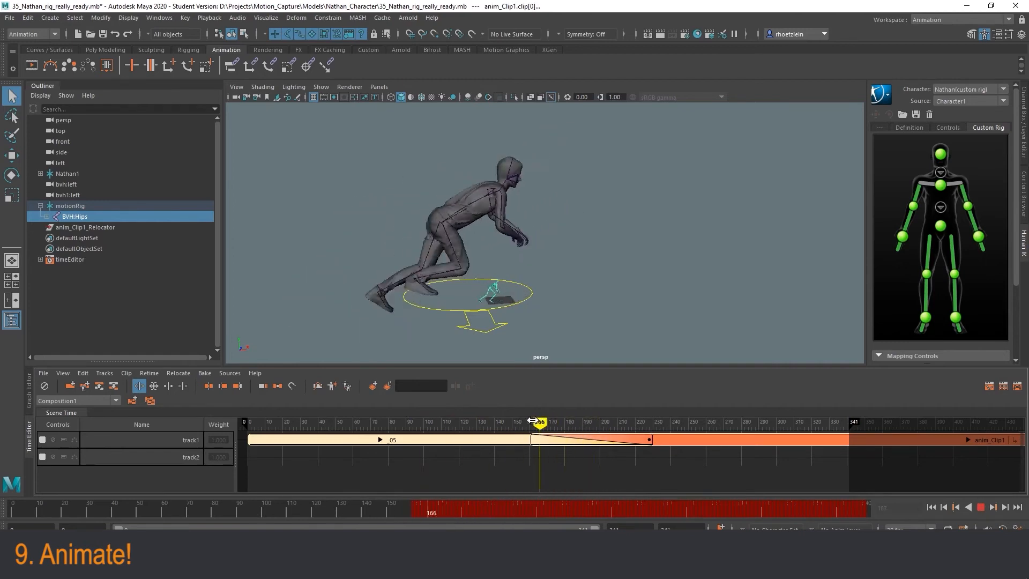
drag(538, 422, 489, 422)
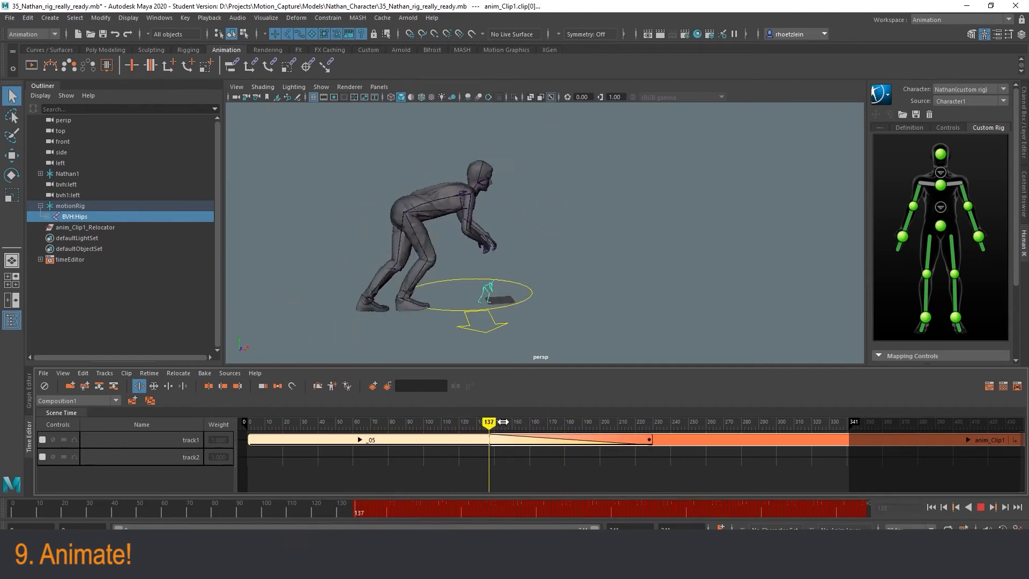
Step: Shift the blend edges so the crossfade starts later and reaches further into anim_Clip1, checking the crouch at frame 132
drag(489, 422, 409, 421)
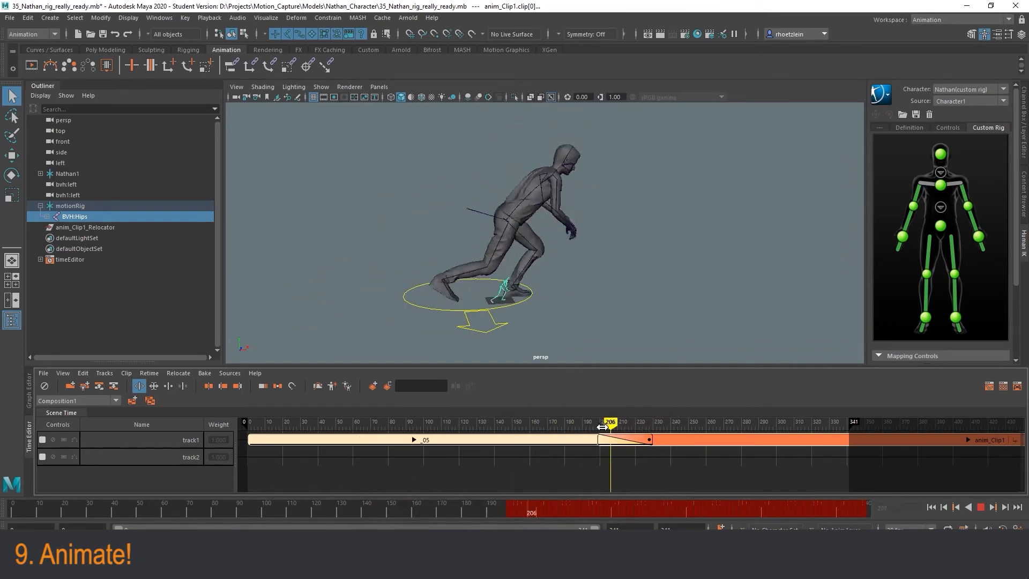
drag(608, 420, 664, 420)
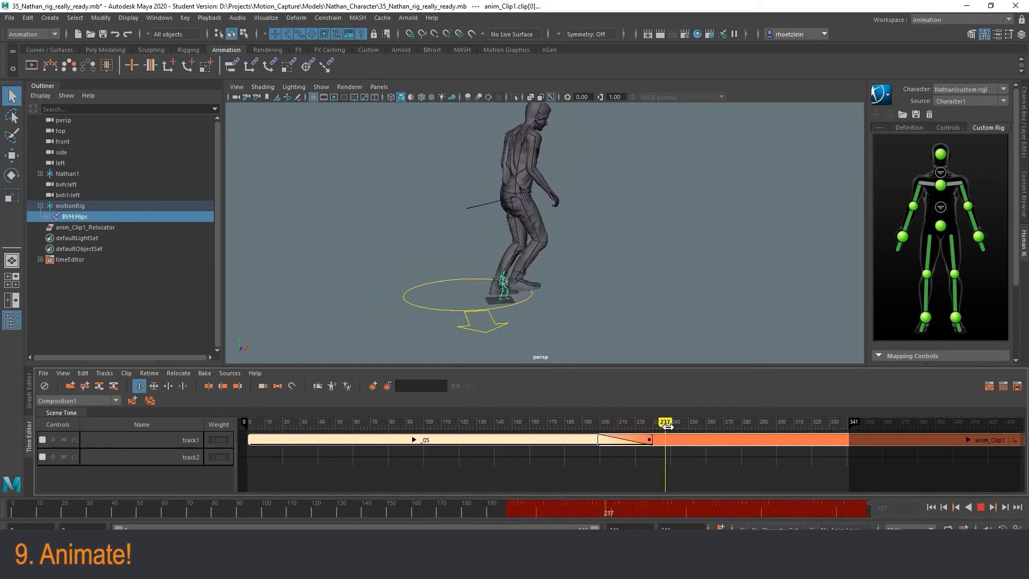
drag(664, 422, 553, 422)
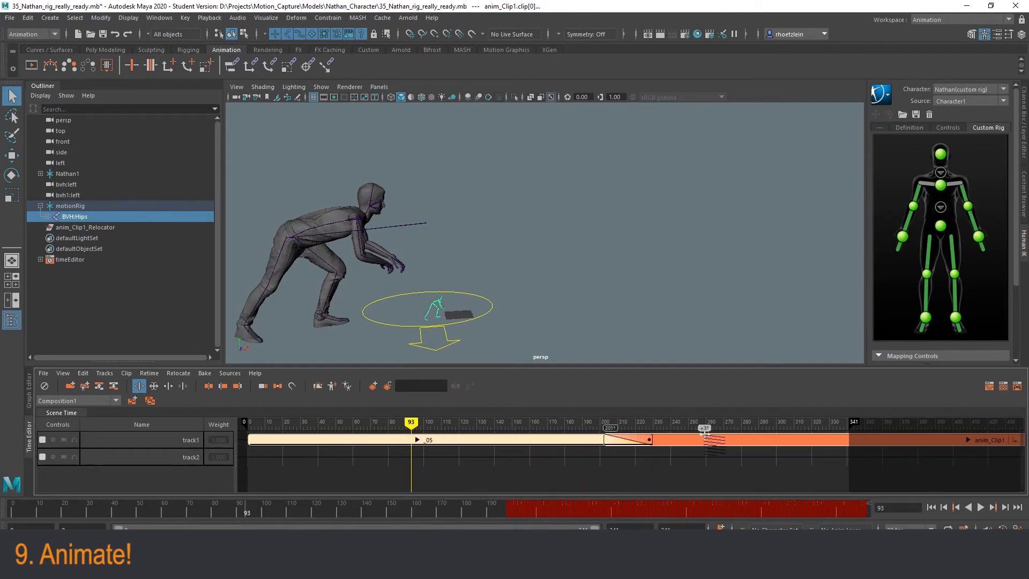
drag(412, 422, 480, 423)
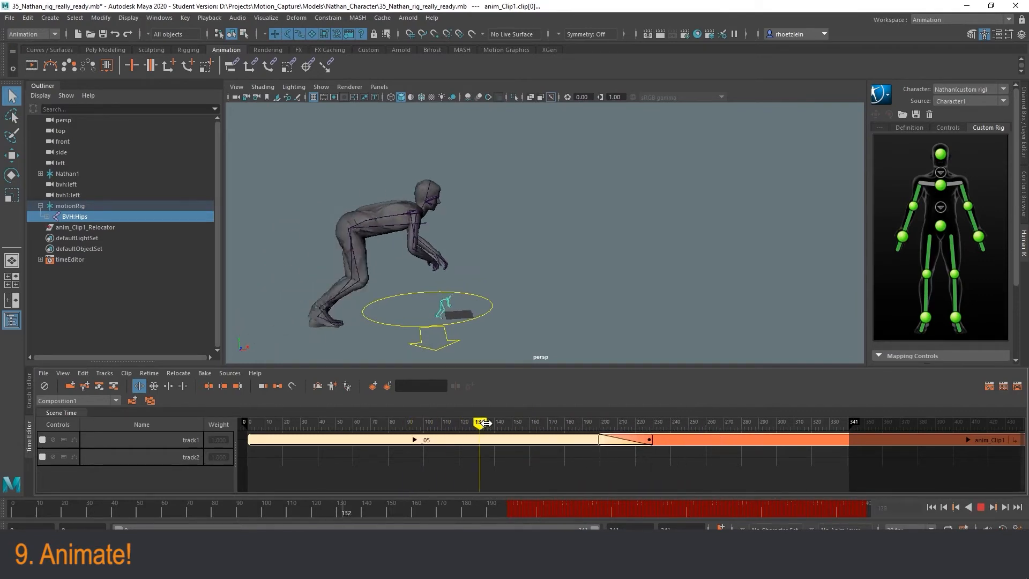
drag(479, 422, 658, 421)
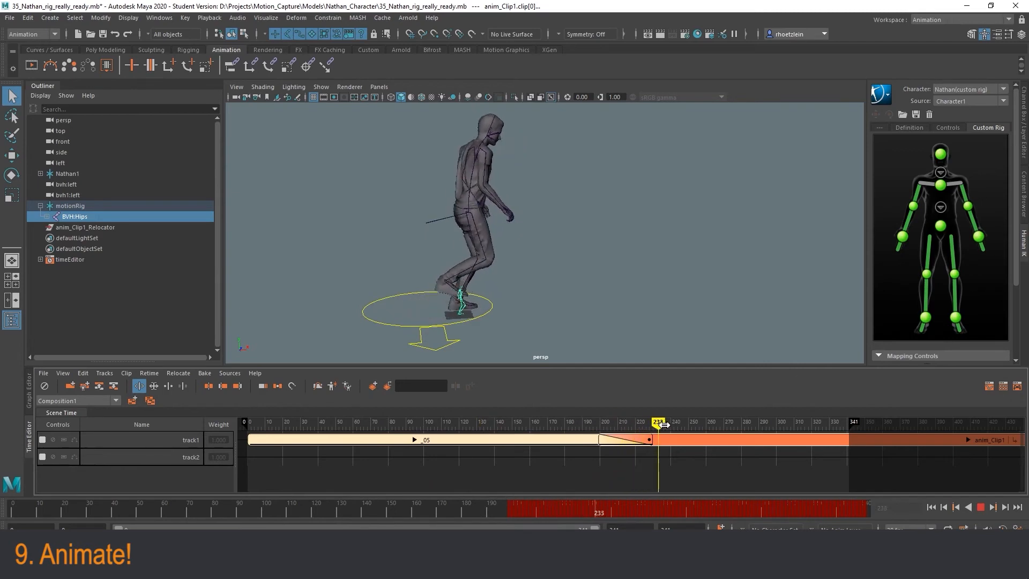
drag(658, 422, 448, 422)
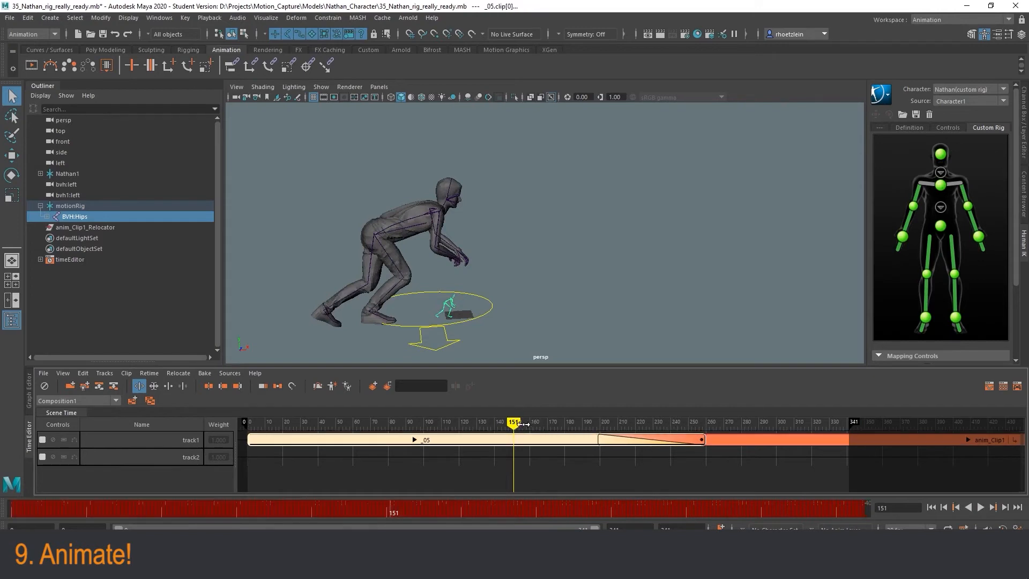
Step: Extend the playback range to about frame 400 and scrub the walk to the end of anim_Clip1
click(978, 507)
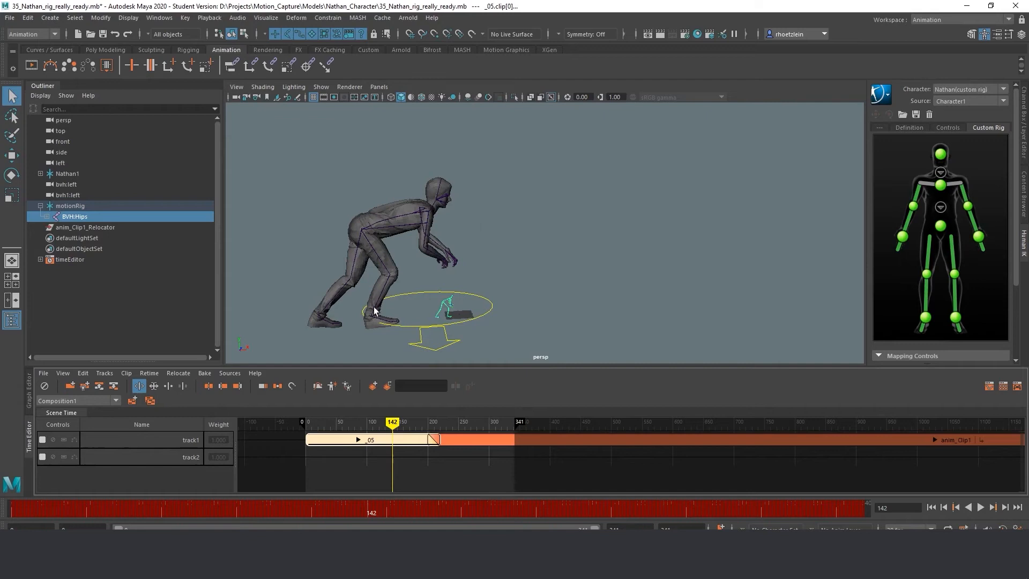
mouse_move(408, 450)
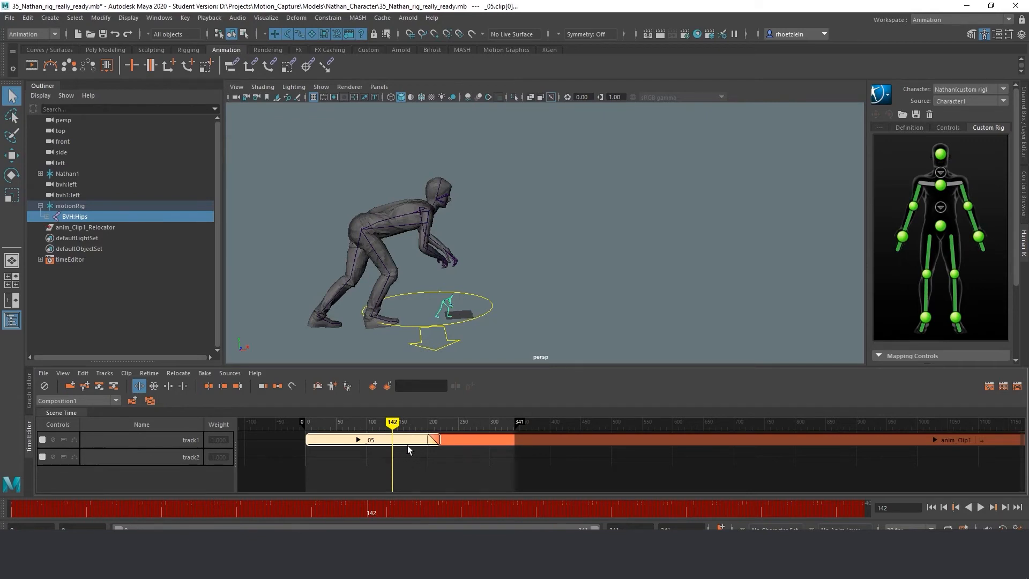
mouse_move(569, 463)
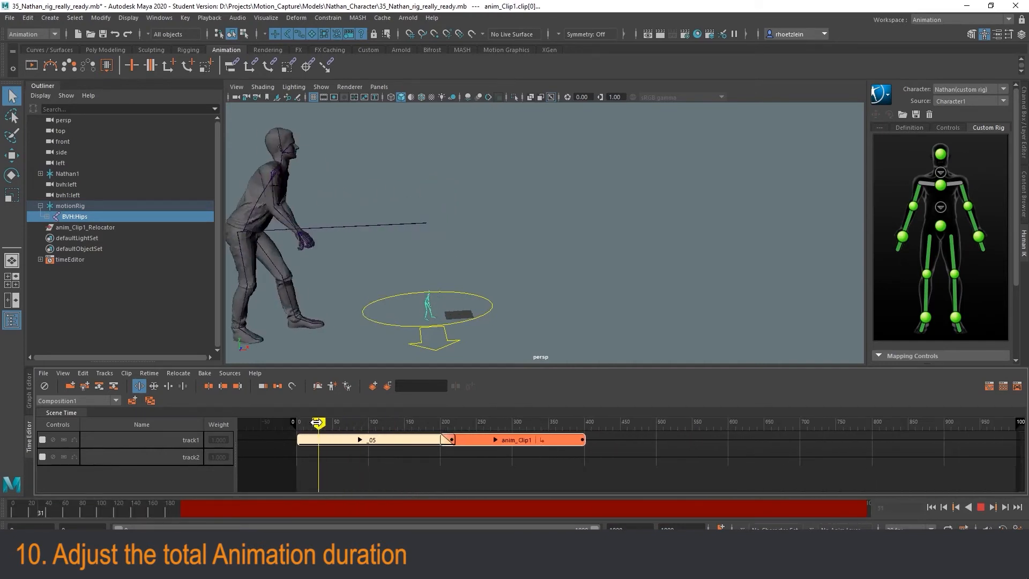
drag(318, 422, 466, 422)
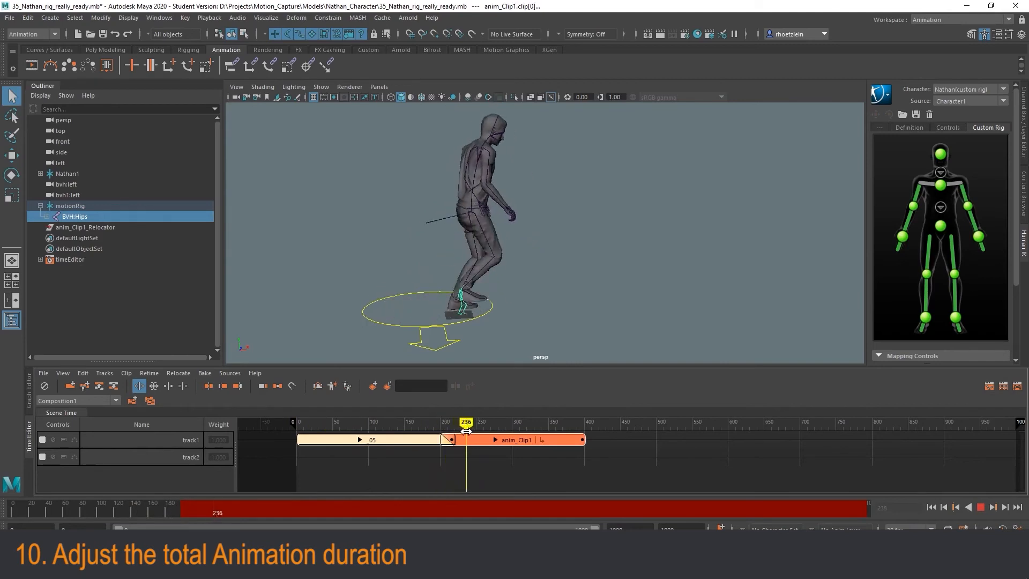
drag(465, 421, 569, 421)
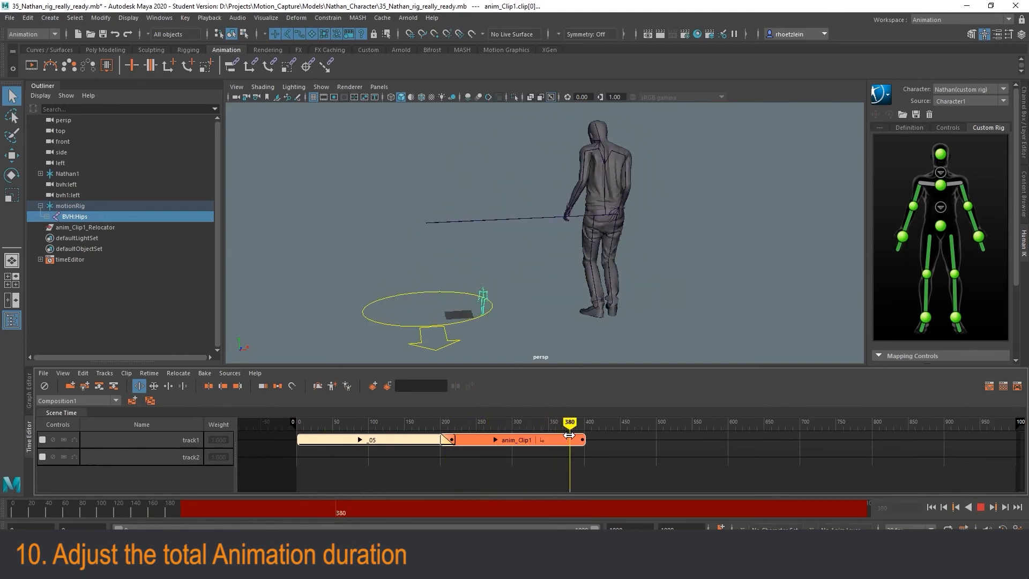
drag(569, 422, 589, 422)
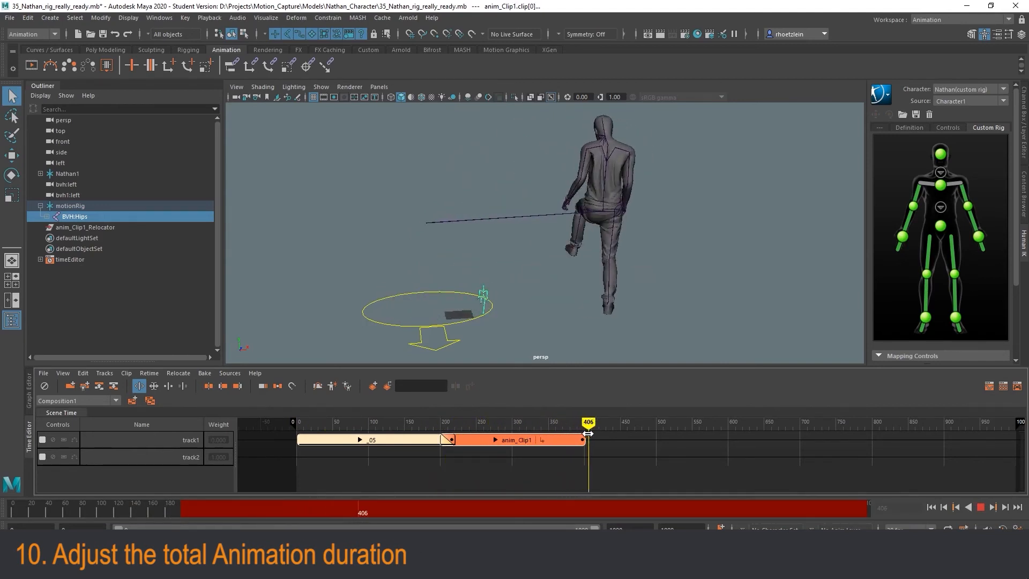
drag(587, 422, 548, 423)
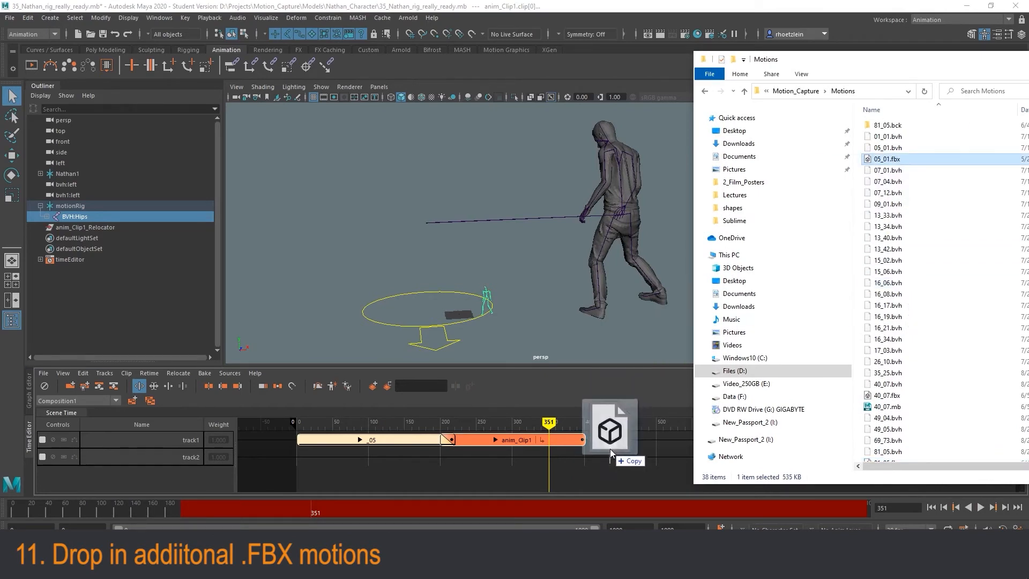
Step: Drop 05_01.fbx from the Motions folder onto the Time Editor as the _01_05_01 clip
drag(886, 159, 640, 456)
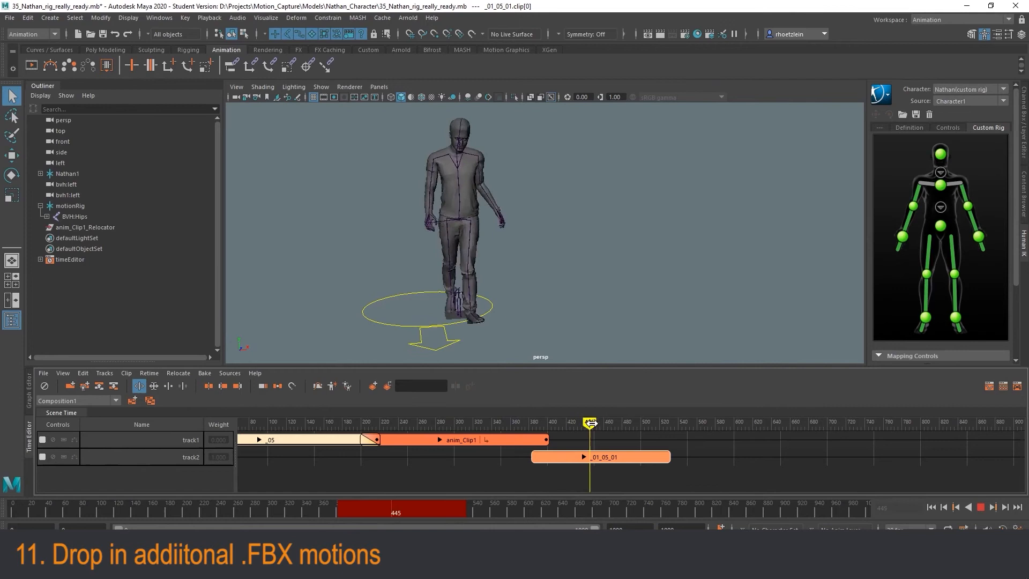
Step: Scrub from the first blend through anim_Clip1 to see where the new clip begins
drag(589, 422, 359, 422)
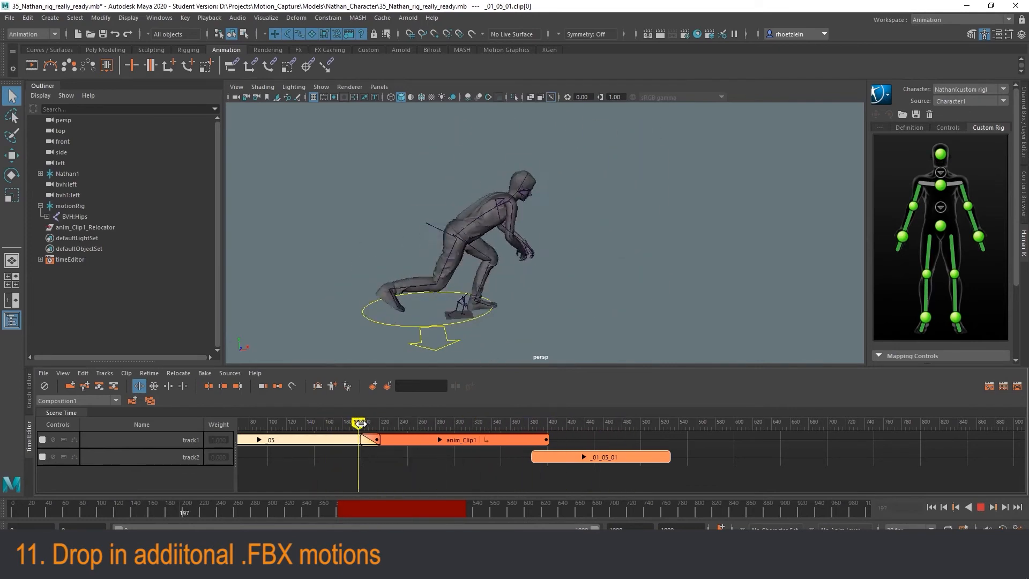
drag(360, 422, 460, 422)
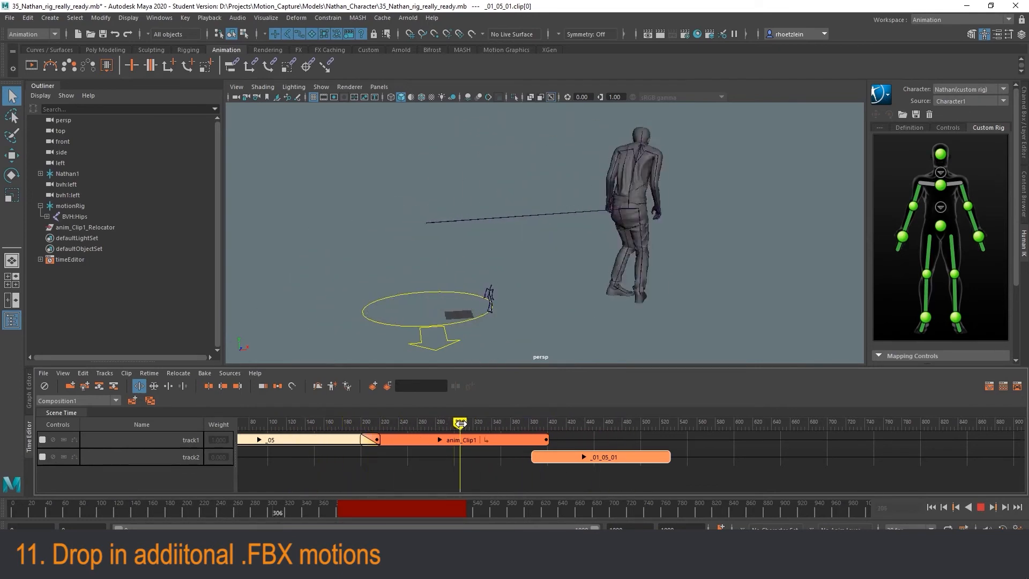
drag(460, 420, 563, 420)
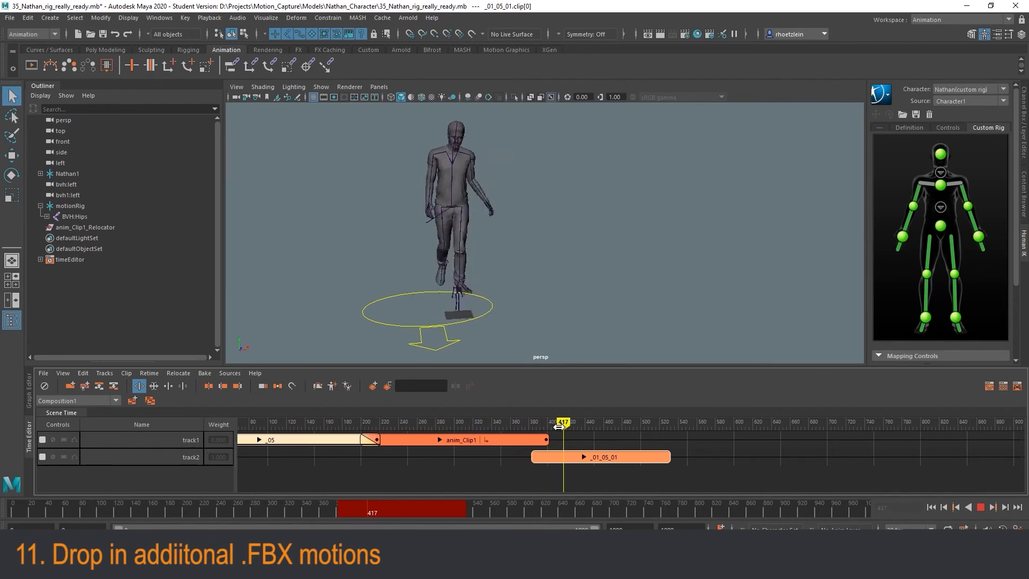
drag(562, 421, 496, 422)
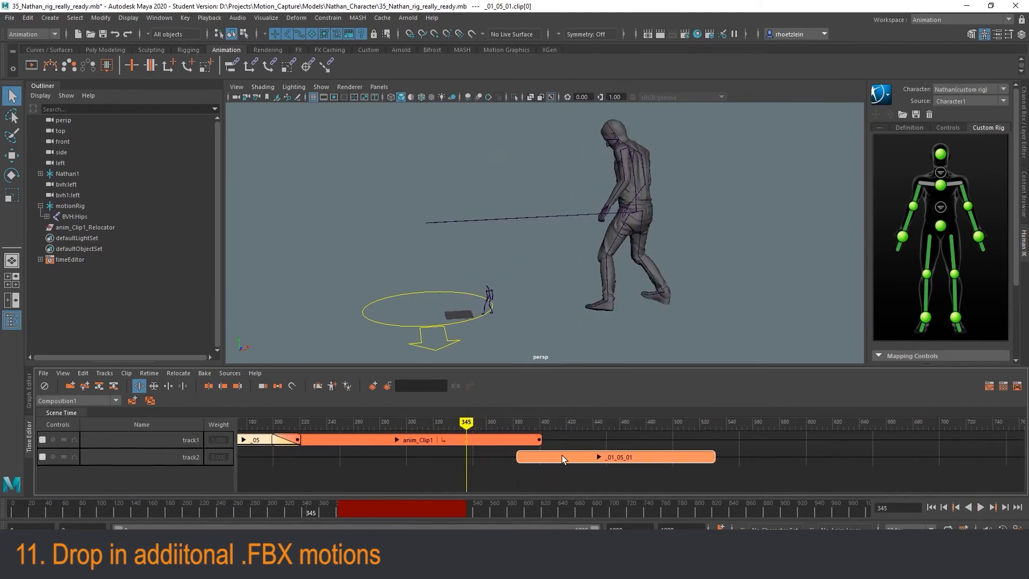
Step: Move _01_05_01 onto track1 right after anim_Clip1 and scrub the join into the third motion
drag(615, 456, 518, 440)
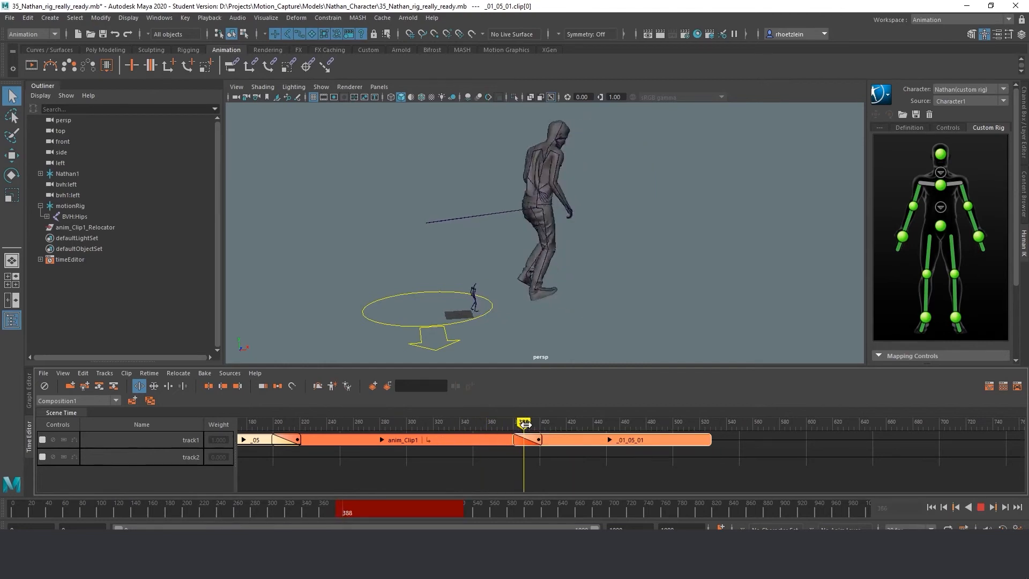
drag(523, 422, 596, 422)
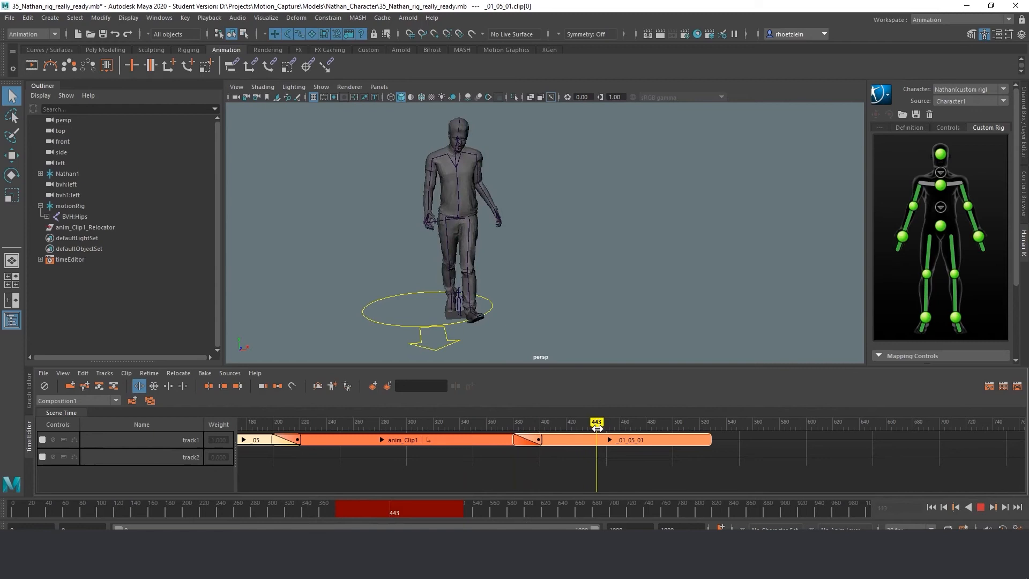
drag(596, 423, 547, 422)
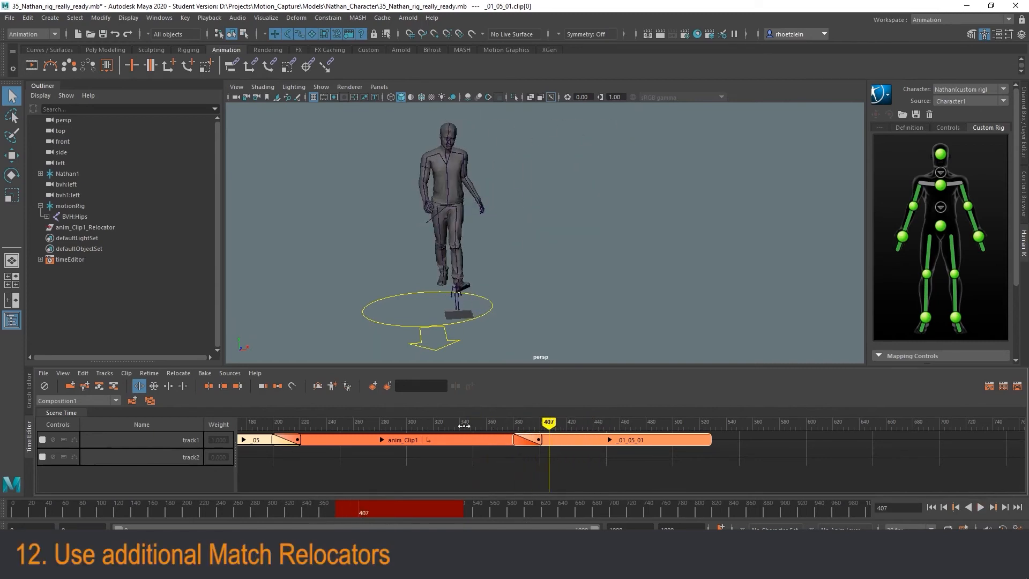
Step: With BVH:Hips selected, match a relocator for _01_05_01 using all objects in the clip
click(75, 215)
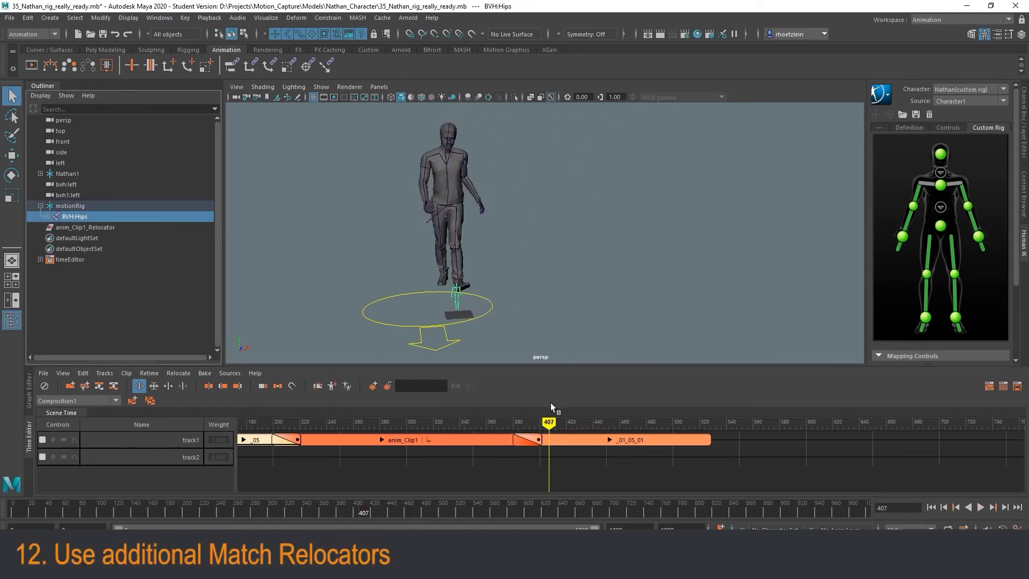
click(631, 439)
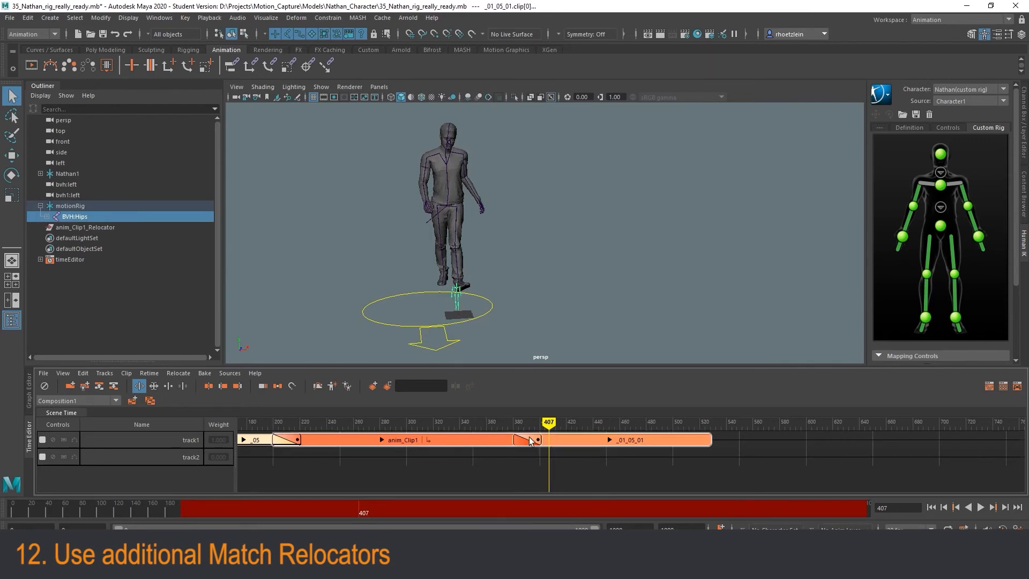
right_click(537, 440)
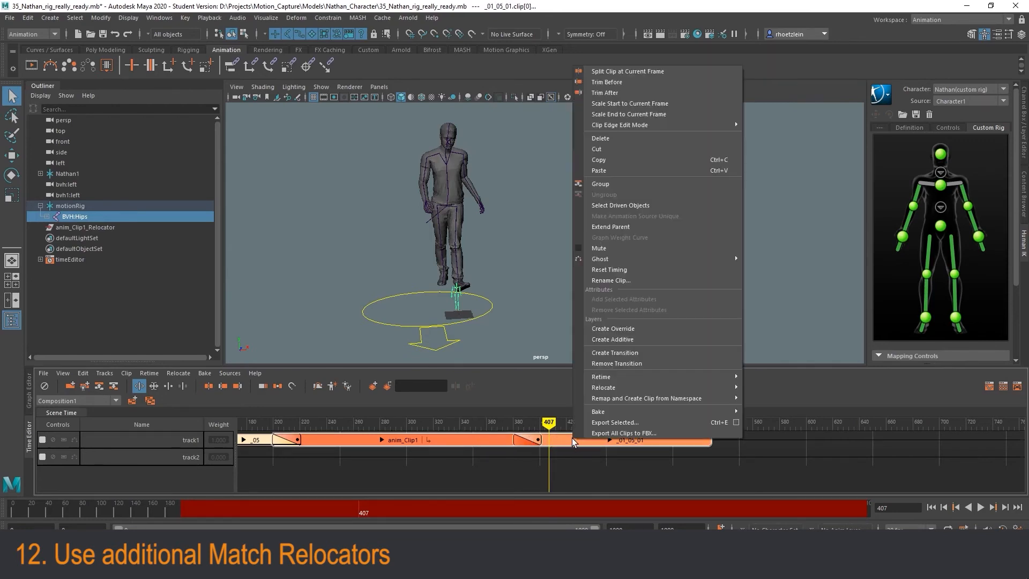
mouse_move(602, 387)
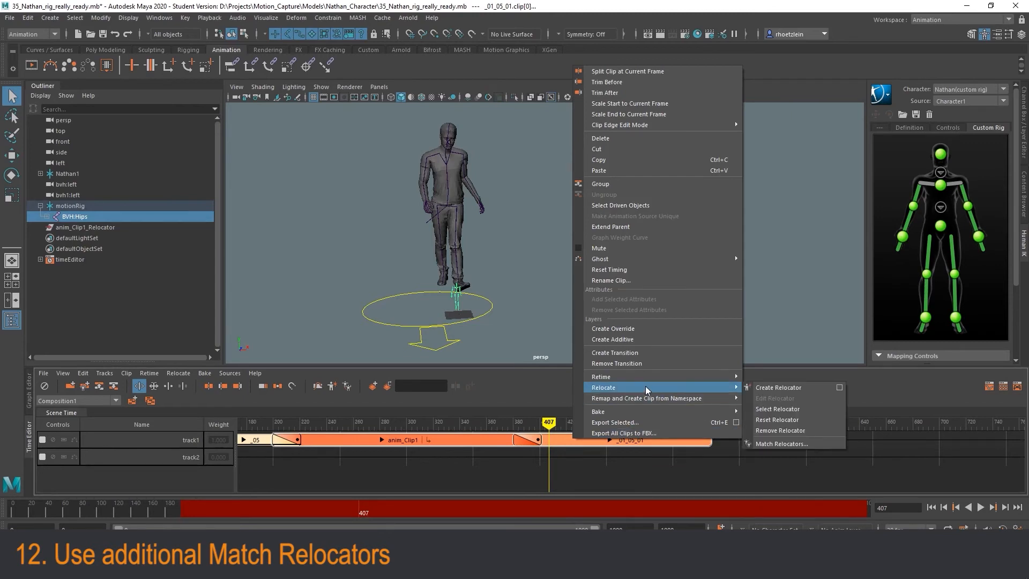
click(781, 444)
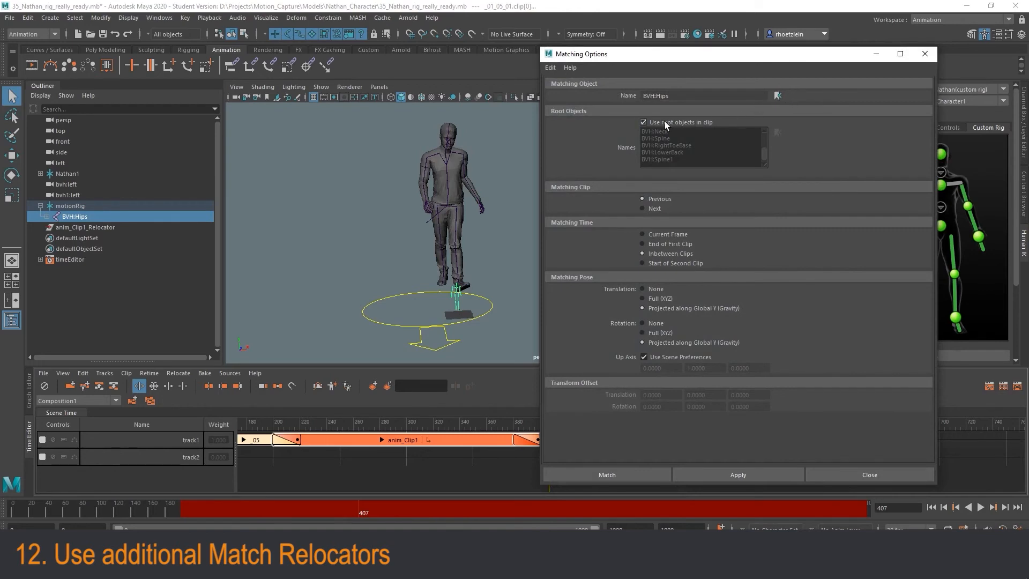
click(643, 122)
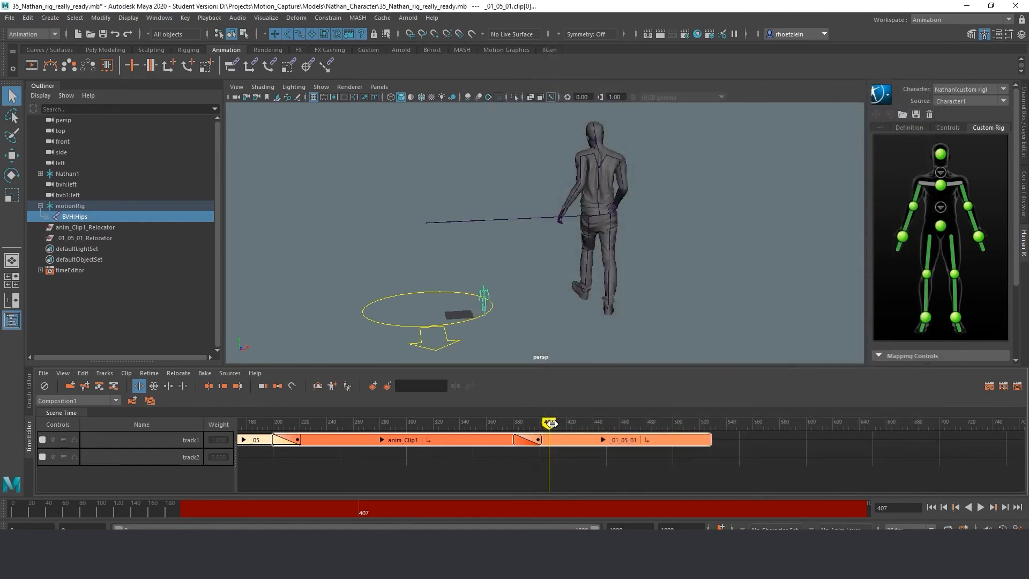
Step: Scrub between frames 246 and 412 to review the handover from anim_Clip1 into the third clip
drag(550, 423, 334, 423)
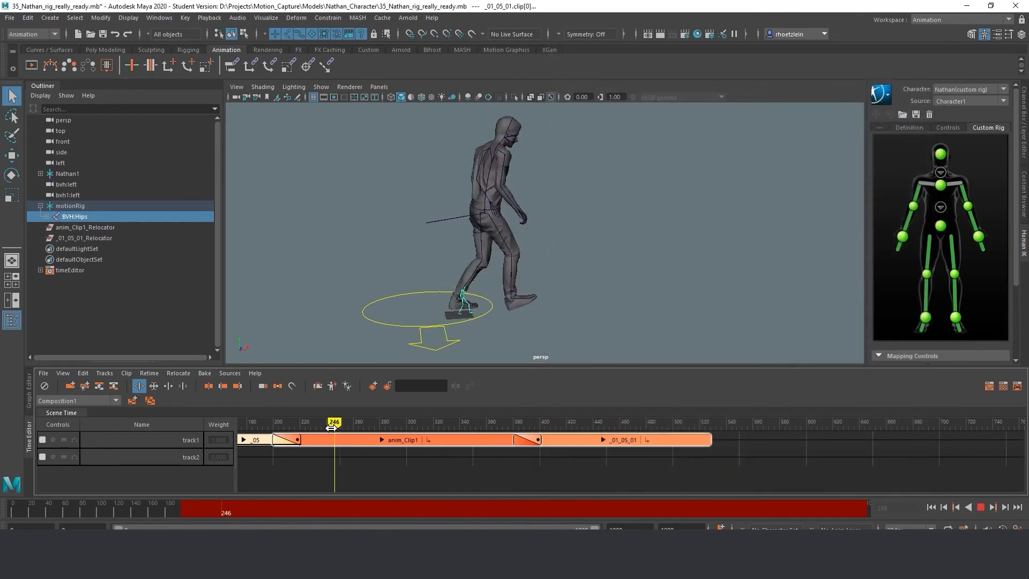
drag(334, 422, 539, 421)
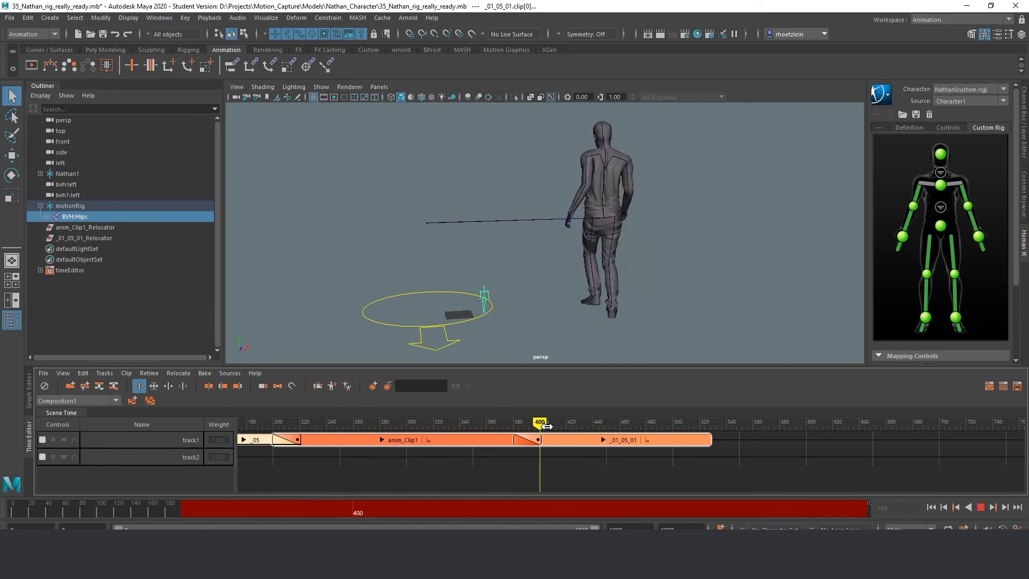
drag(538, 423, 463, 423)
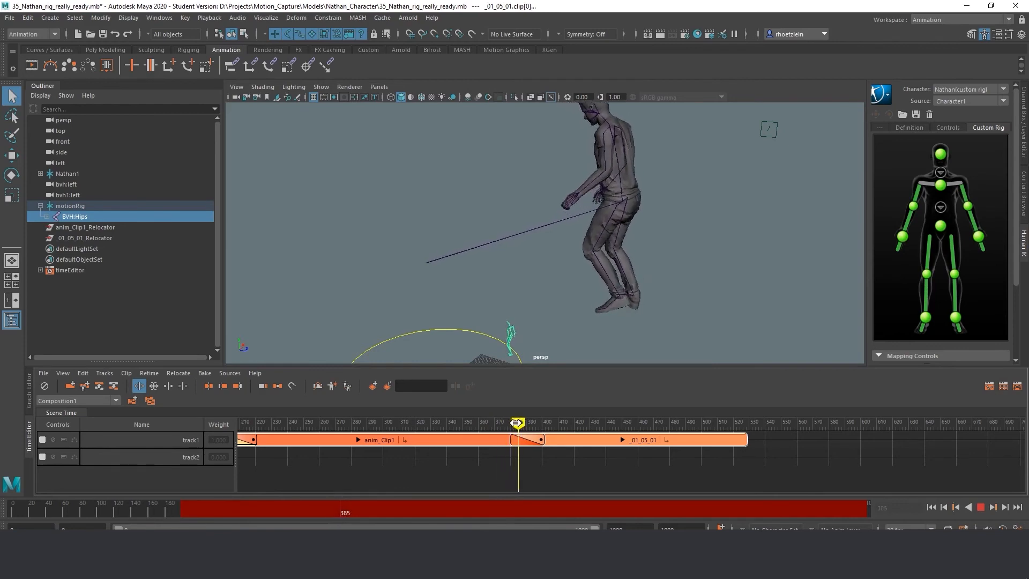
drag(518, 422, 561, 421)
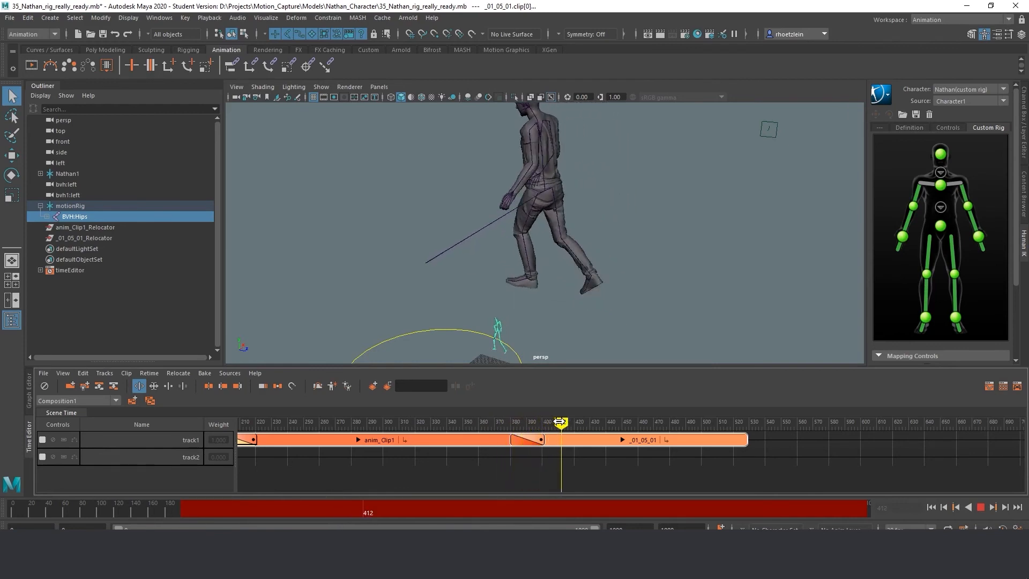
drag(561, 421, 508, 422)
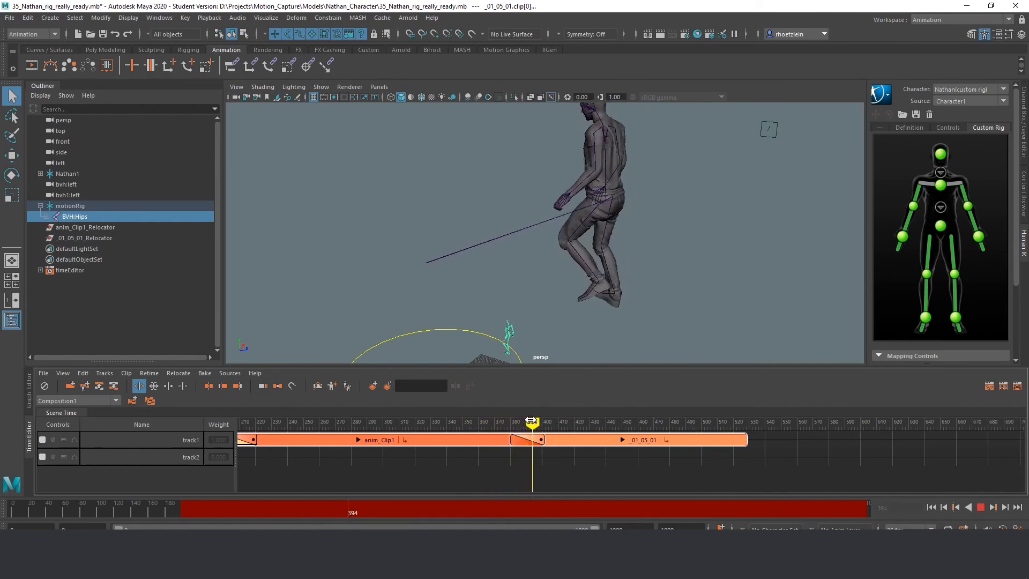
Step: Slide the _01_05_01 clip earlier to lengthen its blend with anim_Clip1
drag(532, 426, 495, 426)
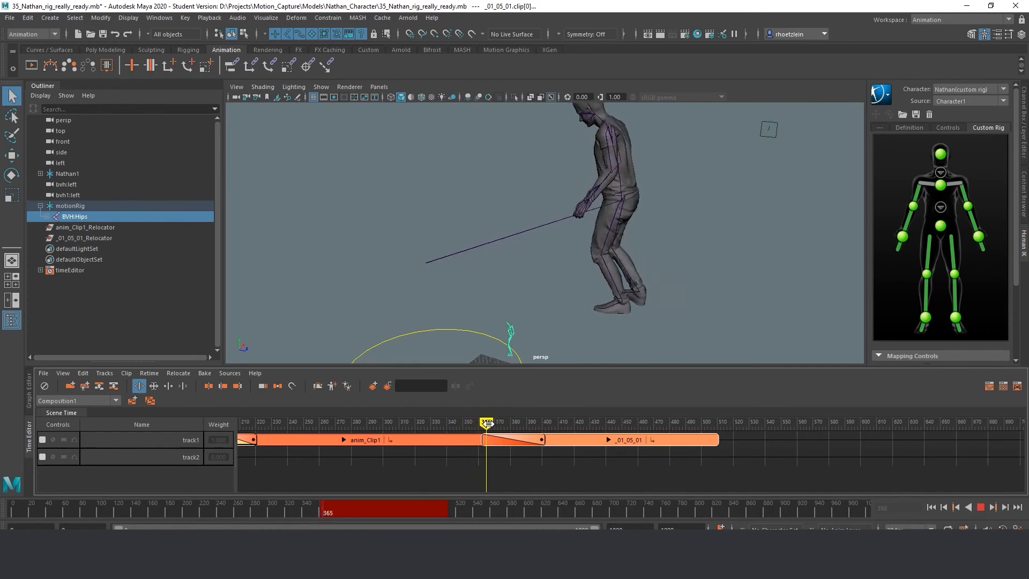
drag(487, 422, 467, 421)
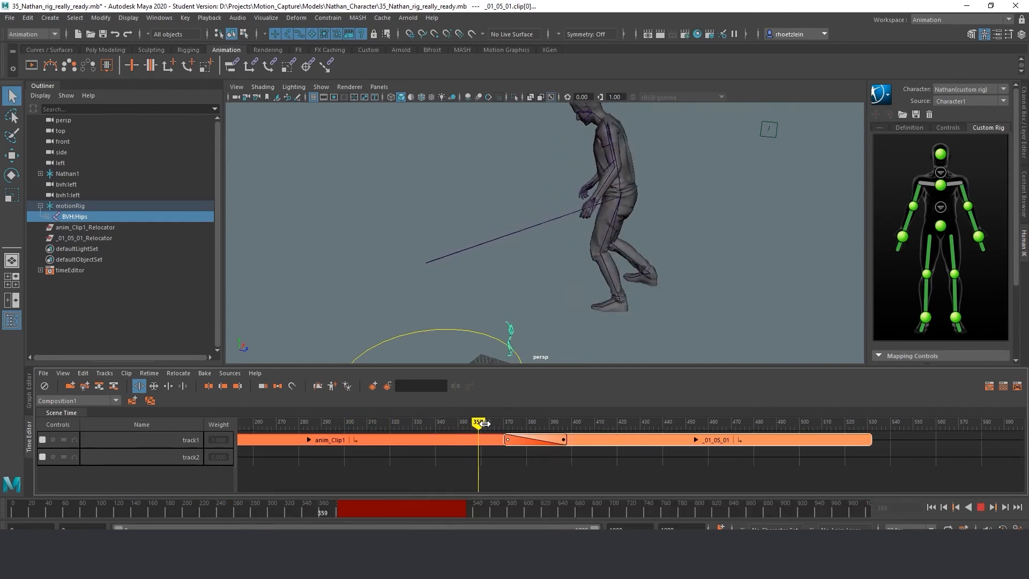
drag(478, 422, 512, 422)
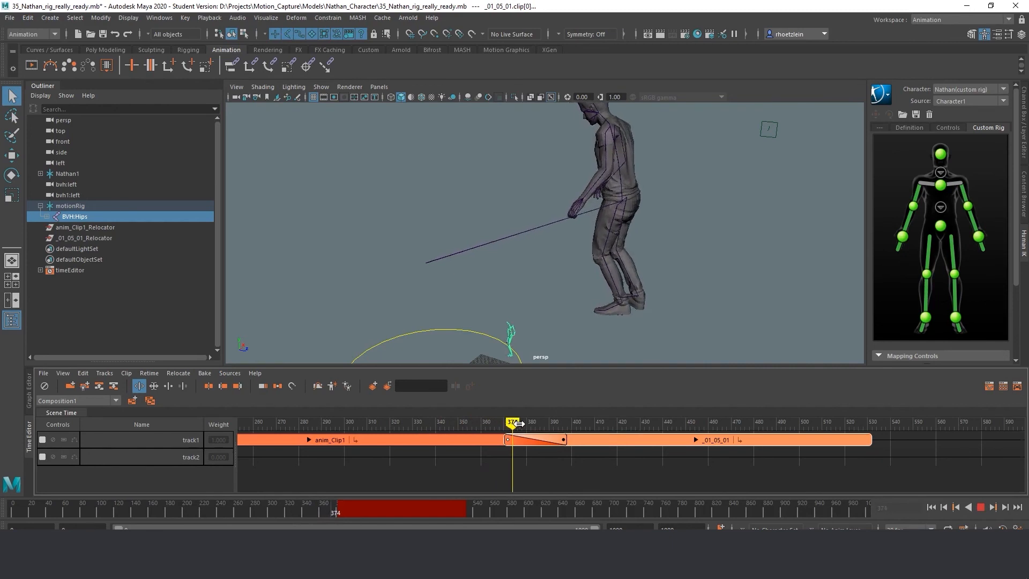
drag(510, 421, 537, 421)
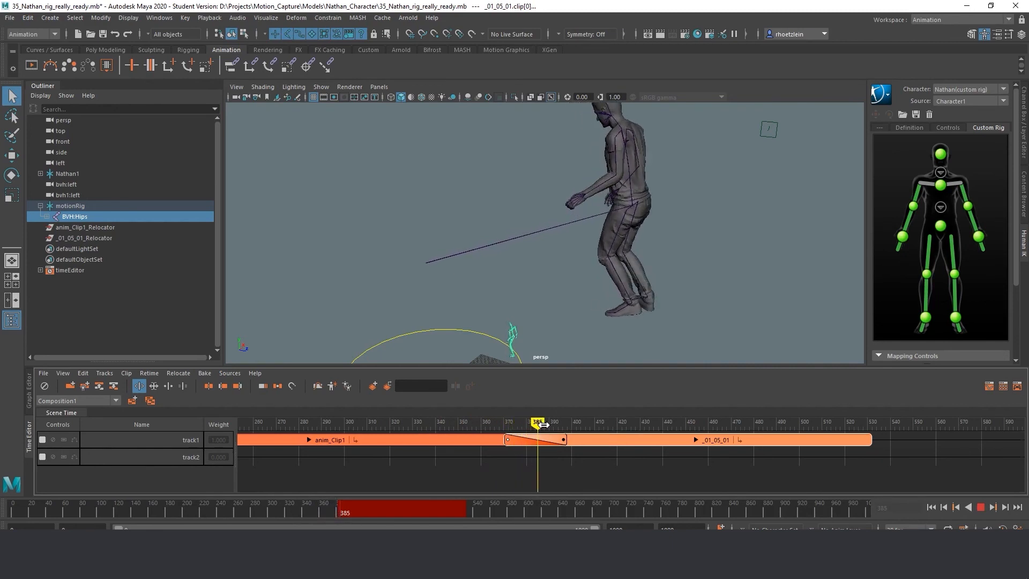
drag(537, 424, 452, 423)
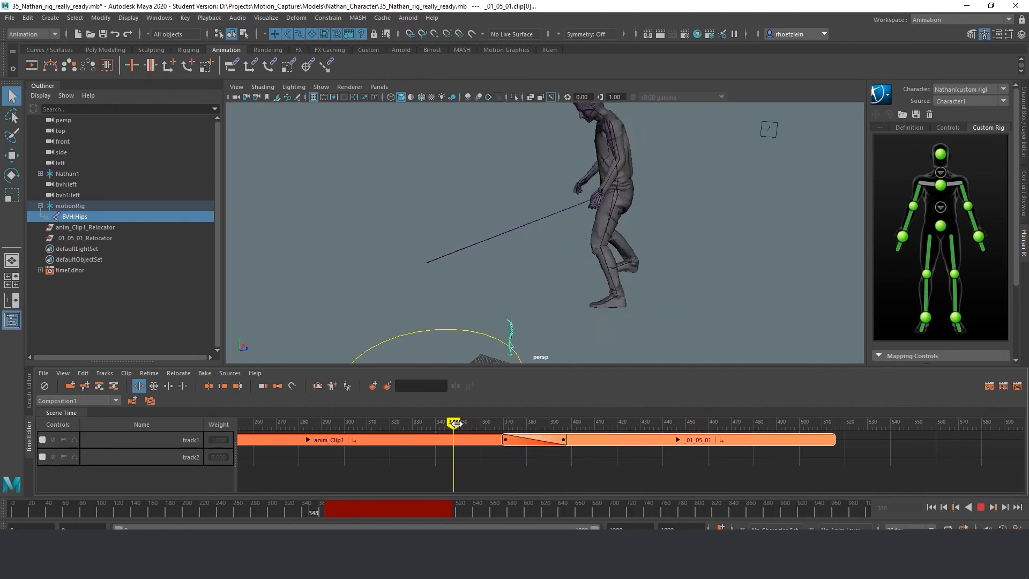
drag(454, 422, 507, 422)
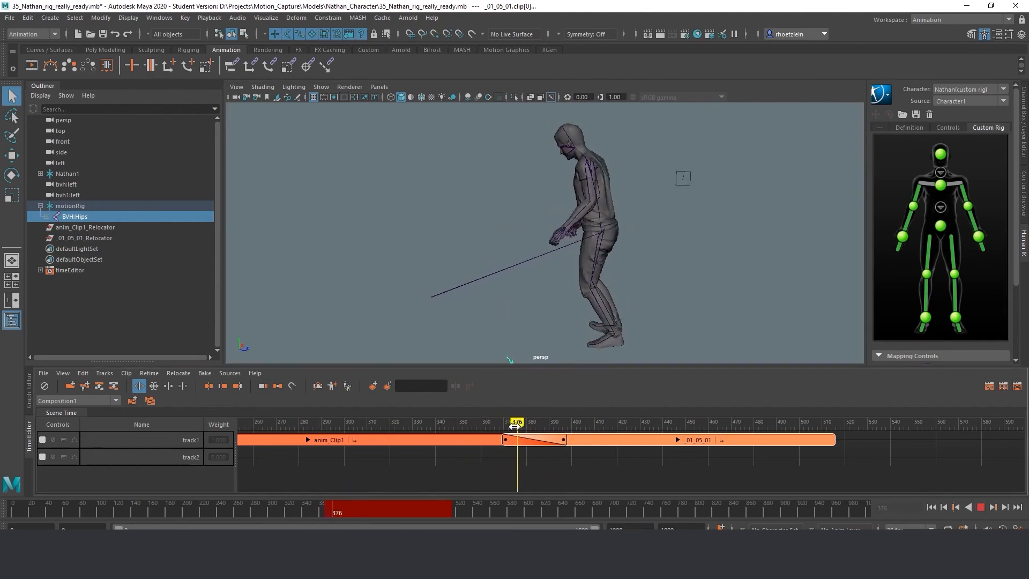
drag(515, 421, 489, 421)
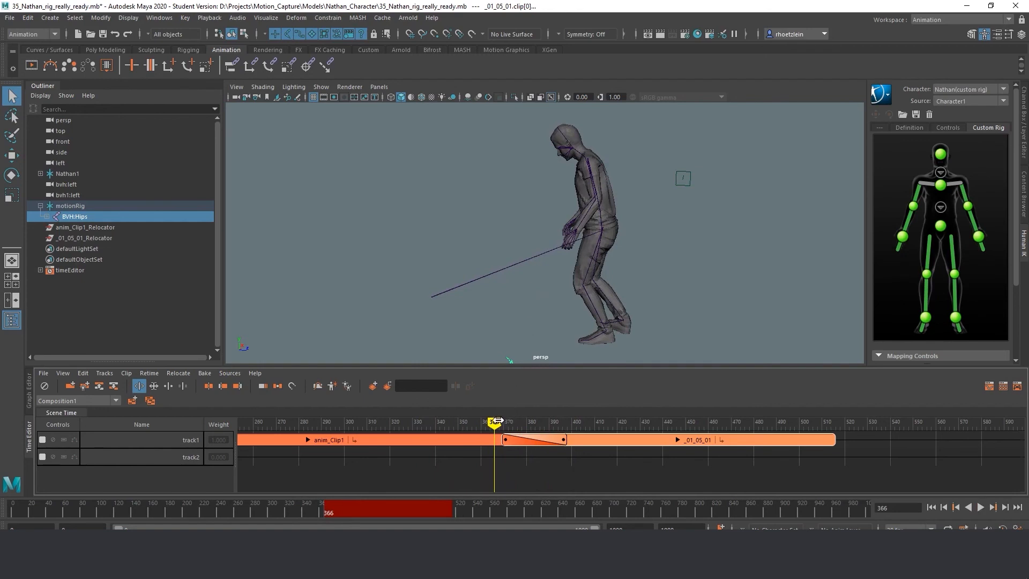
drag(494, 422, 522, 423)
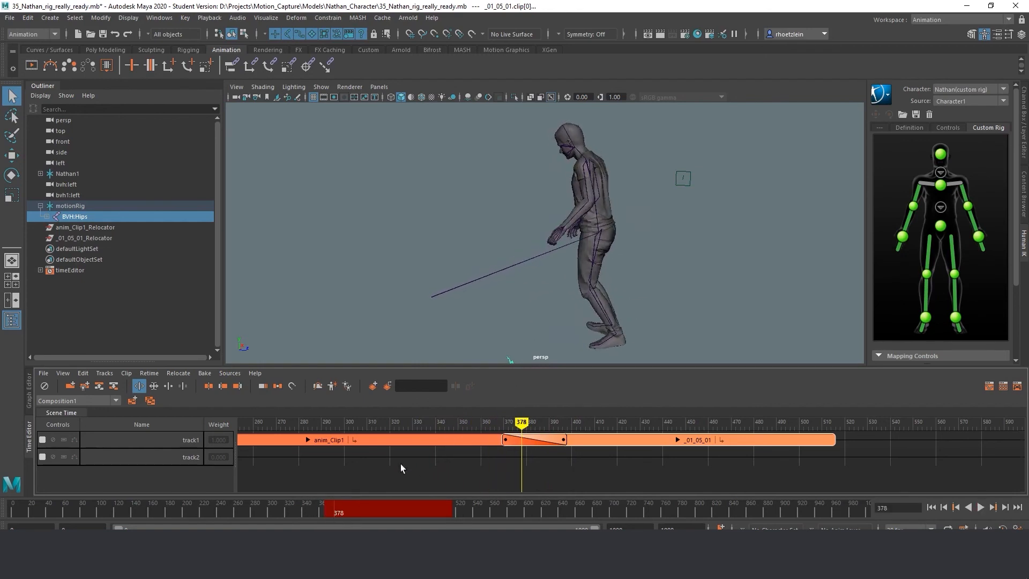
mouse_move(198, 471)
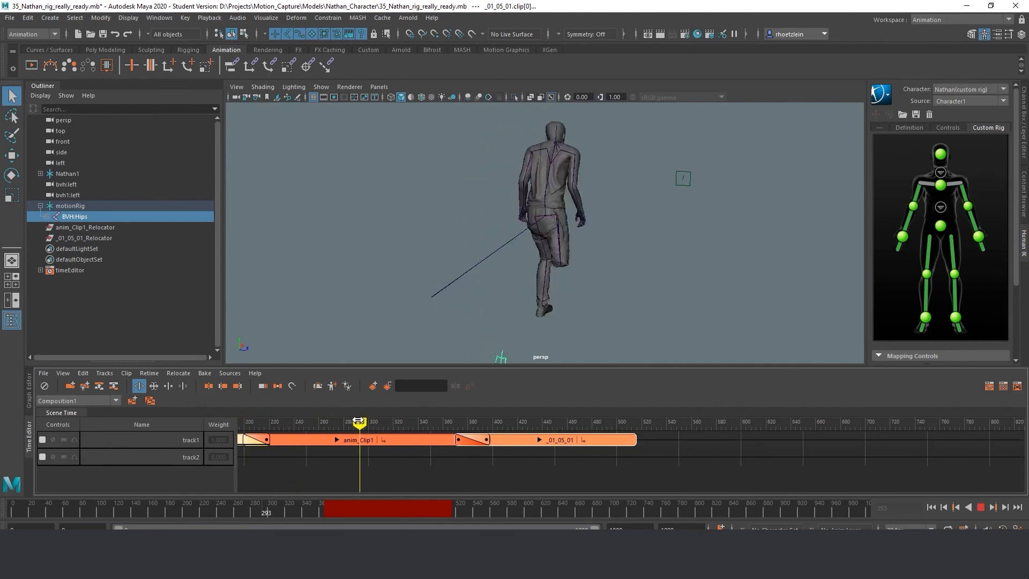
drag(361, 421, 259, 421)
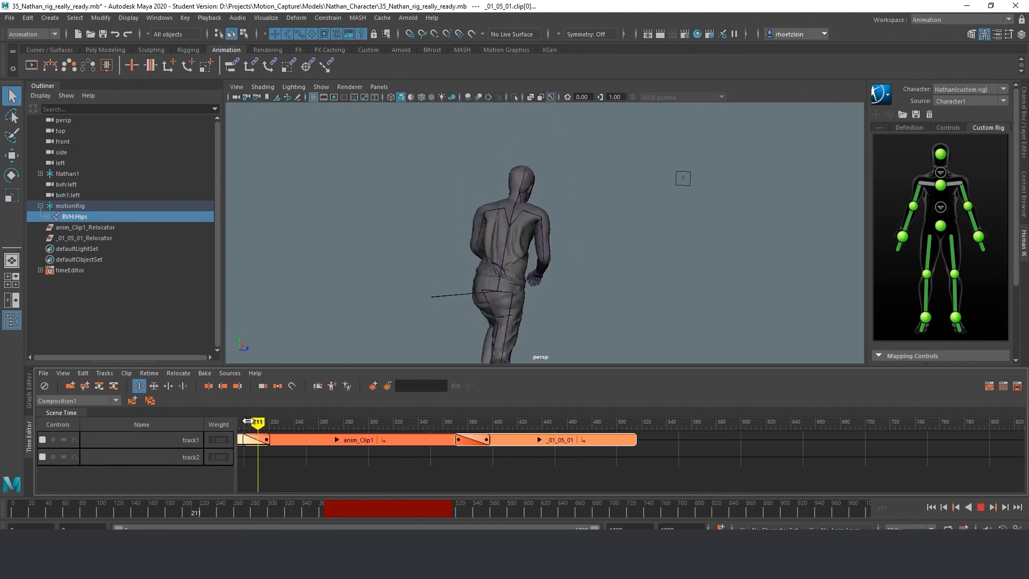
drag(257, 422, 343, 423)
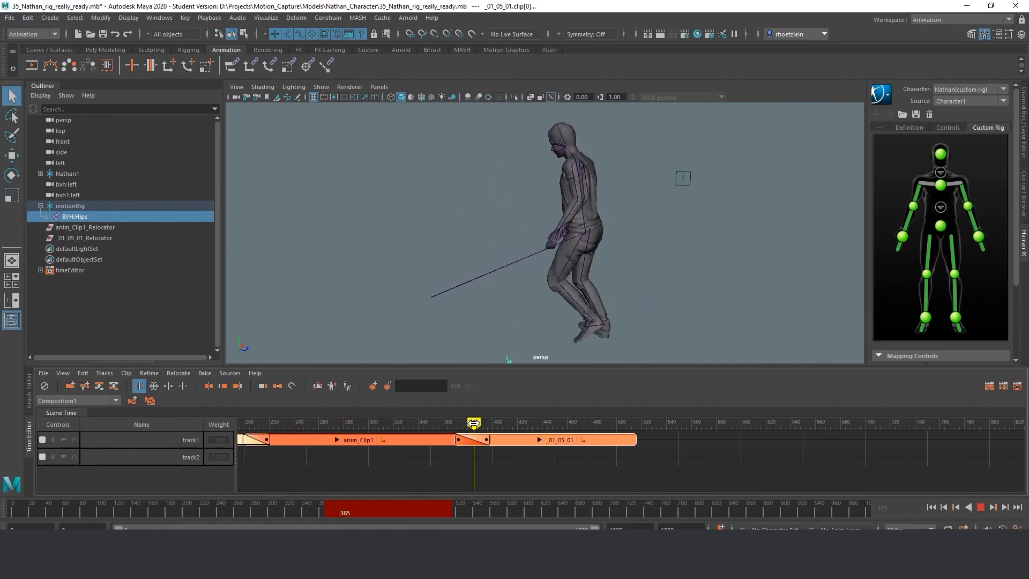
drag(473, 422, 247, 423)
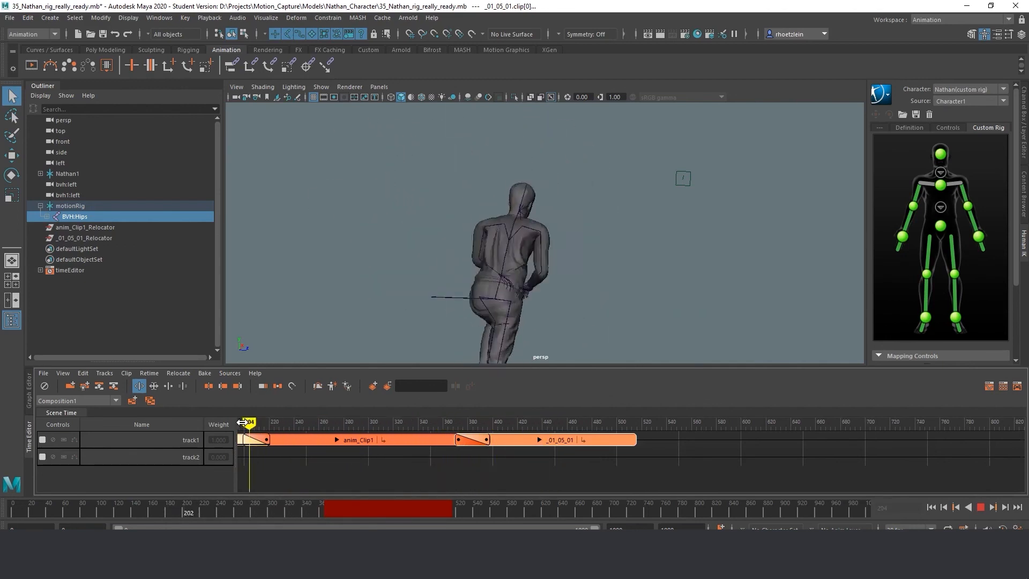
drag(248, 422, 394, 422)
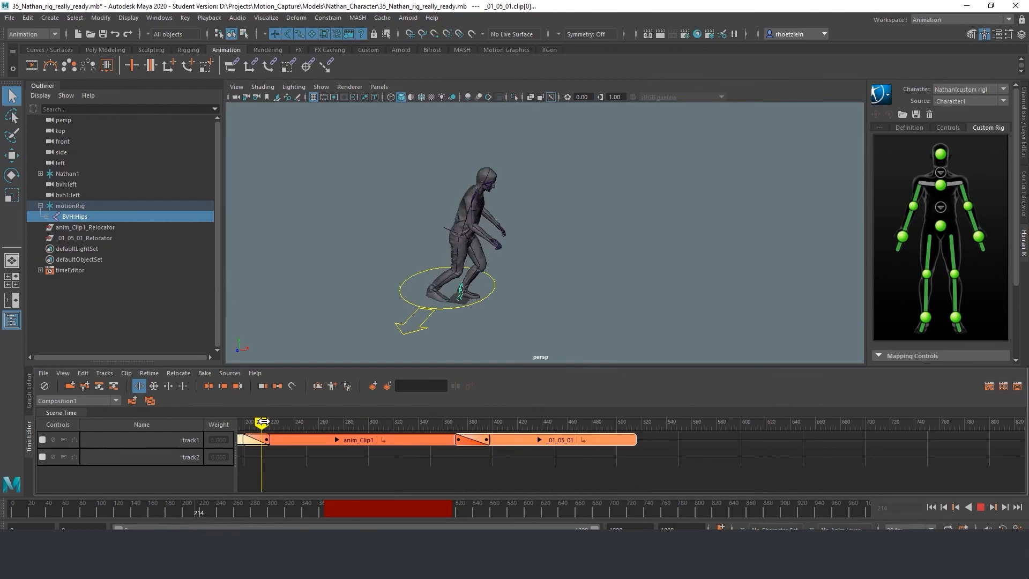
drag(261, 421, 451, 421)
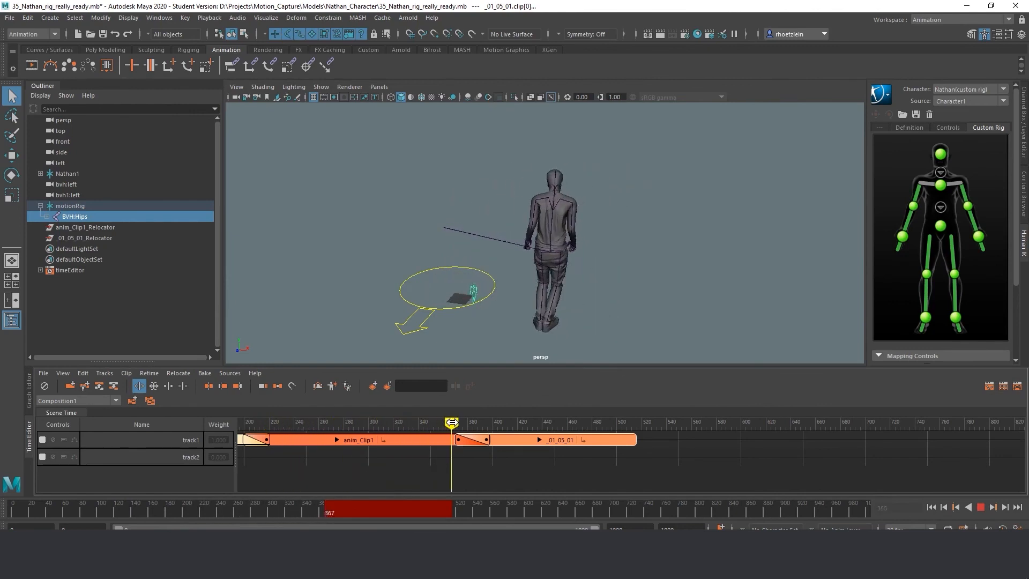
drag(451, 422, 570, 421)
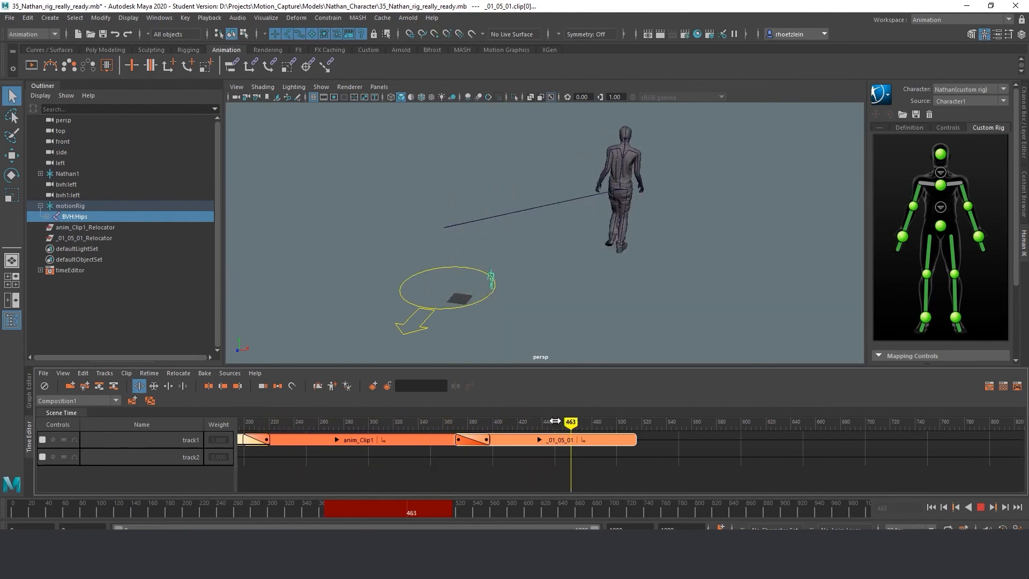
drag(569, 420, 436, 420)
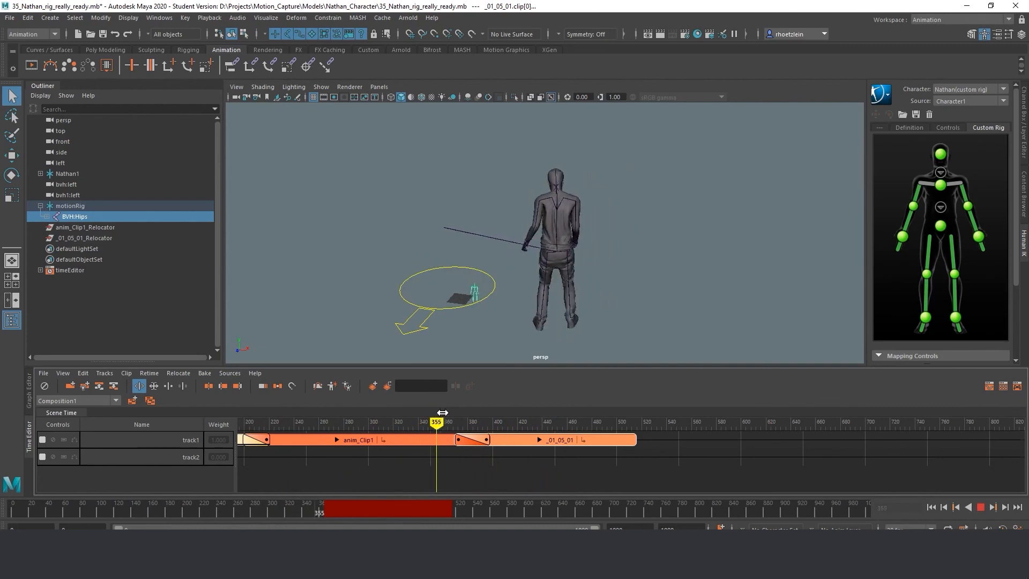
drag(436, 421, 565, 421)
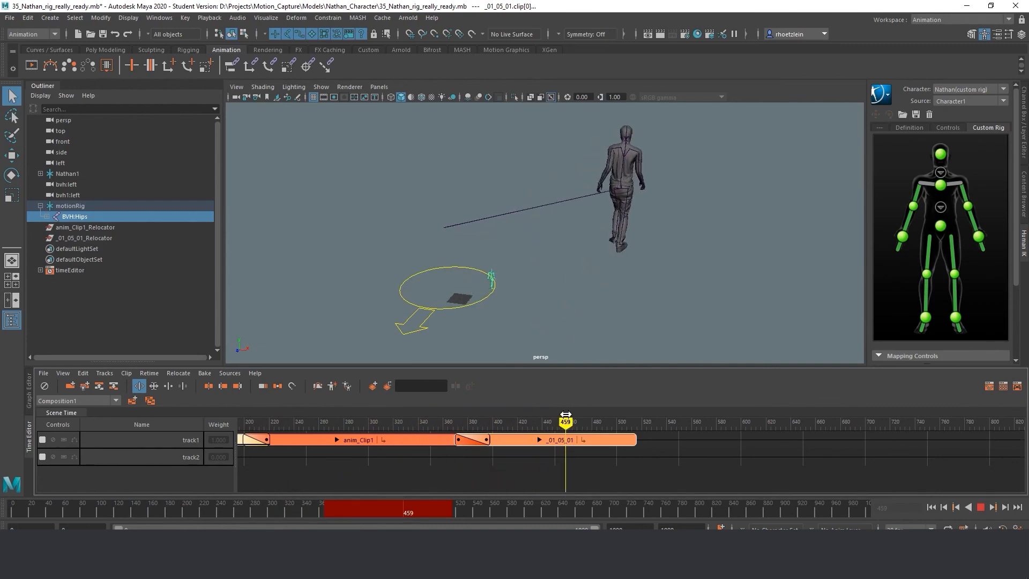
drag(566, 420, 480, 420)
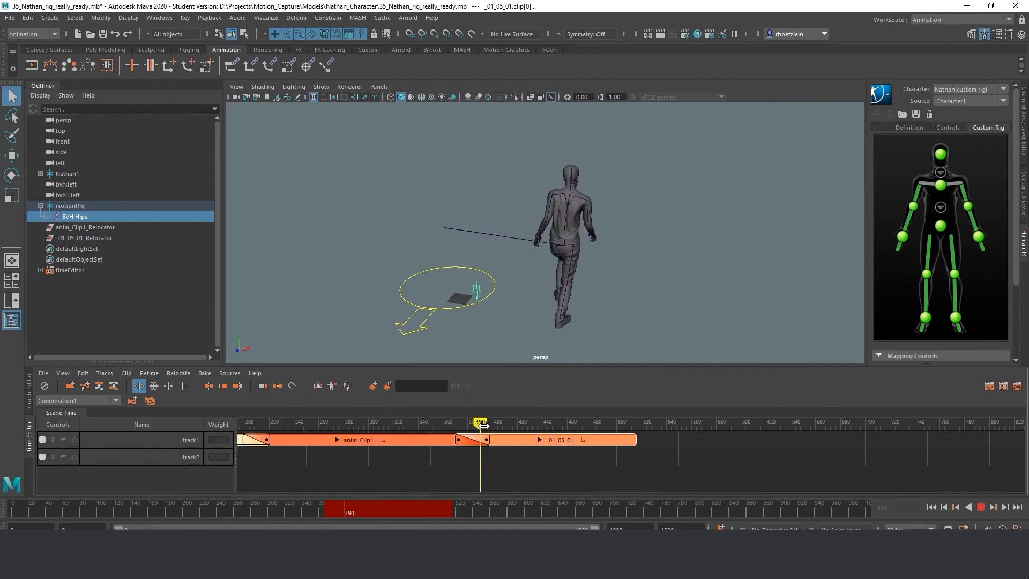
drag(479, 423, 311, 424)
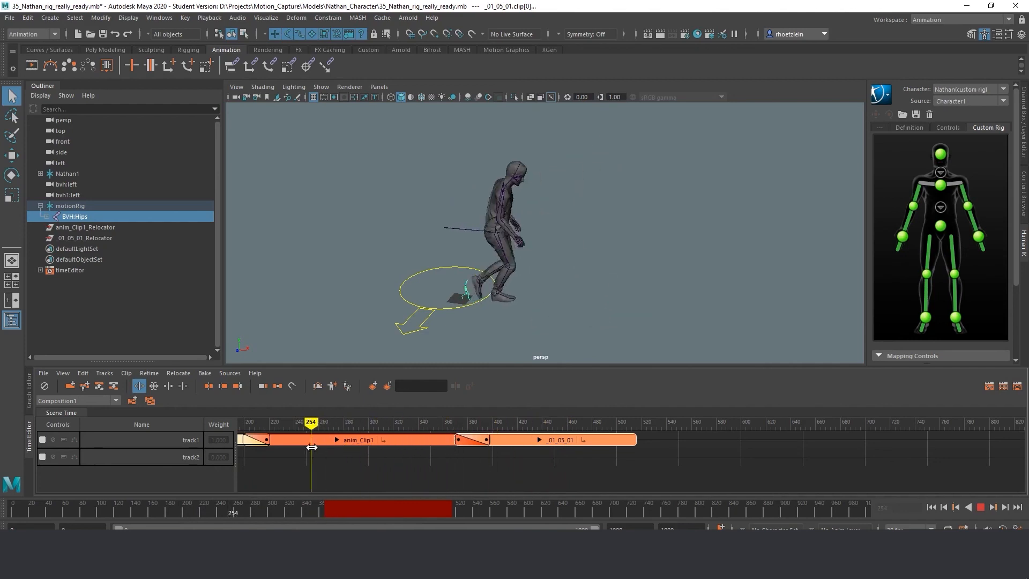
drag(312, 423, 445, 423)
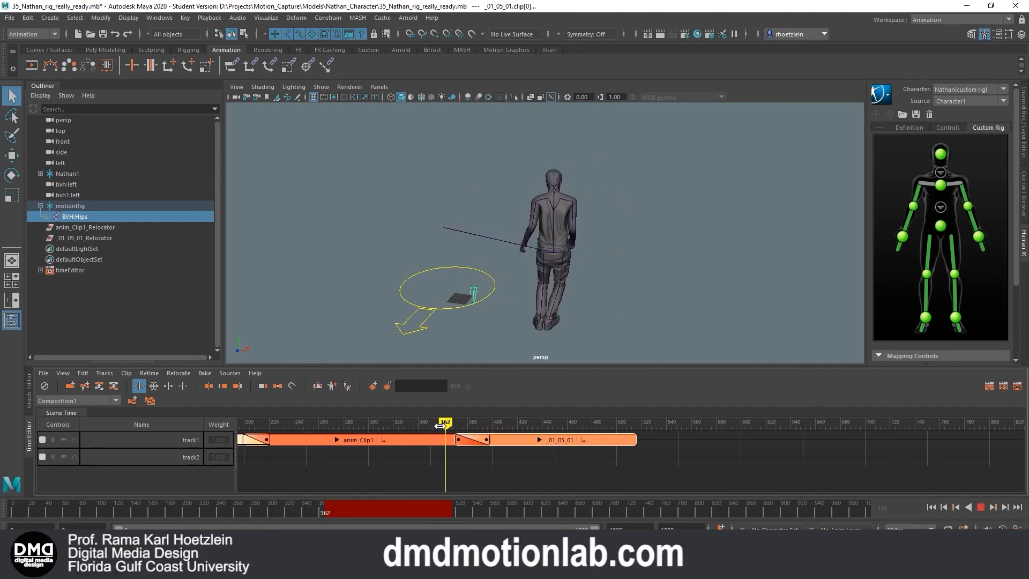
drag(445, 422, 438, 422)
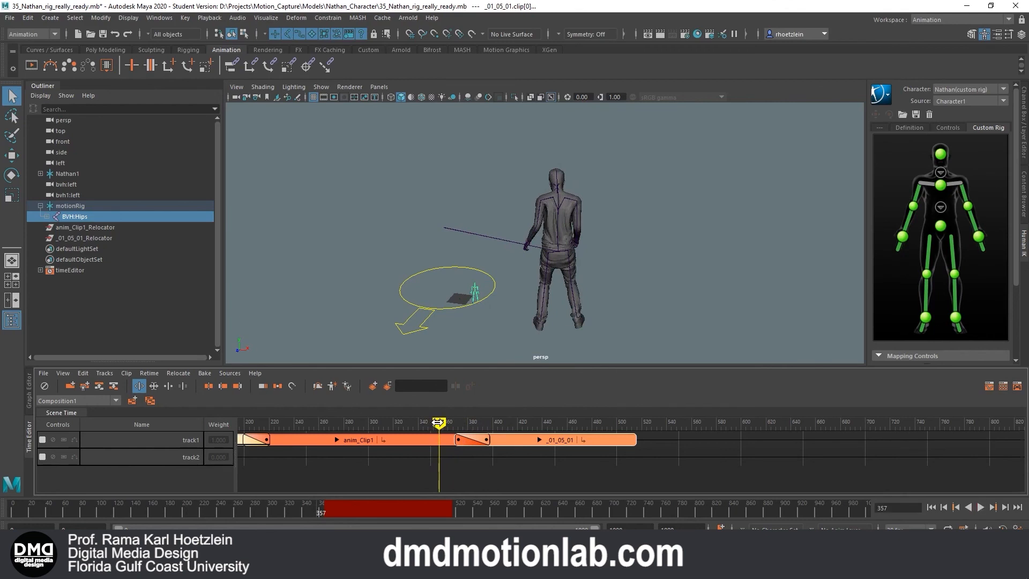
drag(439, 422, 364, 423)
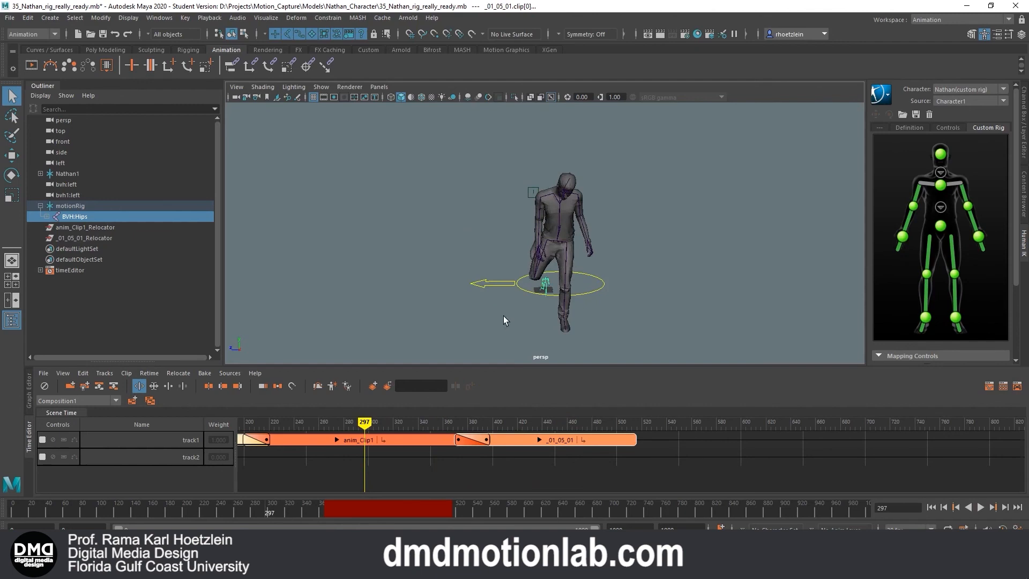
drag(366, 422, 374, 421)
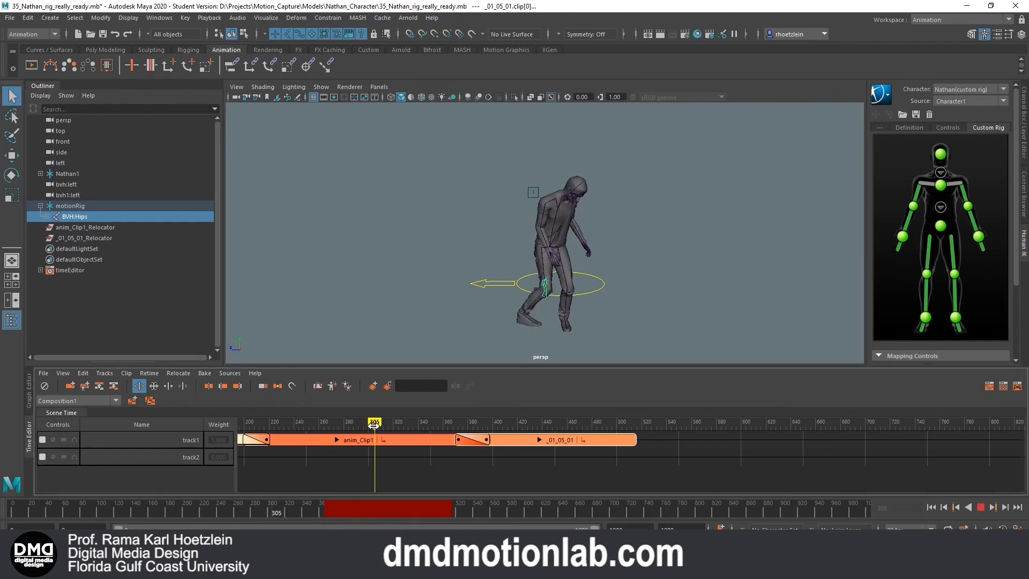
drag(374, 422, 315, 422)
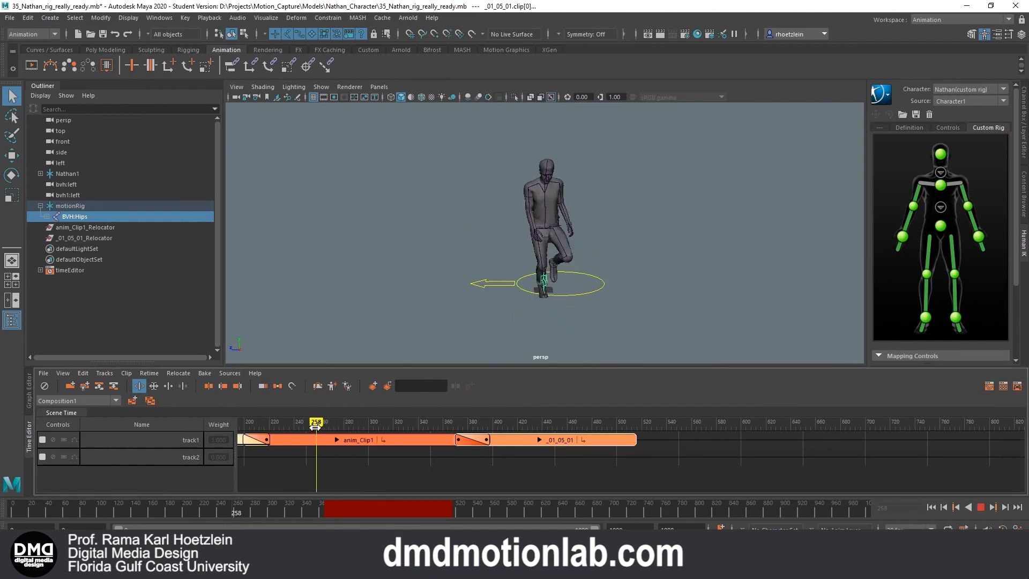